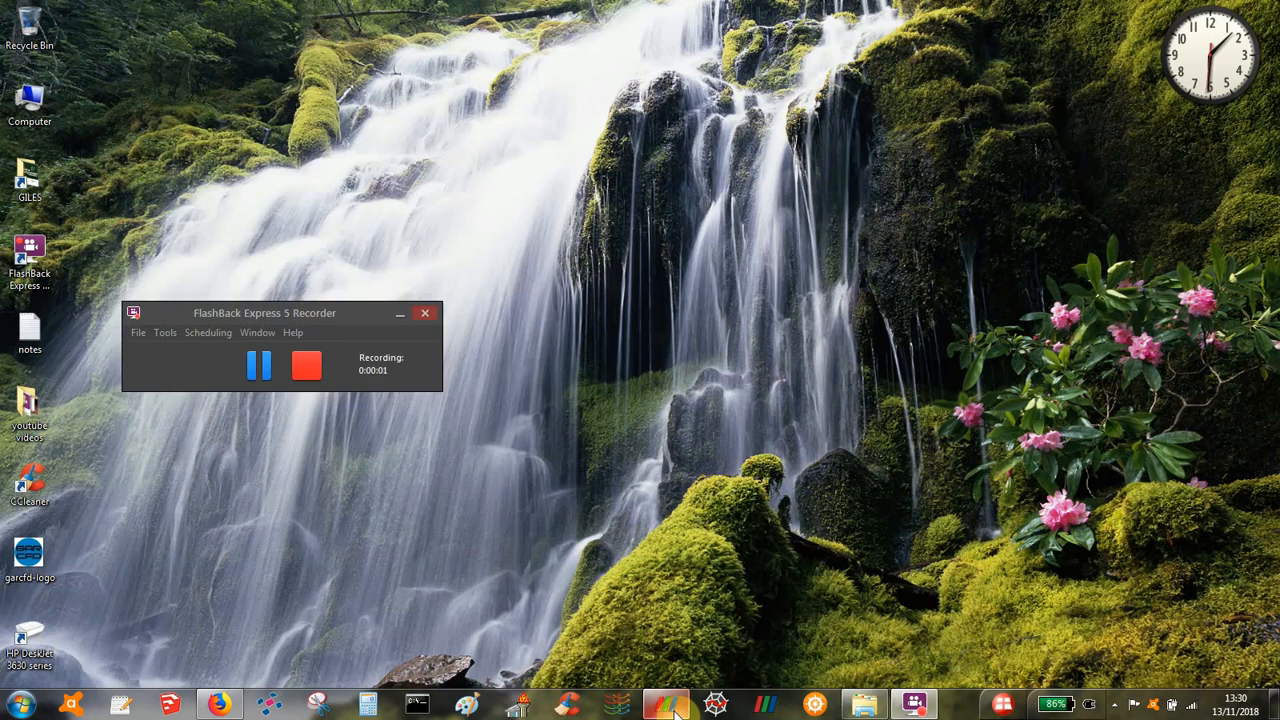
Minimise the FlashBack recorder panel while the capture keeps running
left_click(664, 704)
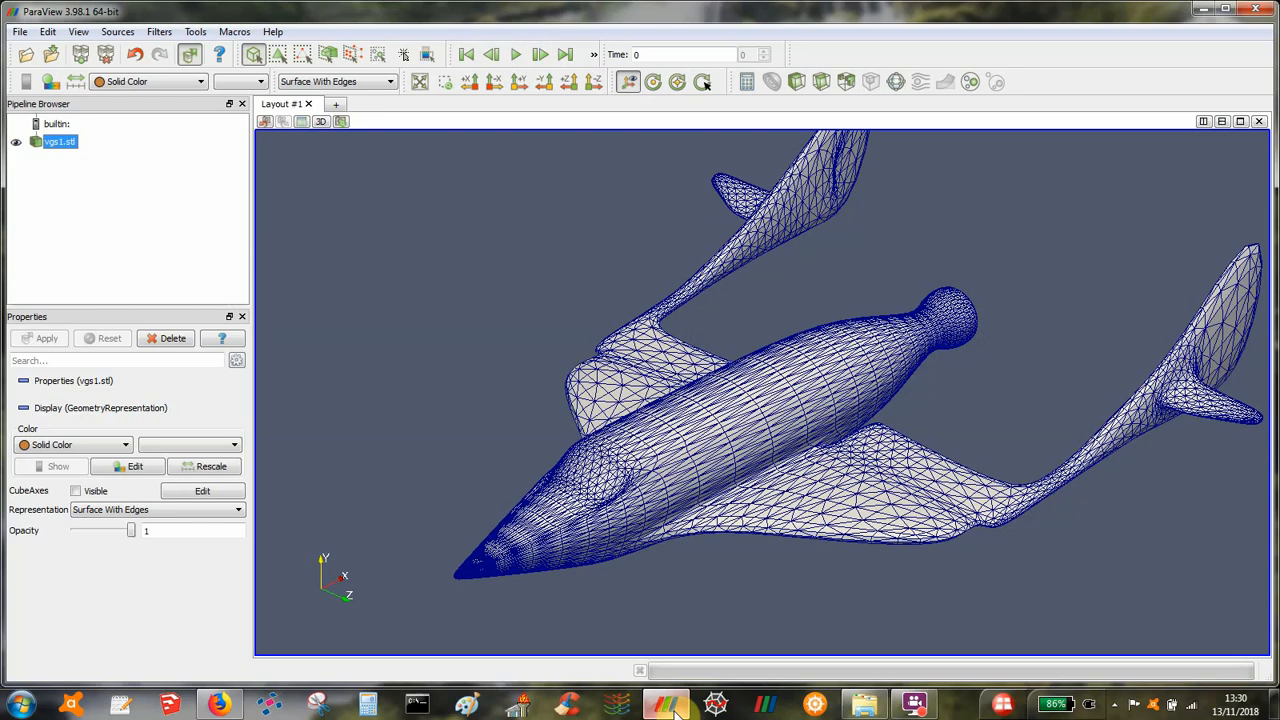
mouse_move(792, 658)
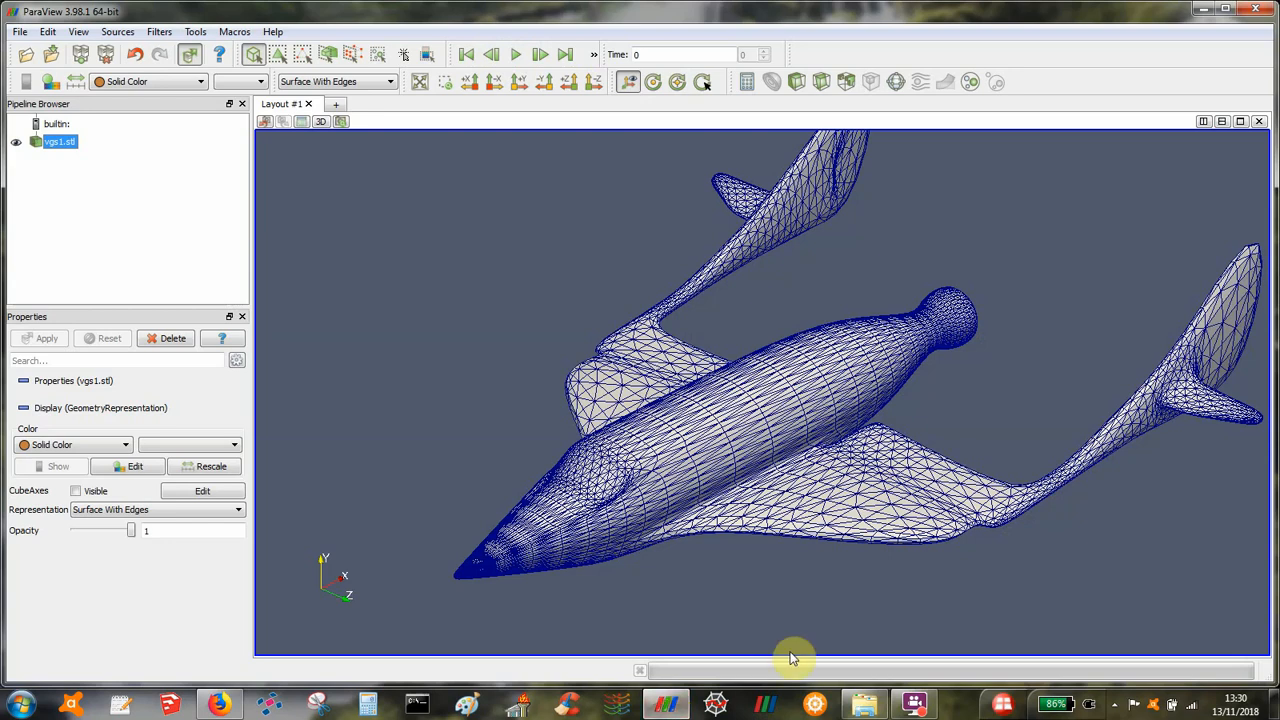
mouse_move(436, 408)
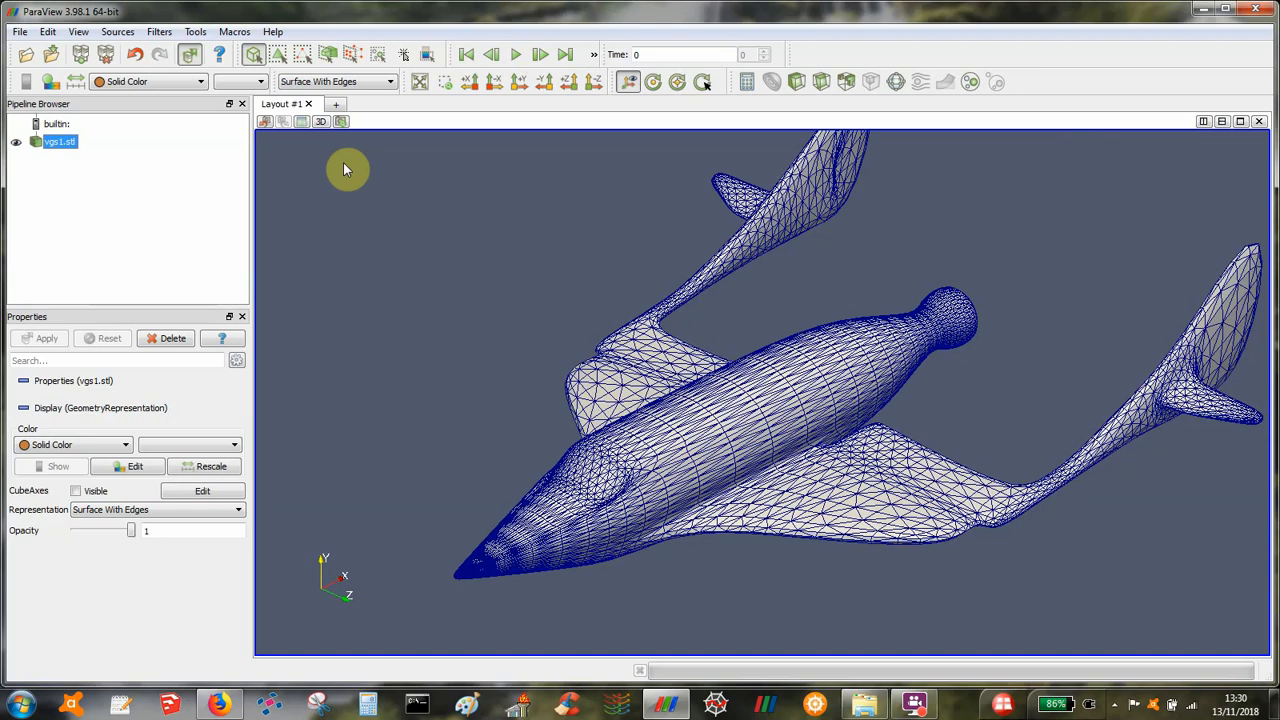
mouse_move(520, 396)
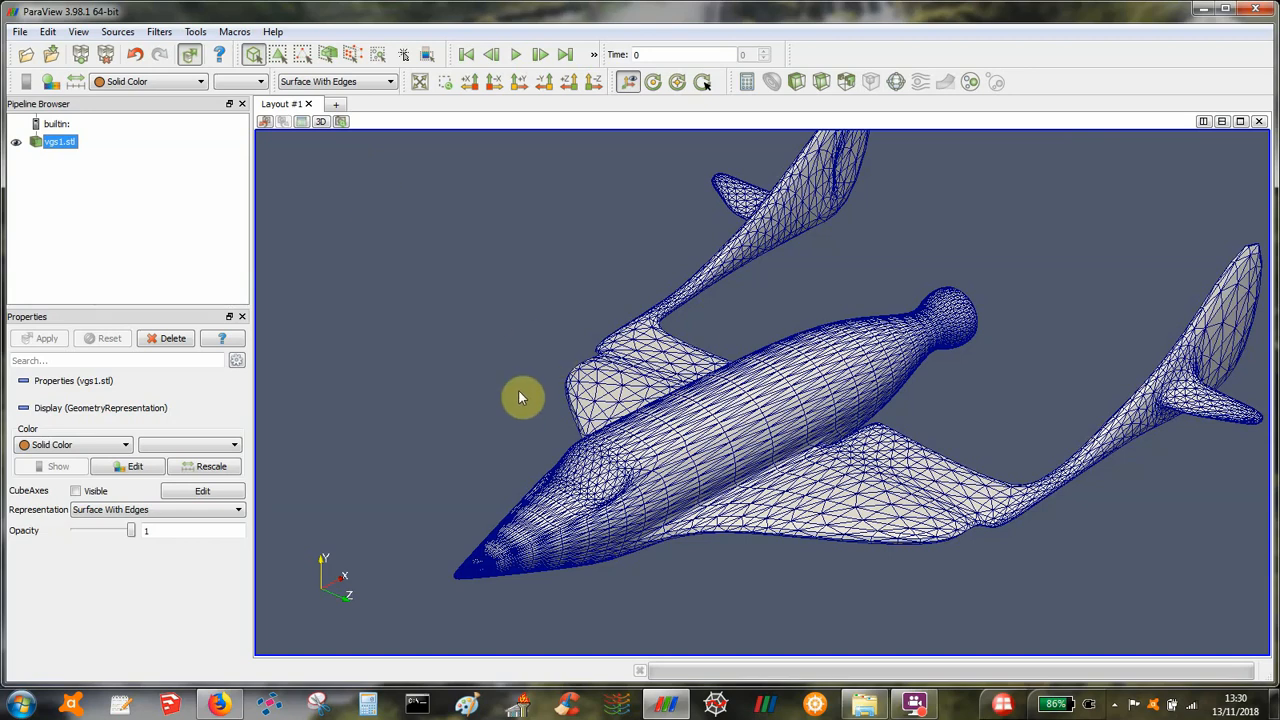
Orbit the aircraft mesh through several sides, return overhead and zoom in close
left_click_drag(520, 396, 508, 344)
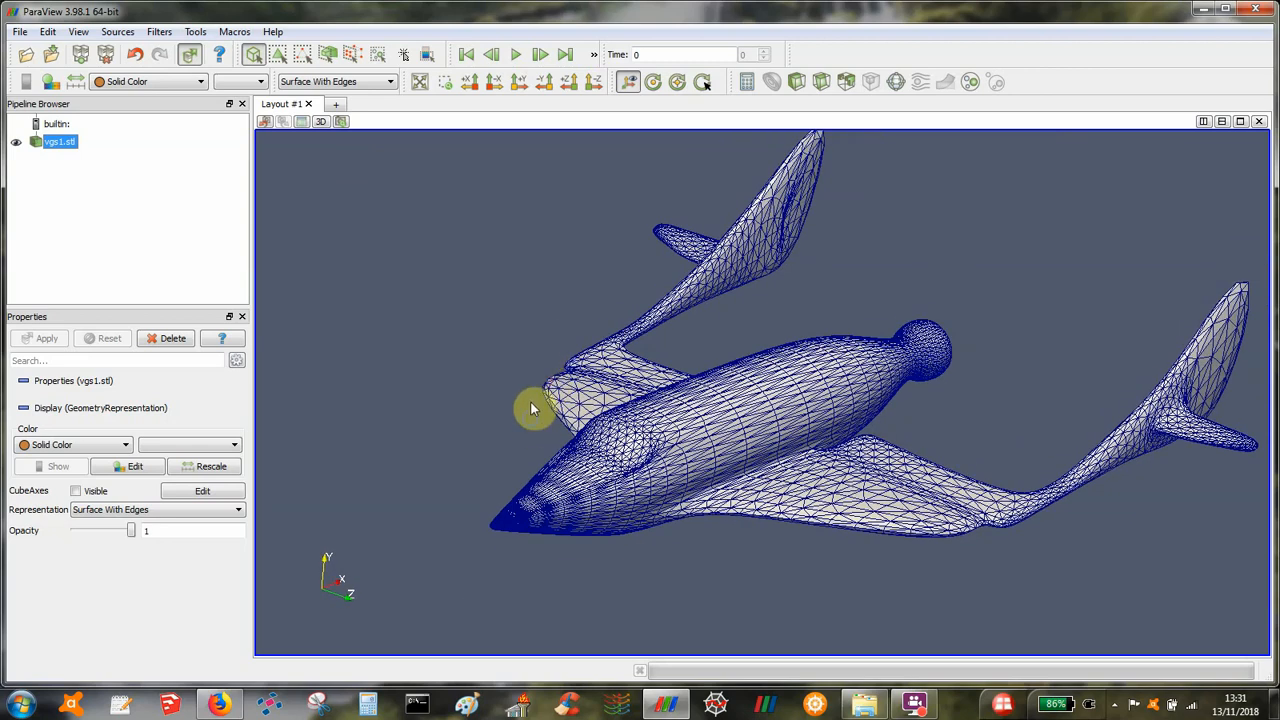
left_click_drag(532, 408, 576, 416)
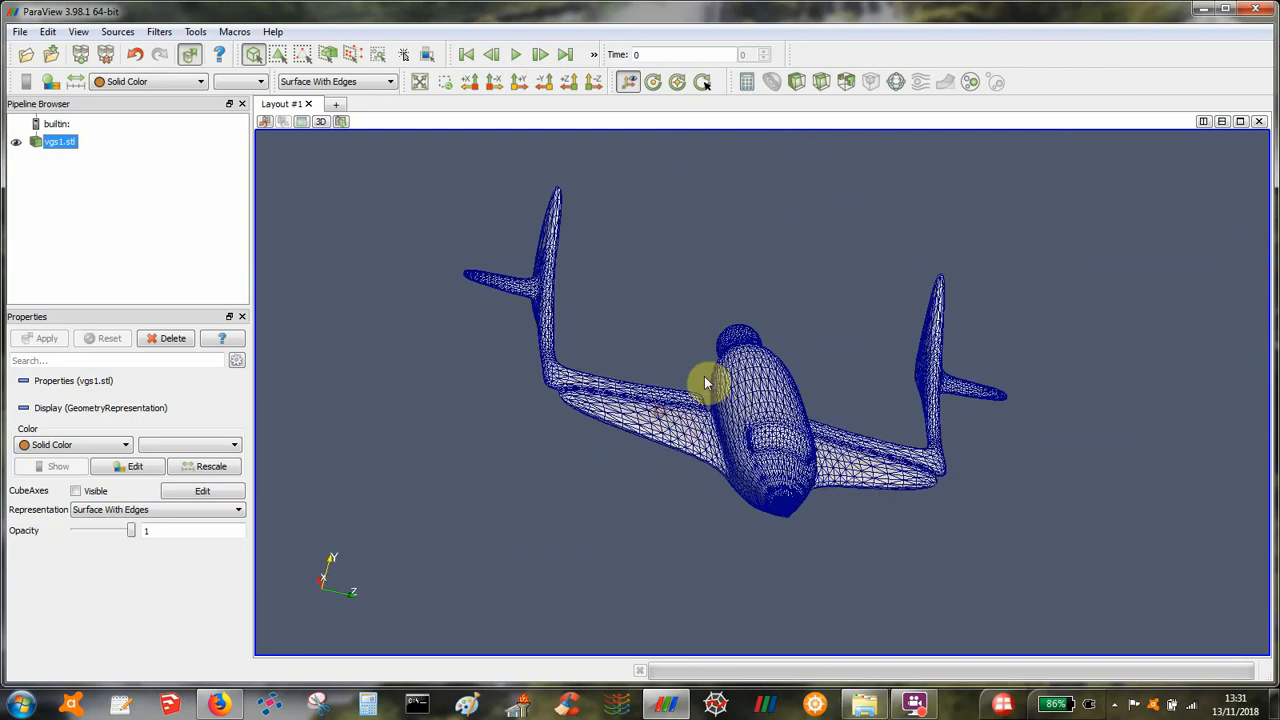
left_click_drag(704, 384, 518, 396)
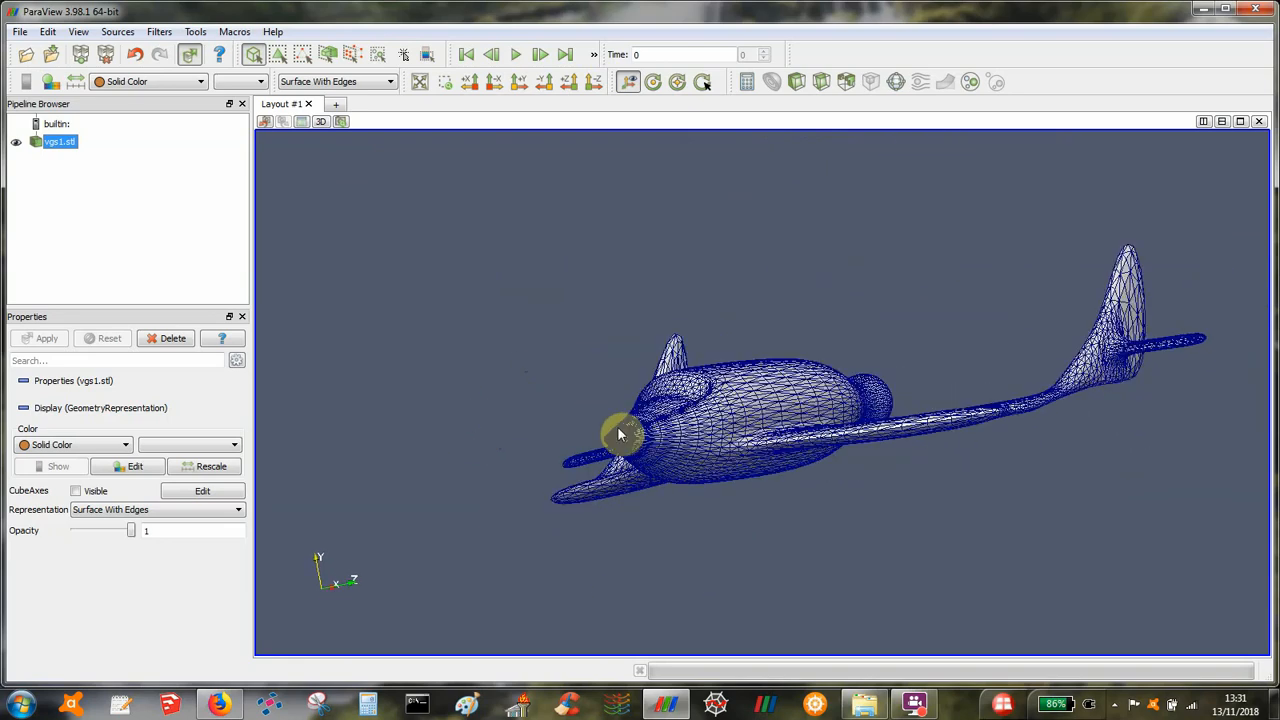
left_click_drag(620, 436, 520, 464)
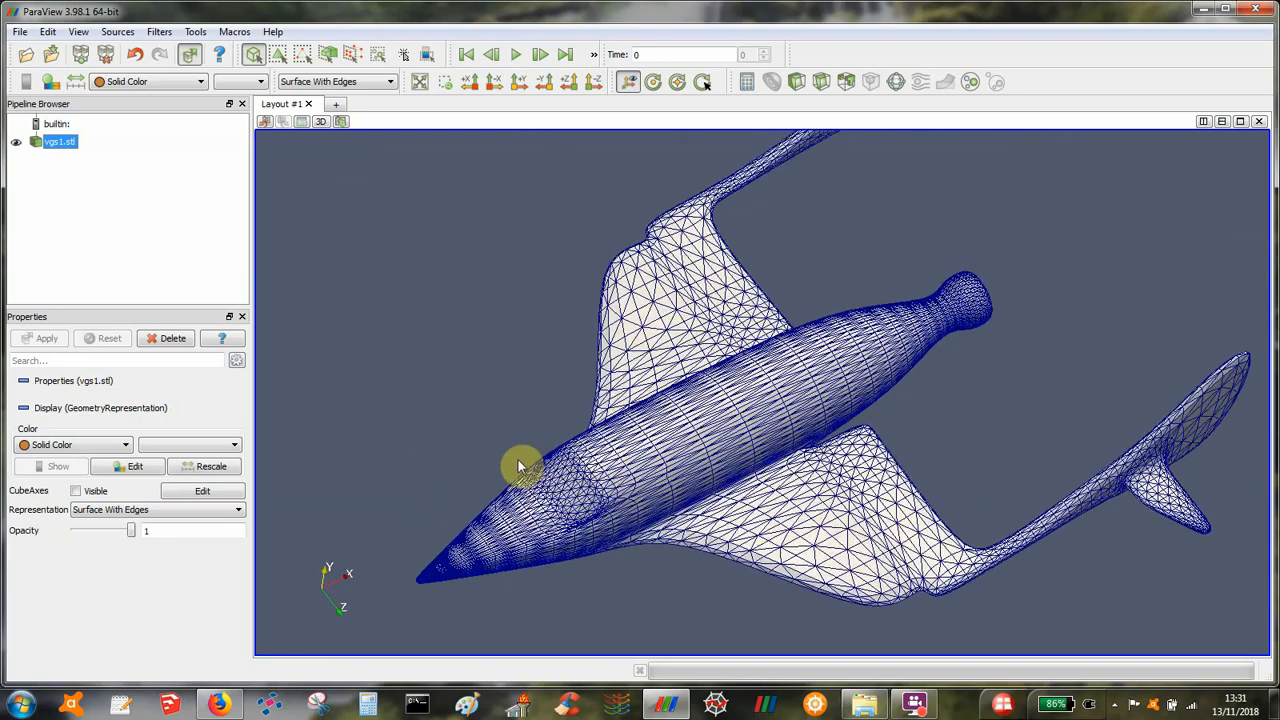
left_click_drag(520, 464, 520, 384)
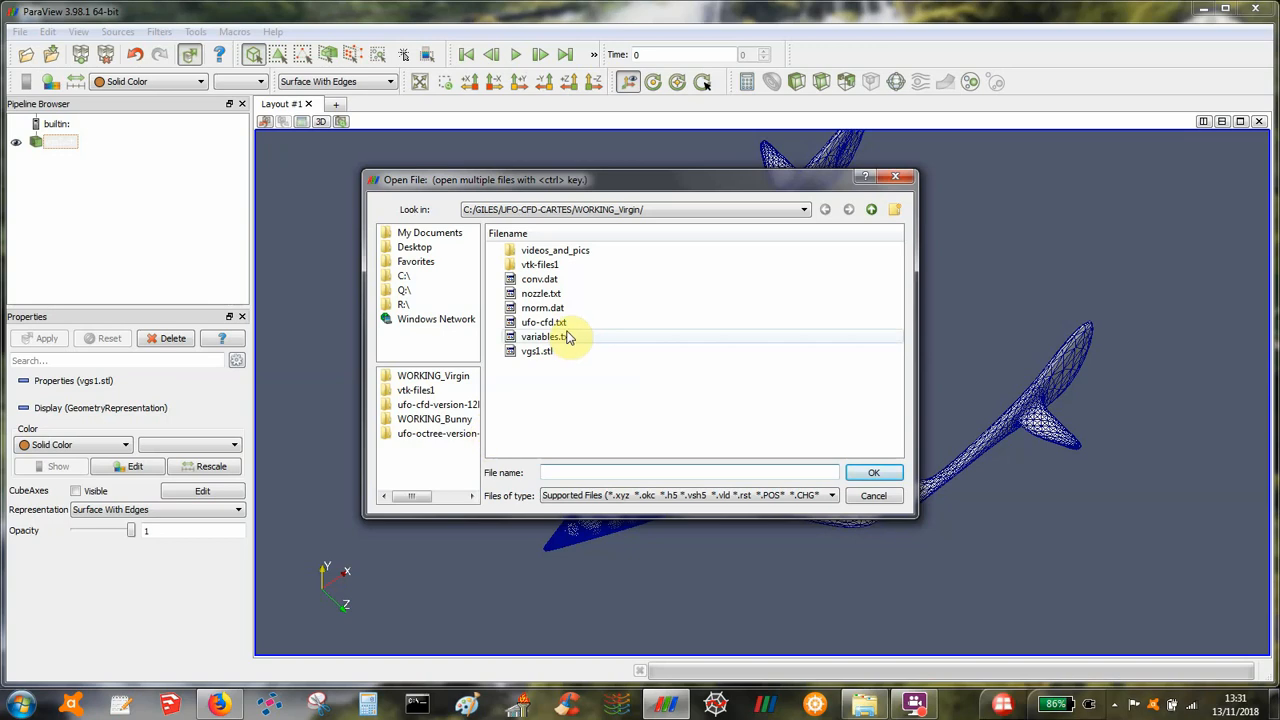
Browse into vtk-files1 and expand the ufo-cfd file series to reach ufo-cfd-040.vtk
double_click(540, 264)
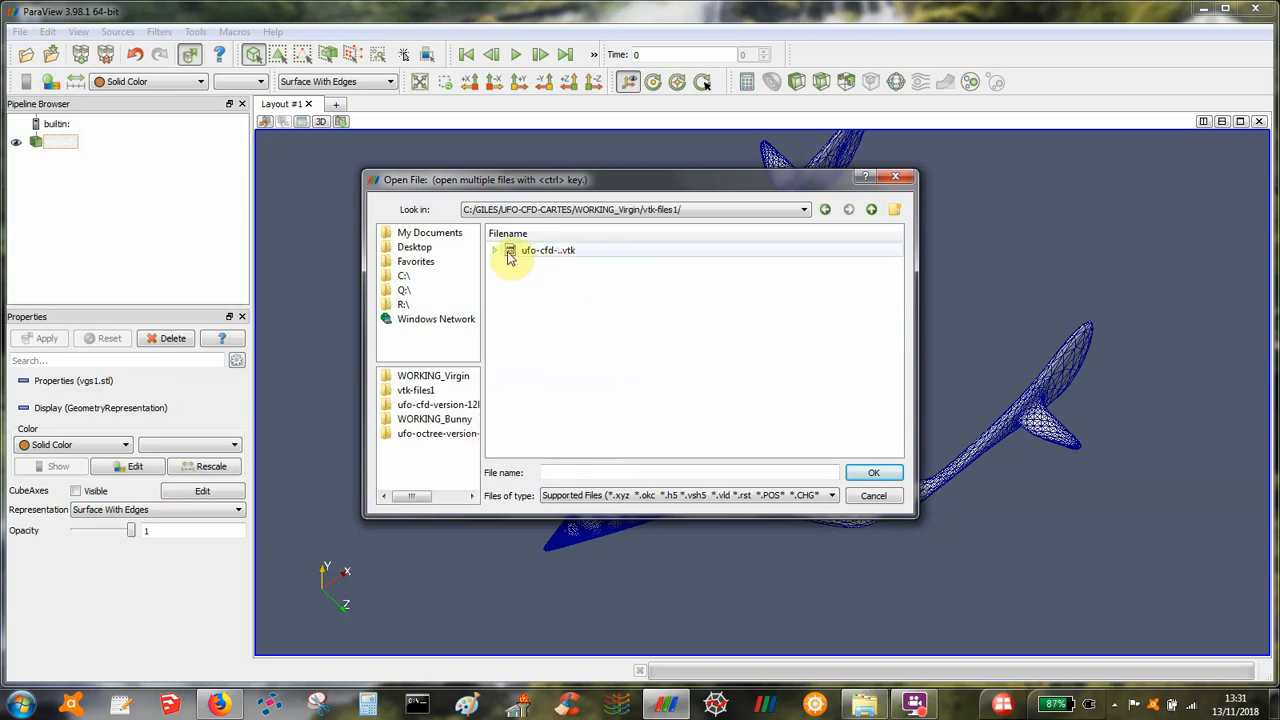
left_click(494, 250)
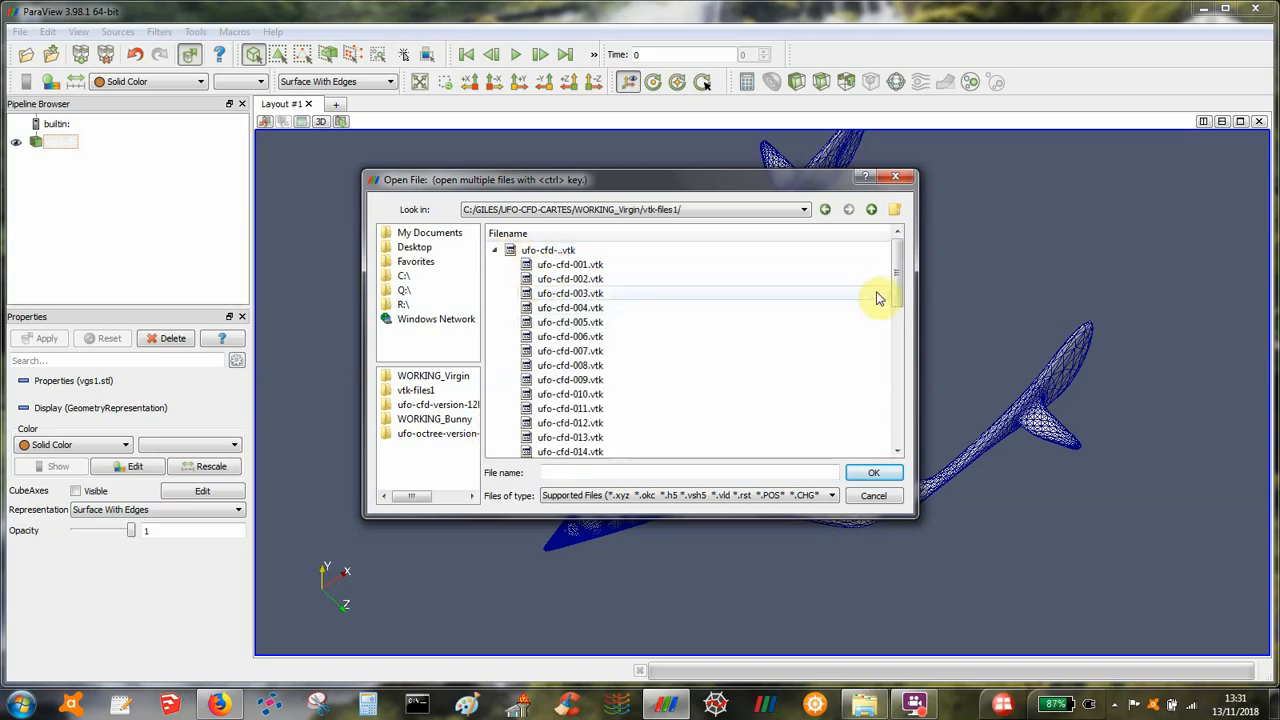
scroll("down", 3)
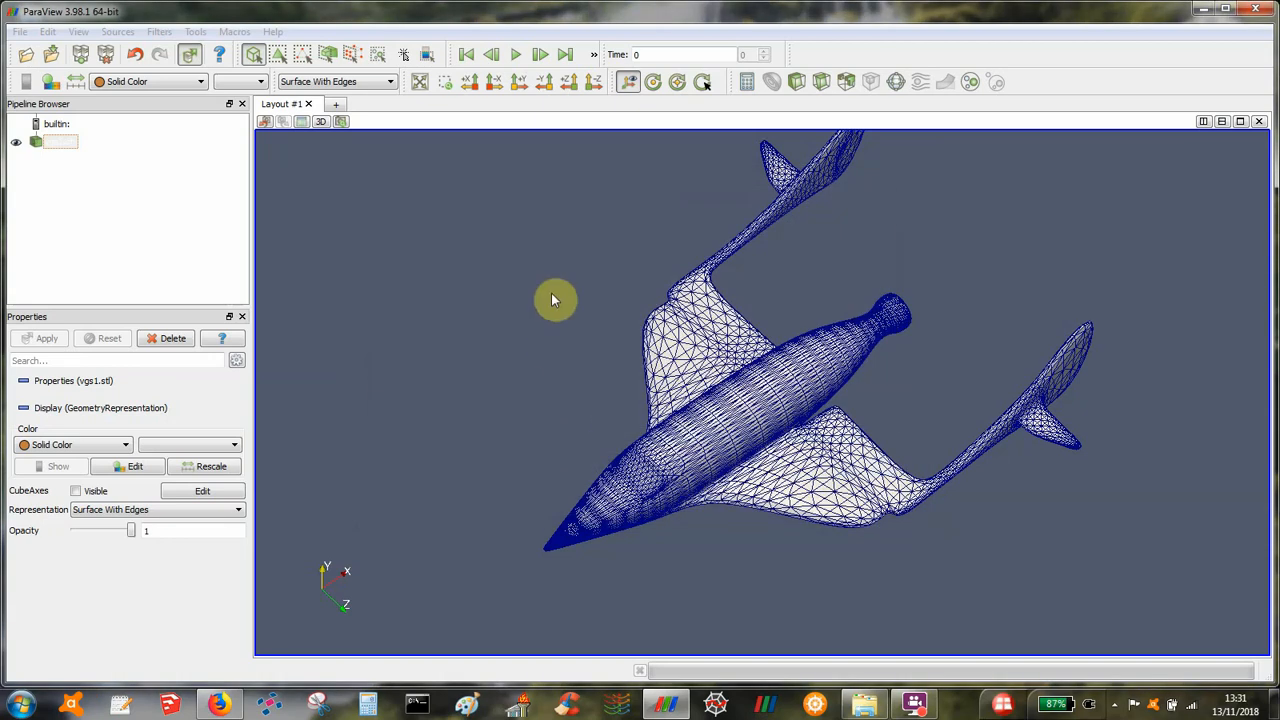
mouse_move(396, 152)
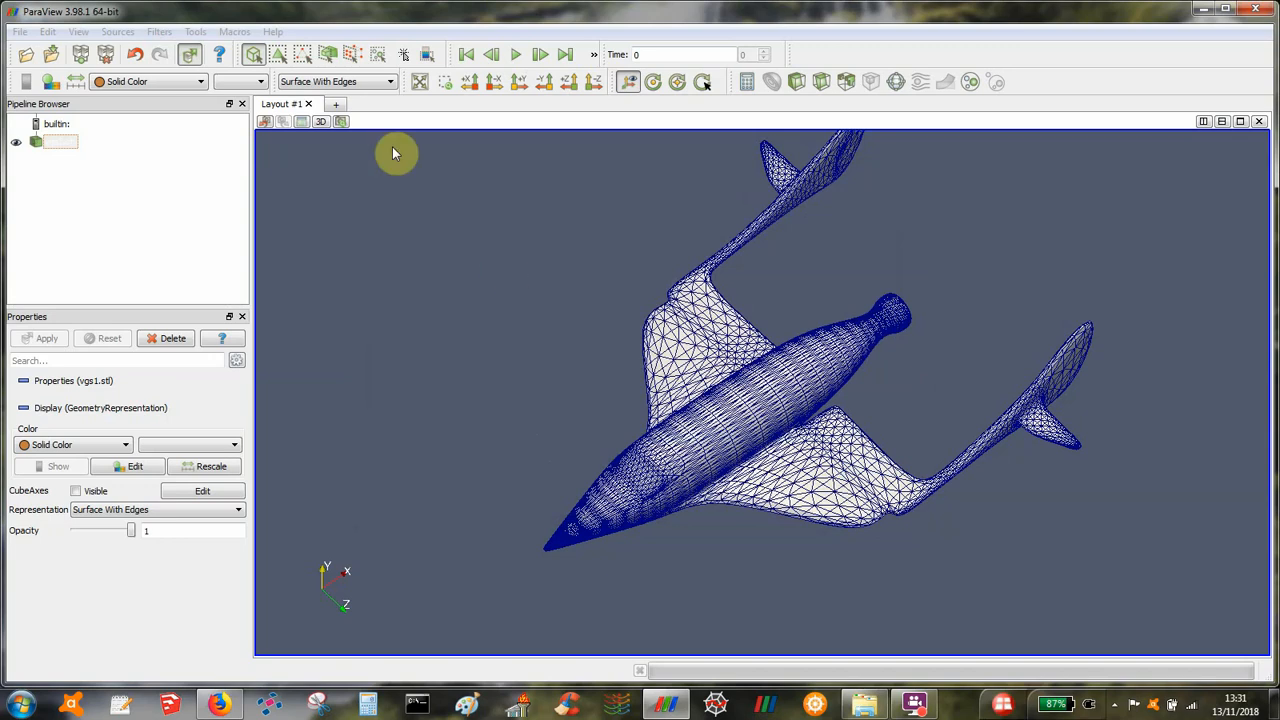
mouse_move(532, 396)
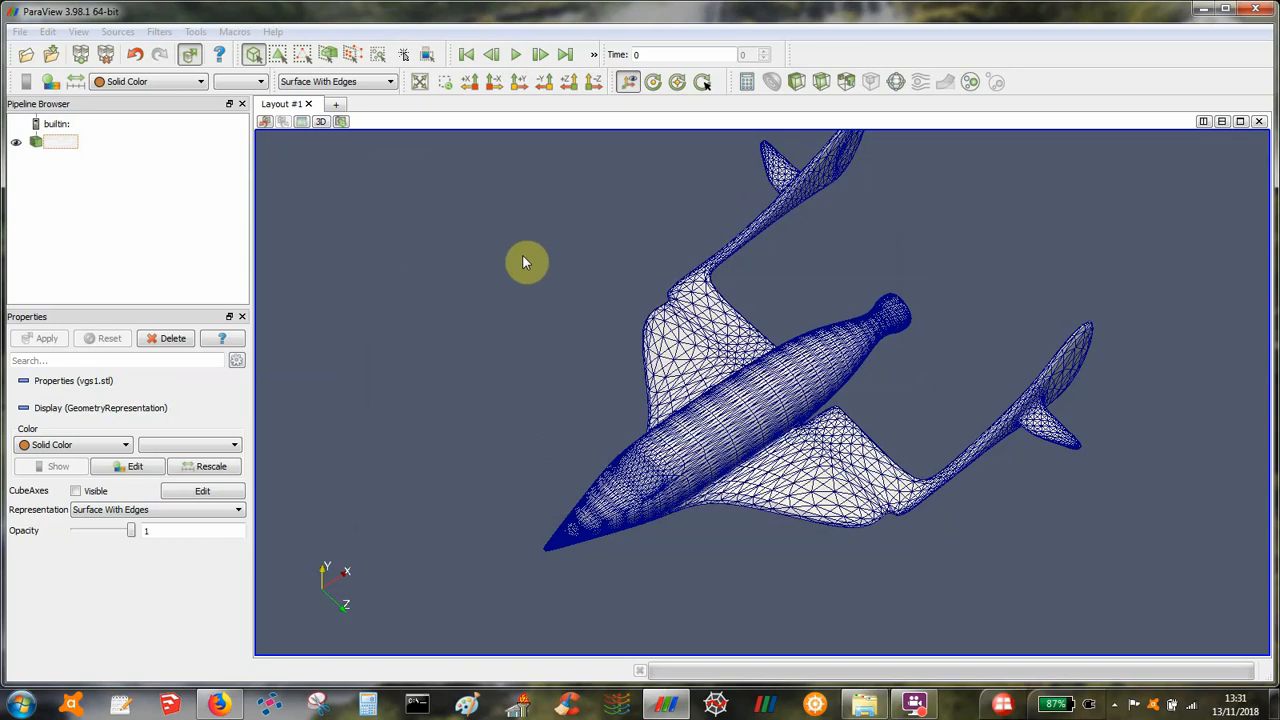
mouse_move(840, 212)
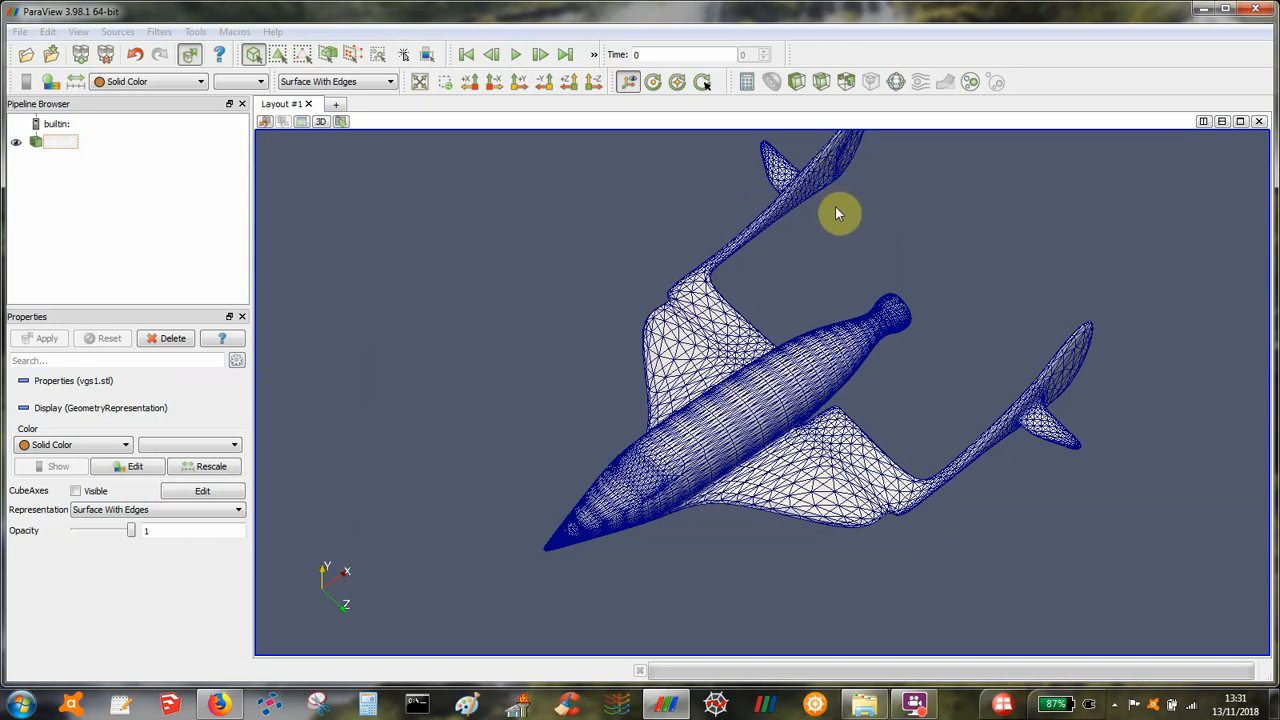
mouse_move(756, 284)
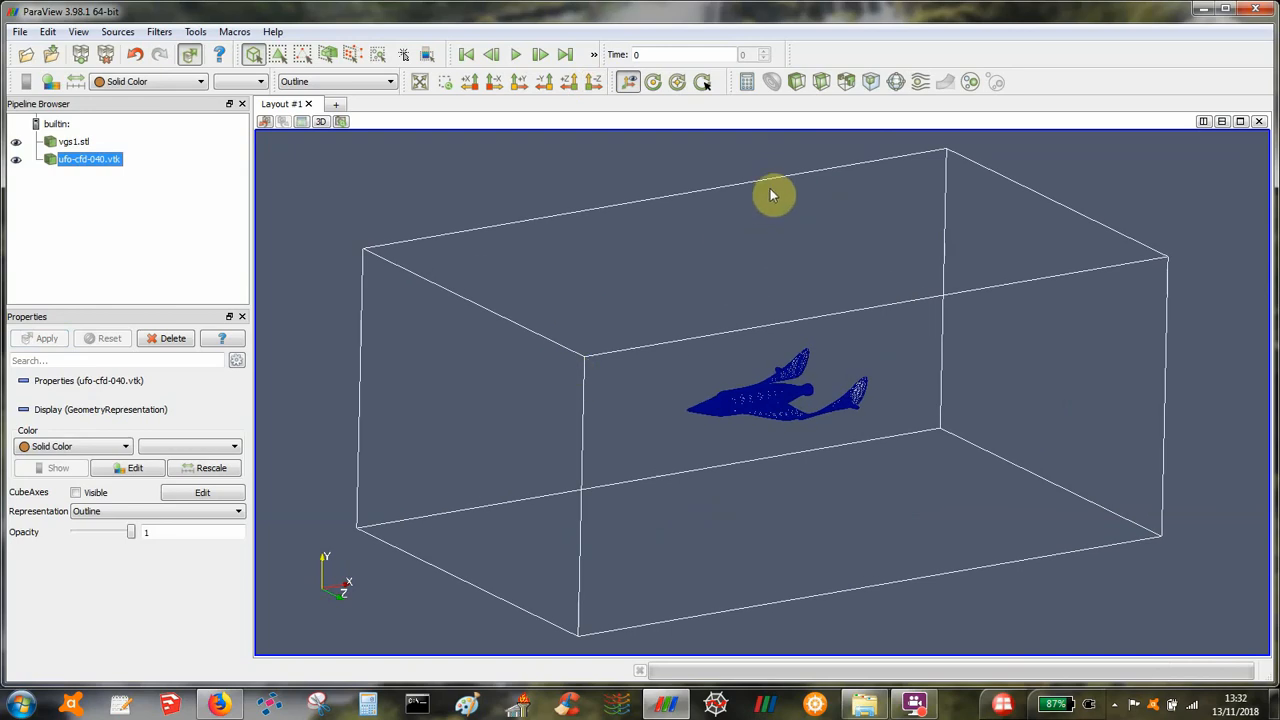
mouse_move(824, 82)
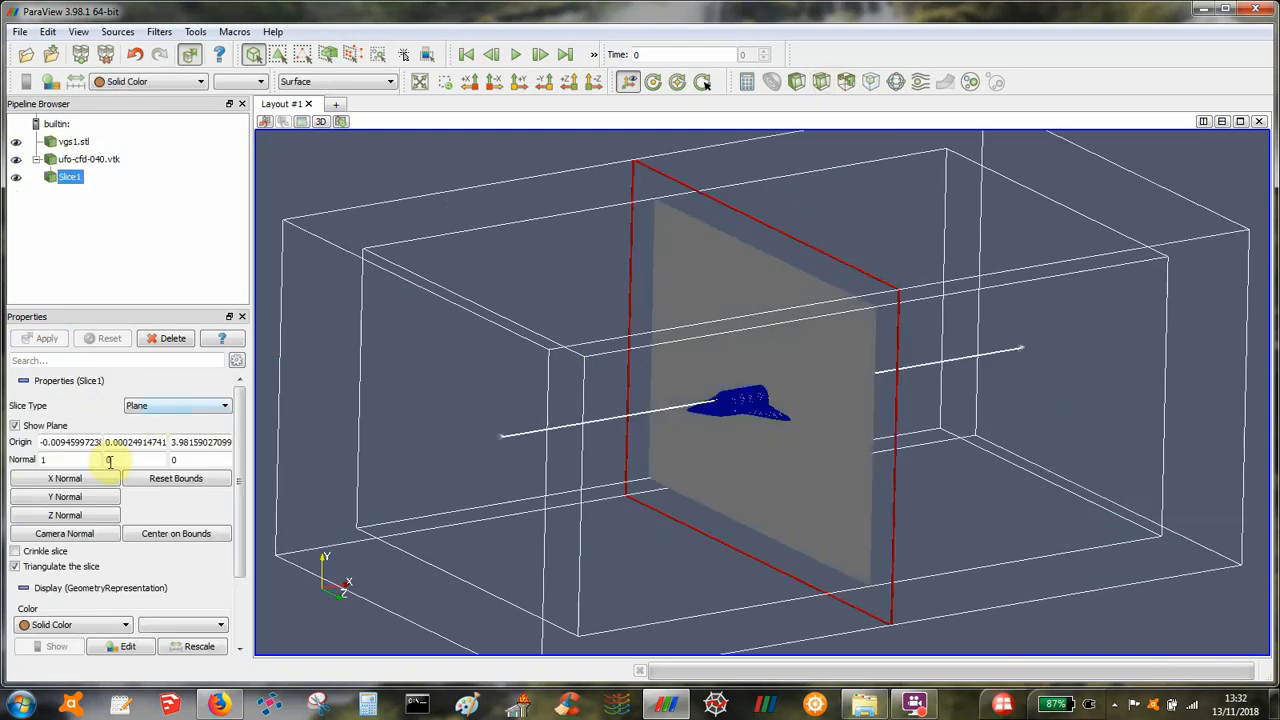
Make a Z-normal slice with its plane guide hidden, shown as Surface With Edges up close
left_click(64, 516)
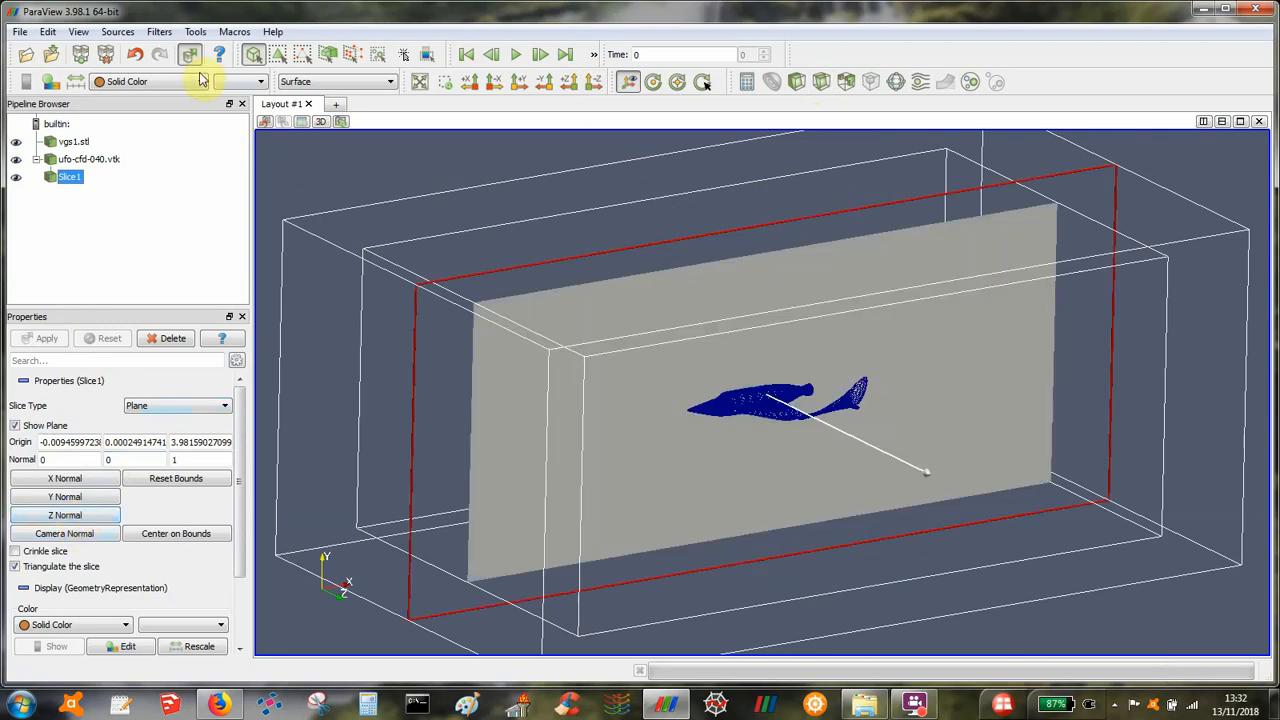
left_click(16, 424)
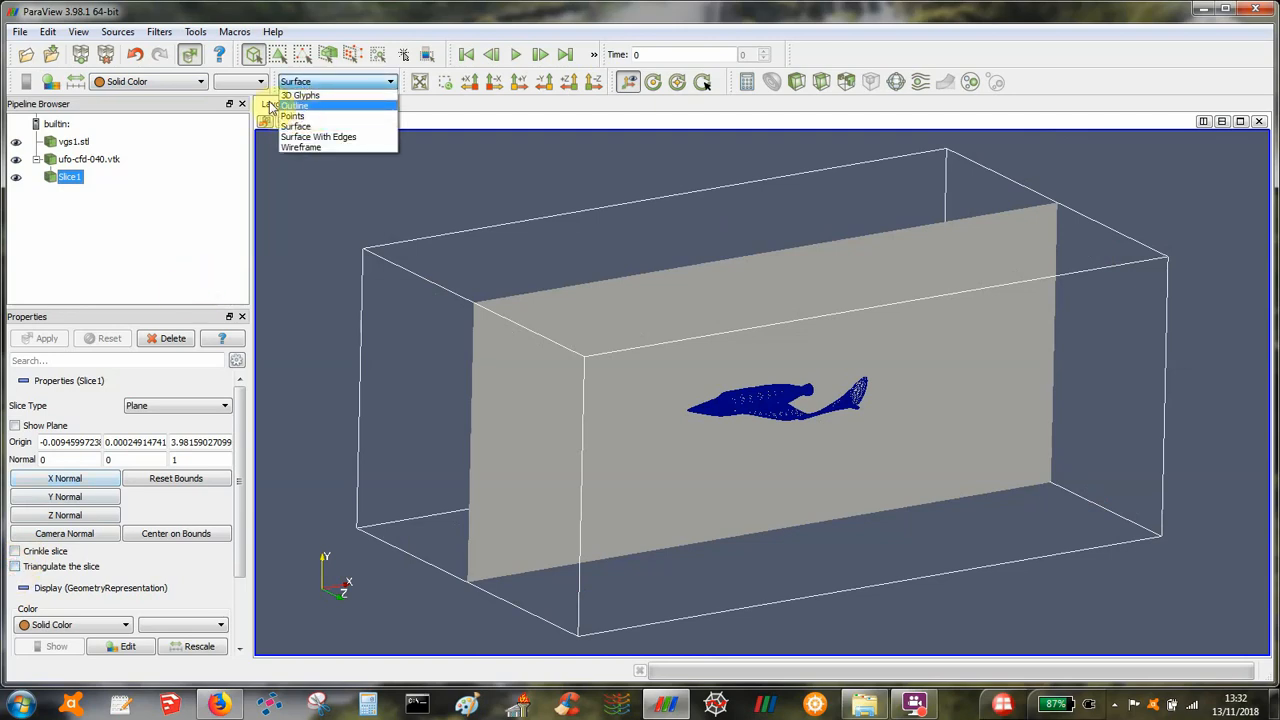
left_click(318, 136)
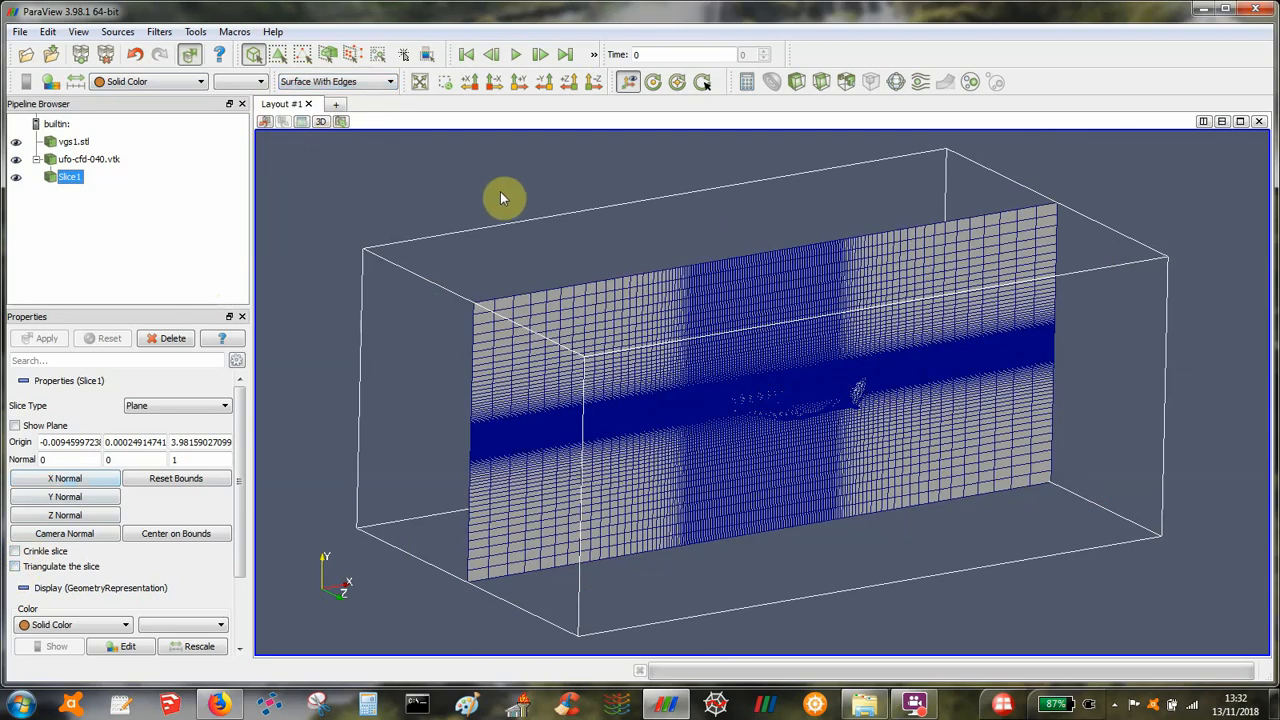
left_click_drag(504, 198, 464, 168)
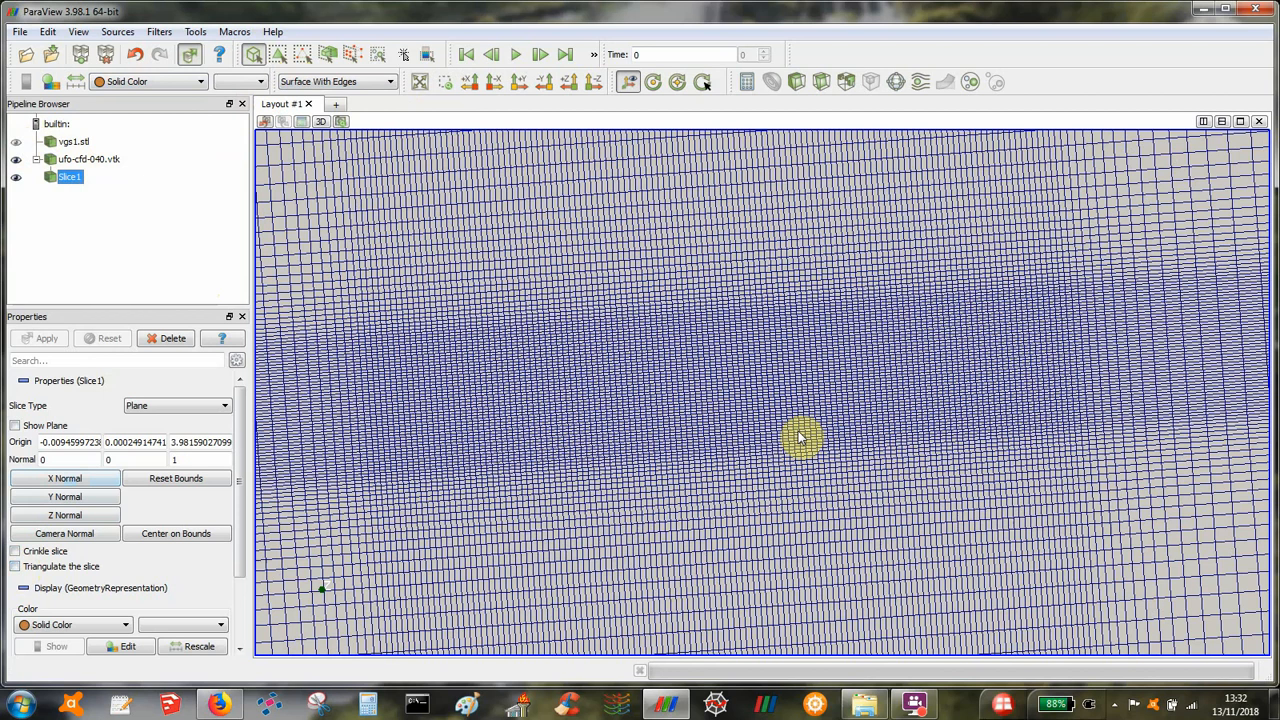
Colour the slice by velocity, then density, and show it as a plain surface
left_click(150, 80)
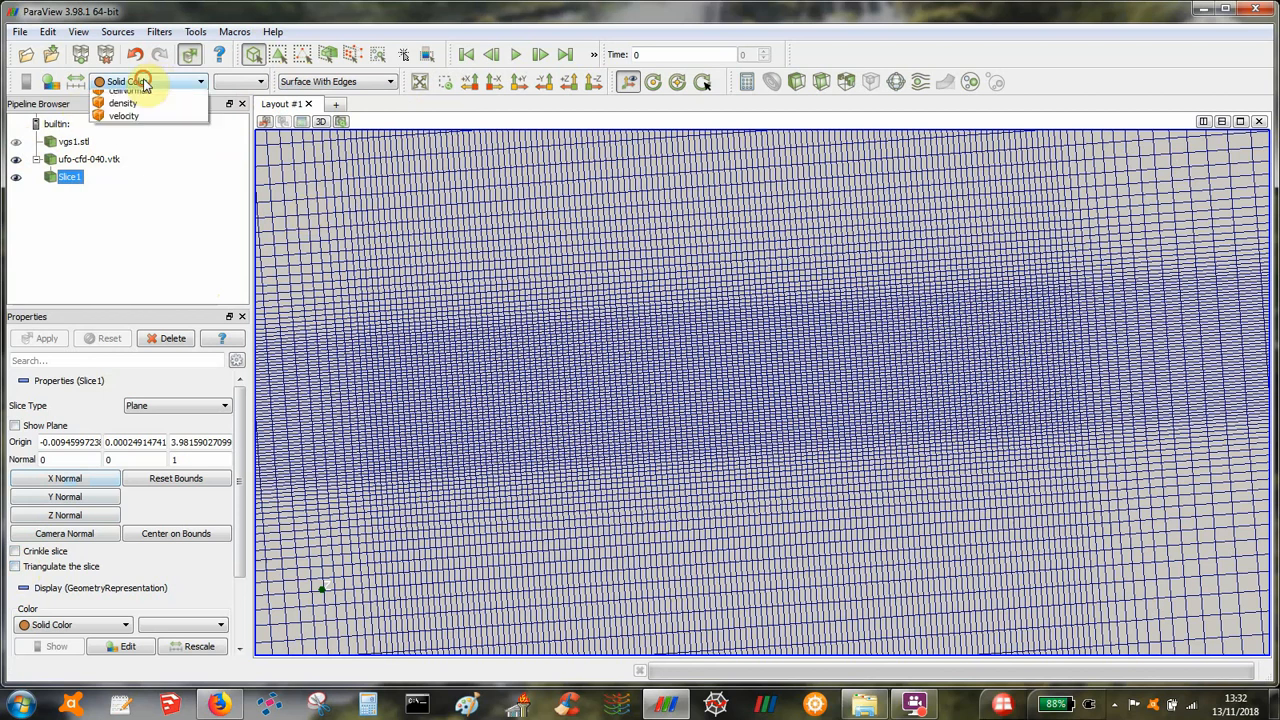
mouse_move(136, 134)
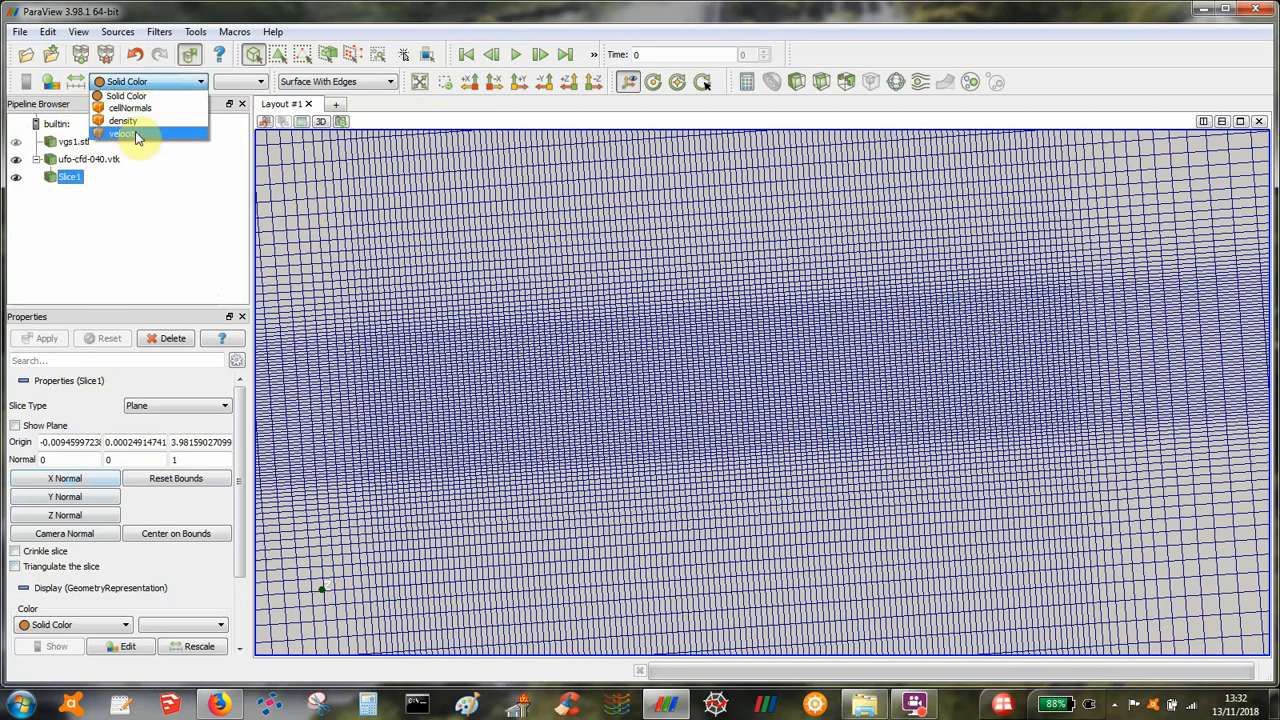
left_click(122, 132)
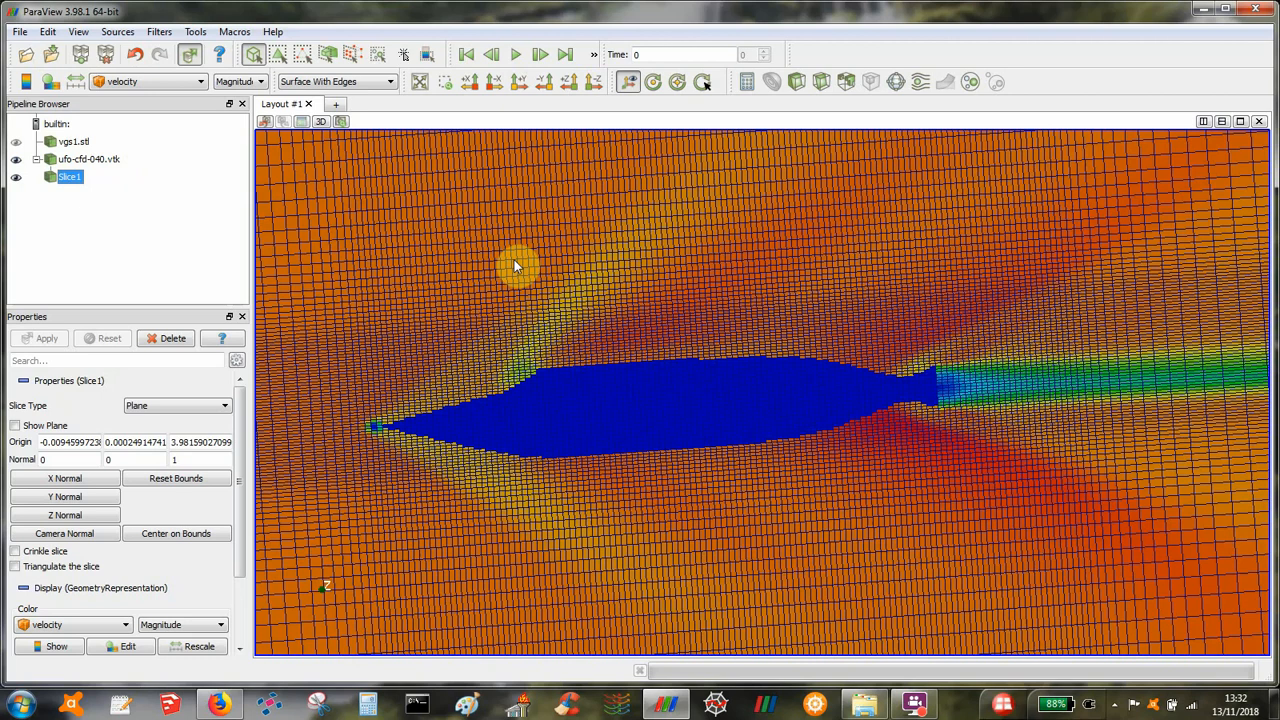
mouse_move(518, 310)
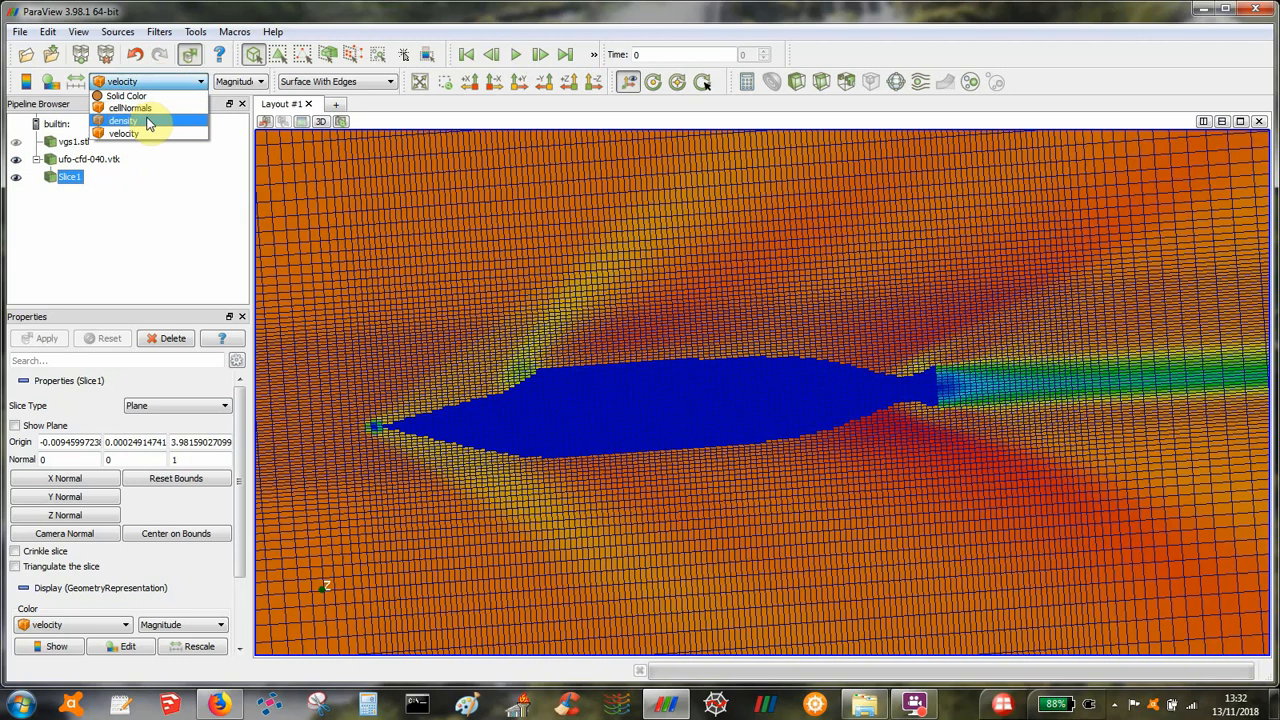
left_click(124, 120)
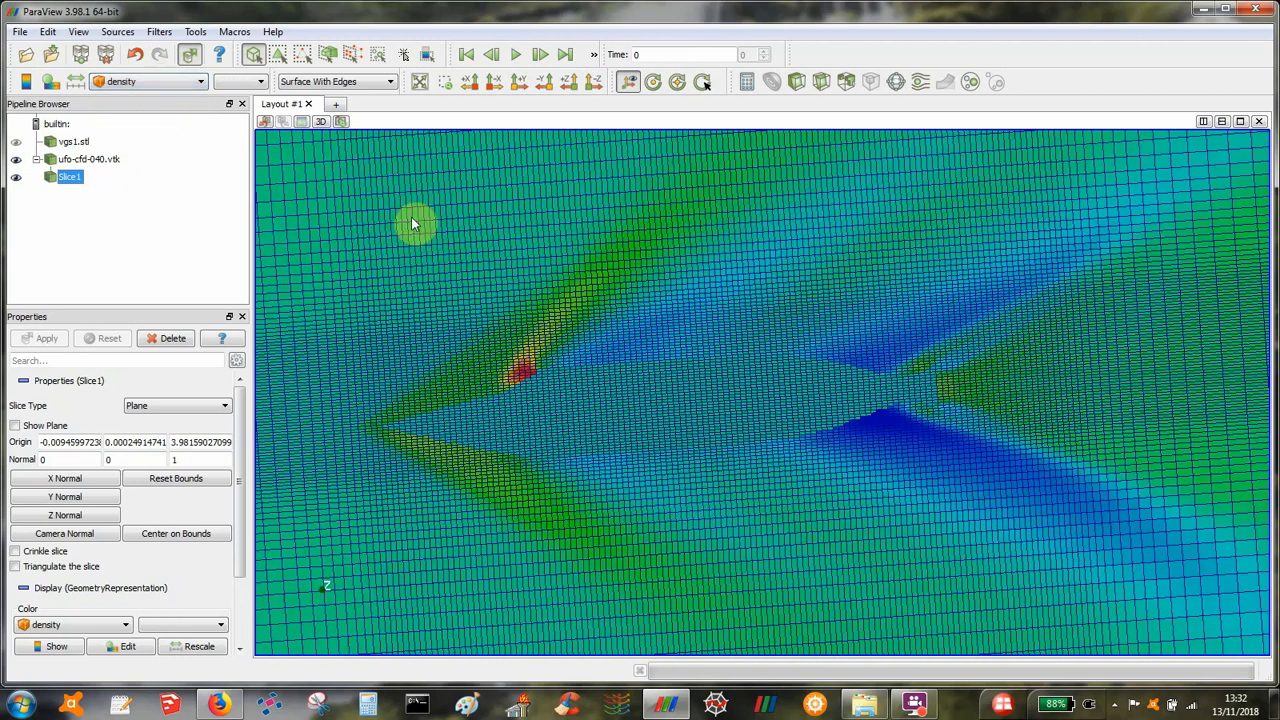
mouse_move(558, 108)
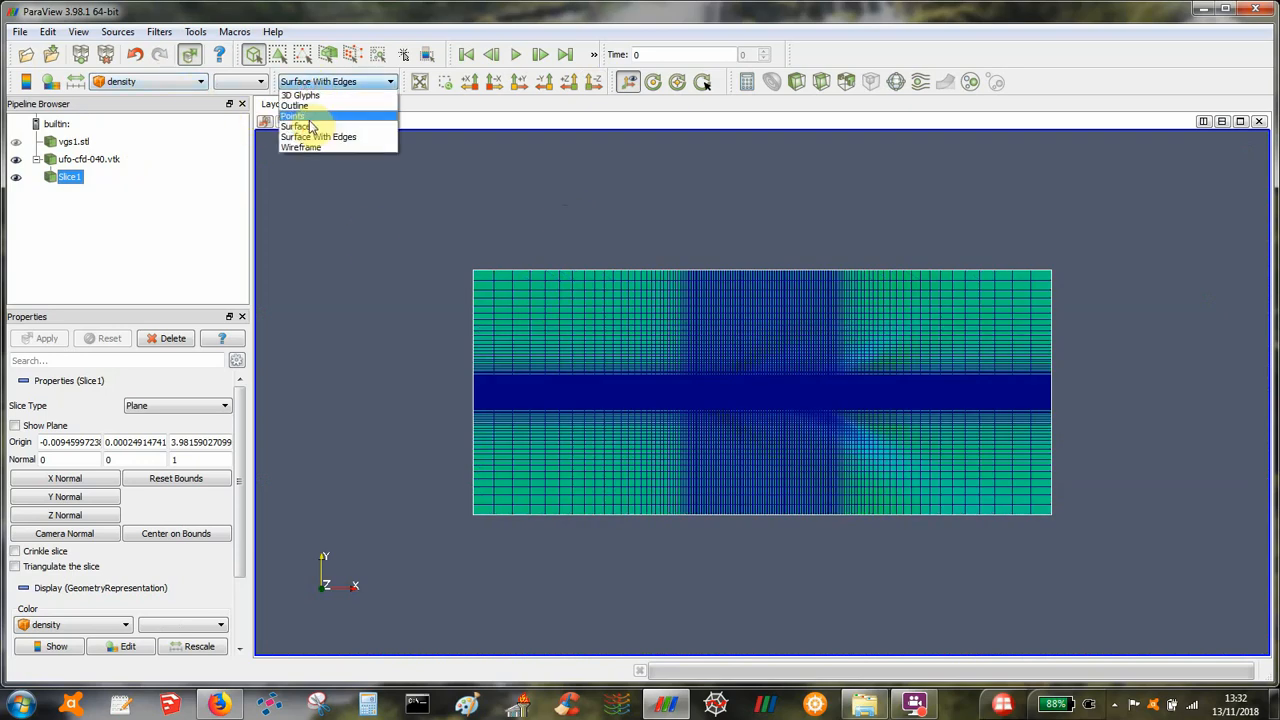
left_click(296, 126)
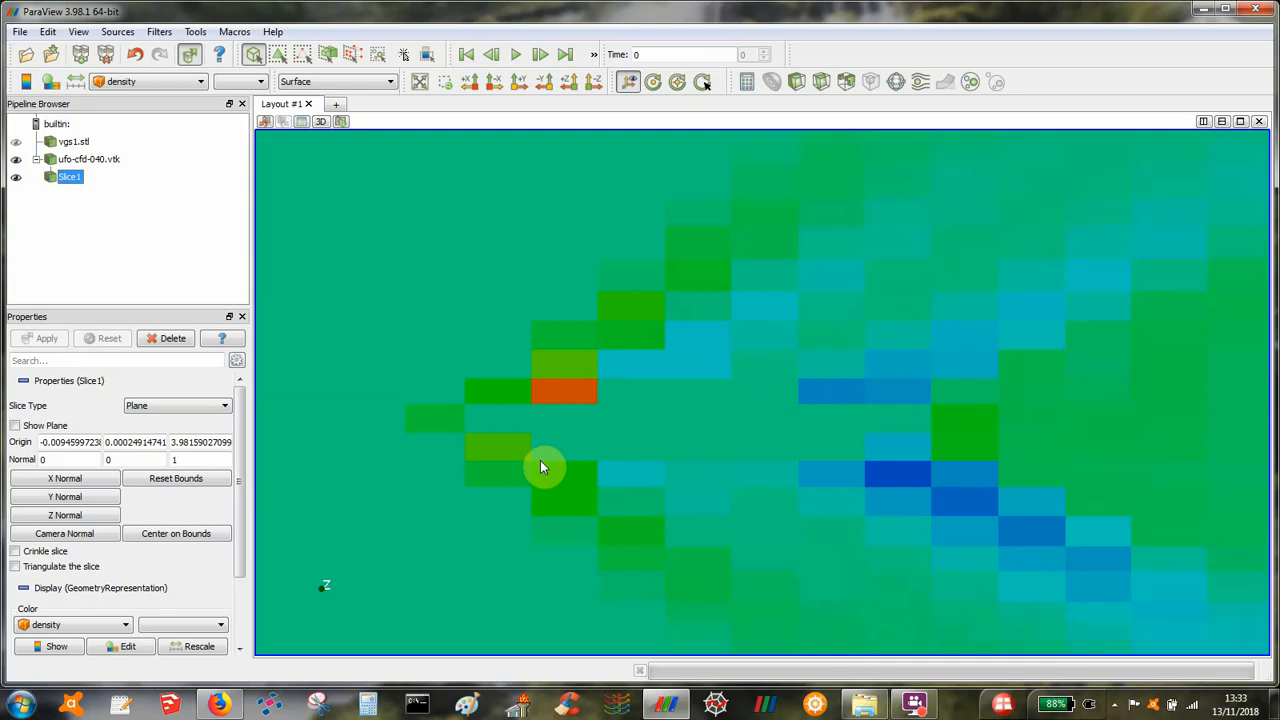
Return the slice colouring to velocity Magnitude and show its colour legend
left_click(164, 80)
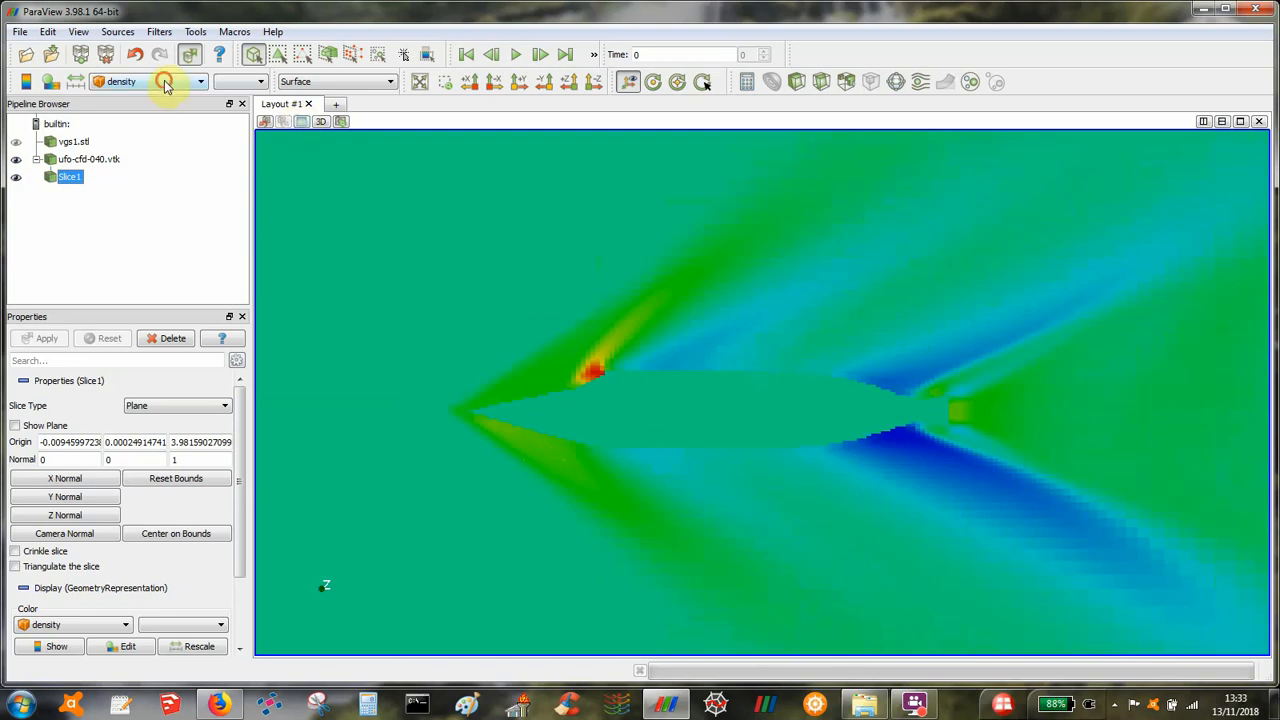
left_click(198, 80)
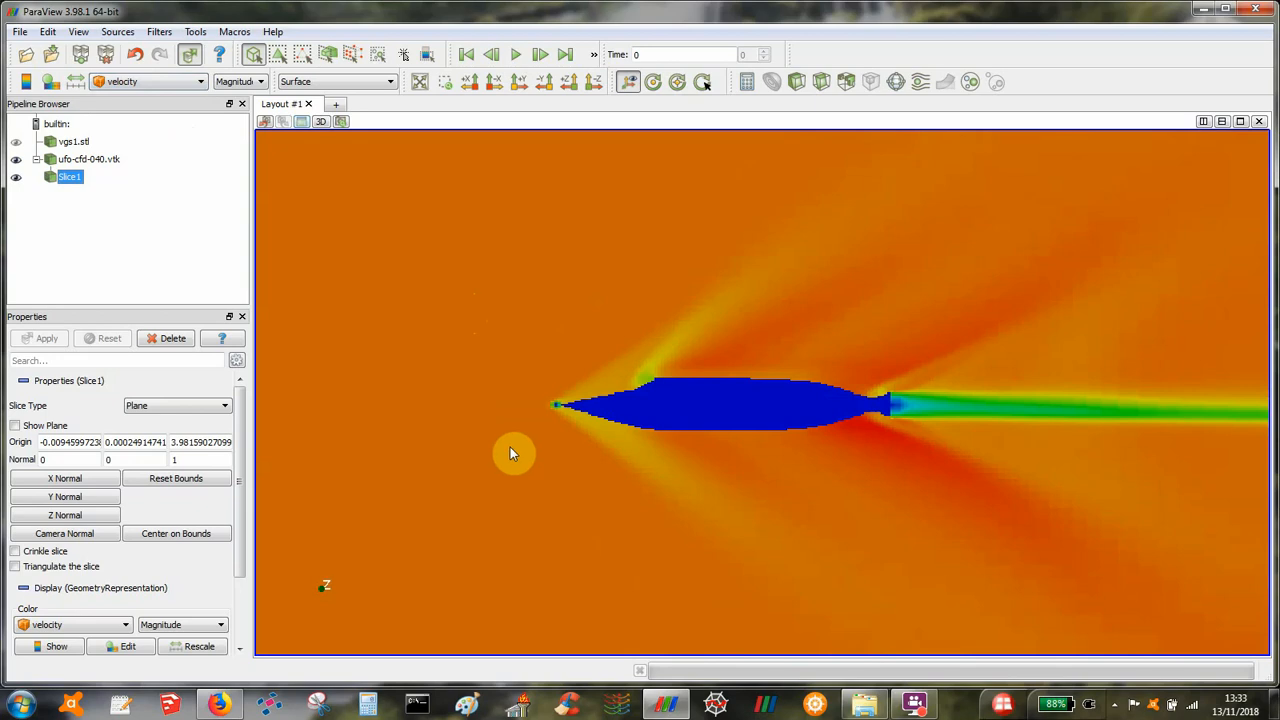
mouse_move(444, 338)
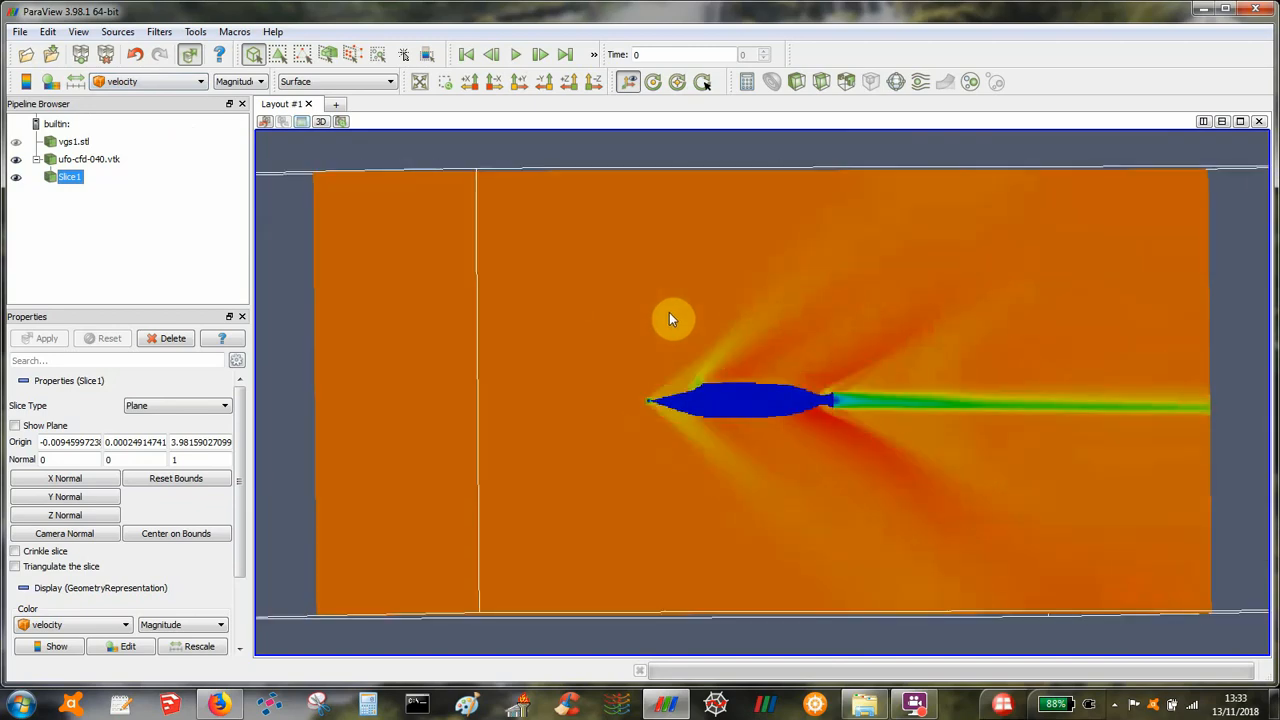
left_click_drag(672, 318, 700, 324)
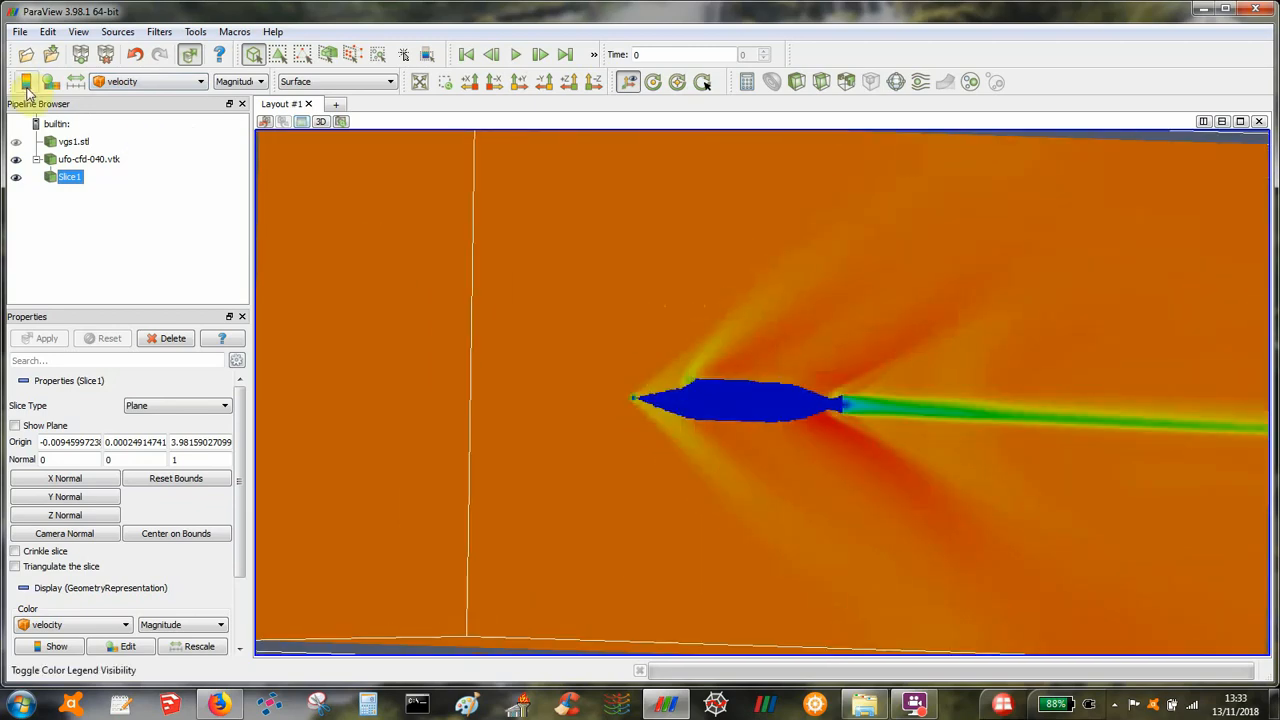
left_click(28, 82)
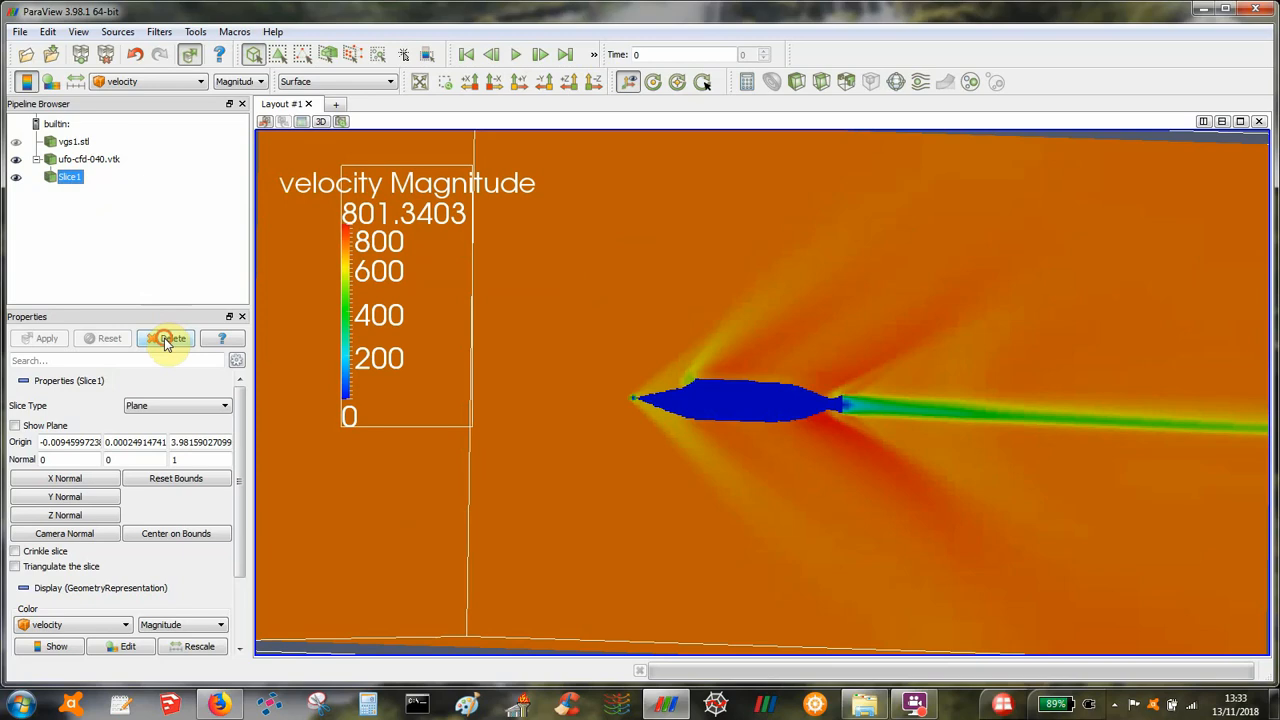
Delete Slice1 and turn the remaining outline box to an oblique 3D view
left_click(166, 338)
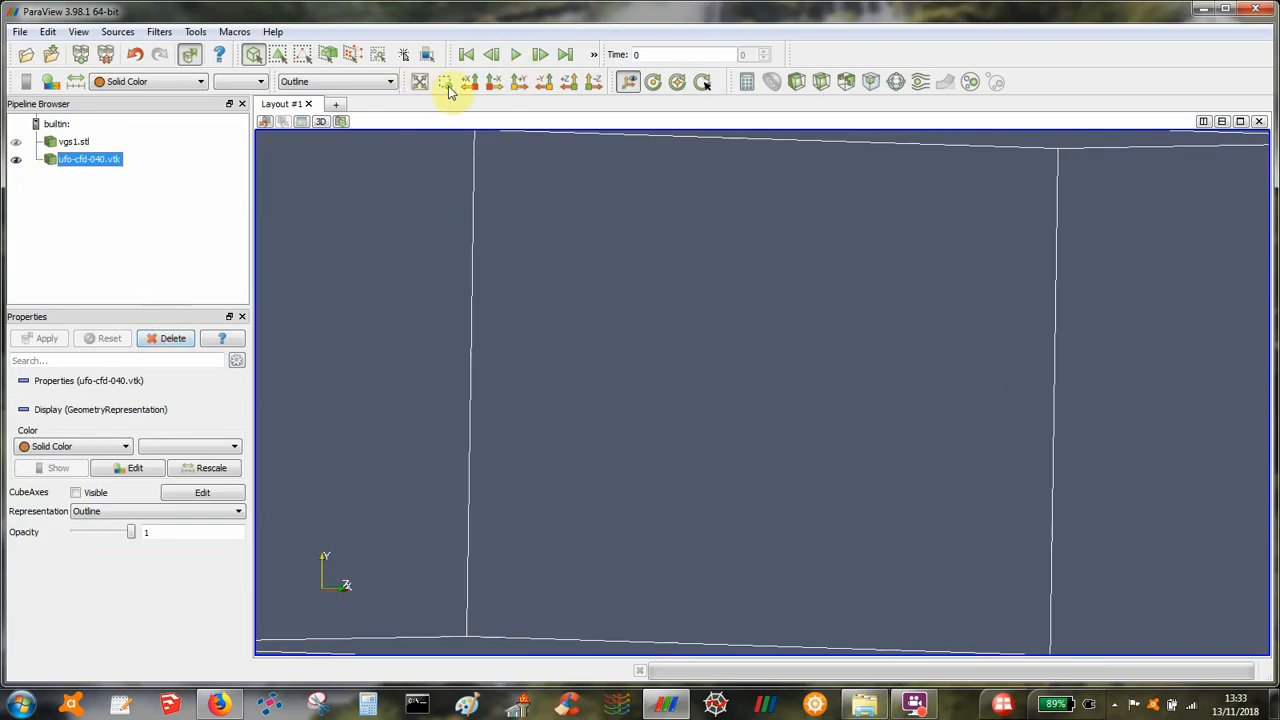
mouse_move(520, 82)
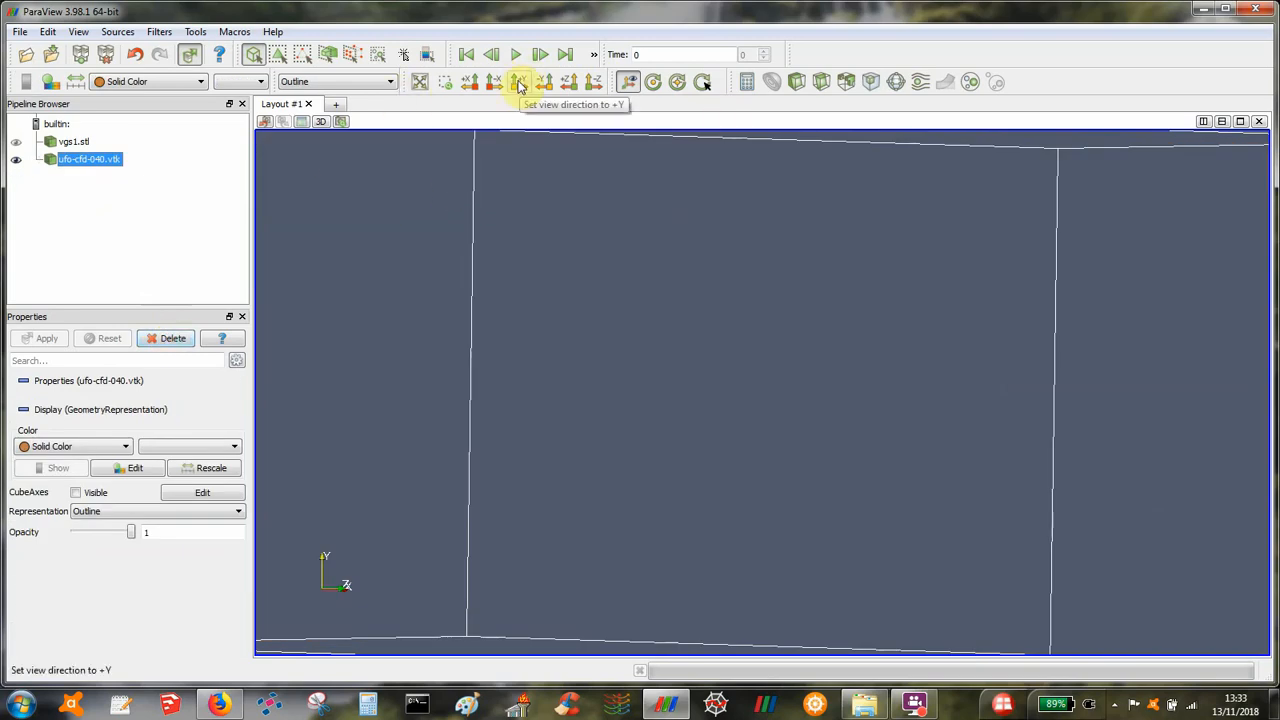
mouse_move(536, 128)
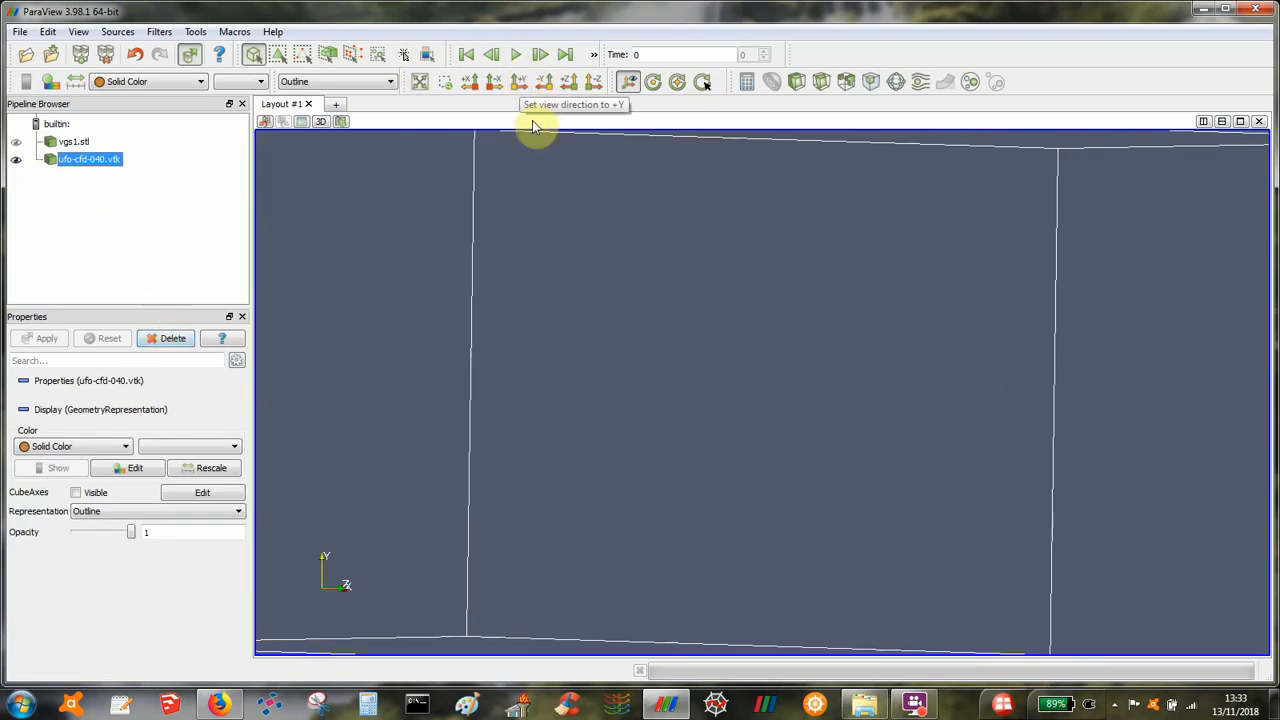
mouse_move(492, 208)
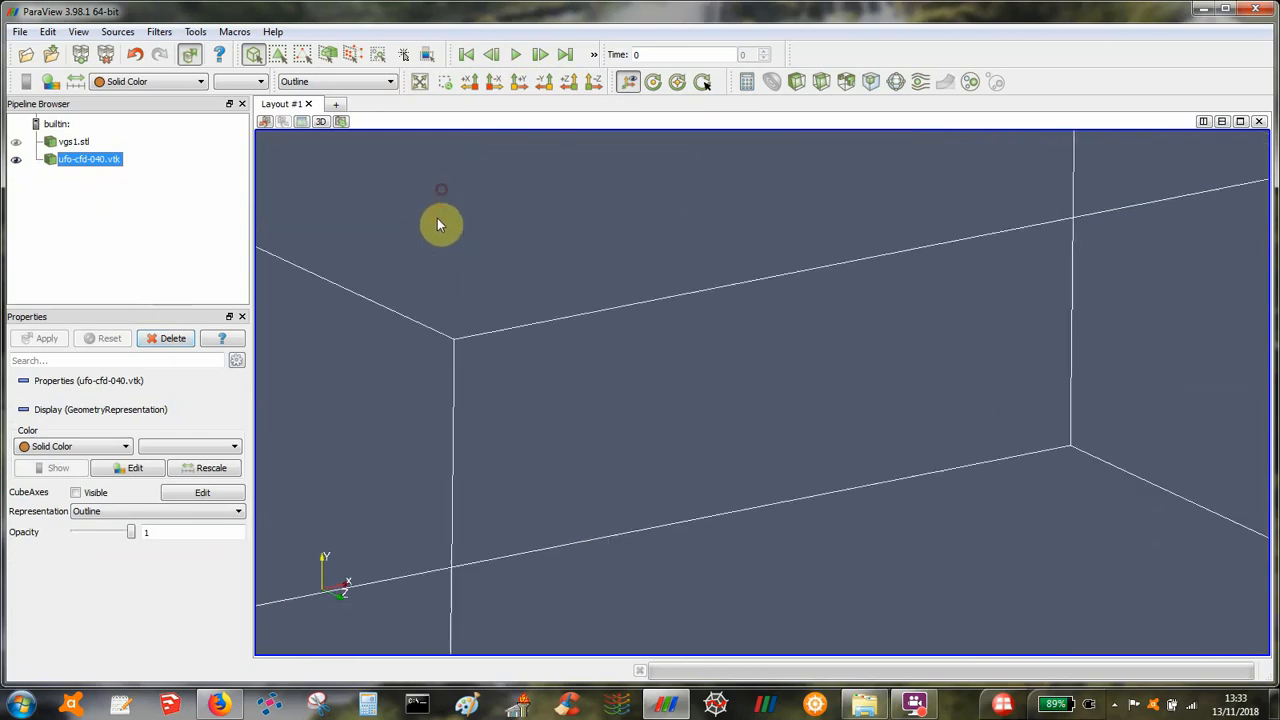
left_click_drag(440, 224, 516, 272)
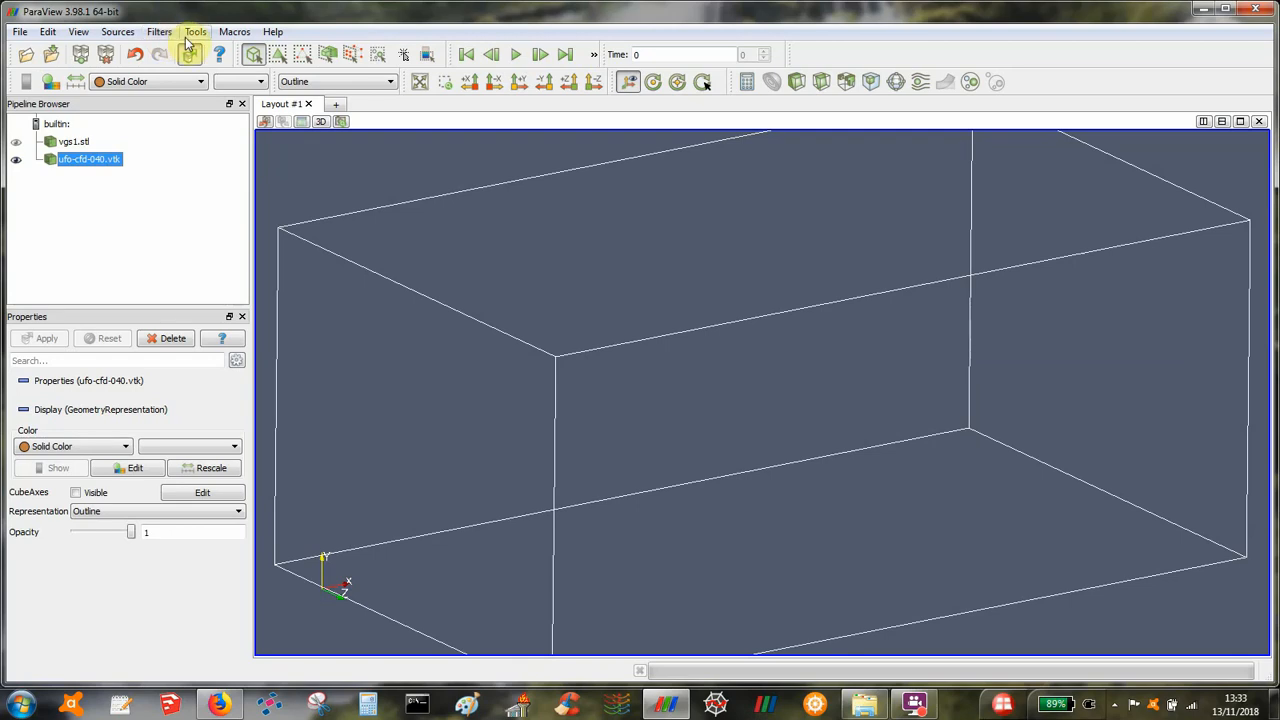
mouse_move(748, 82)
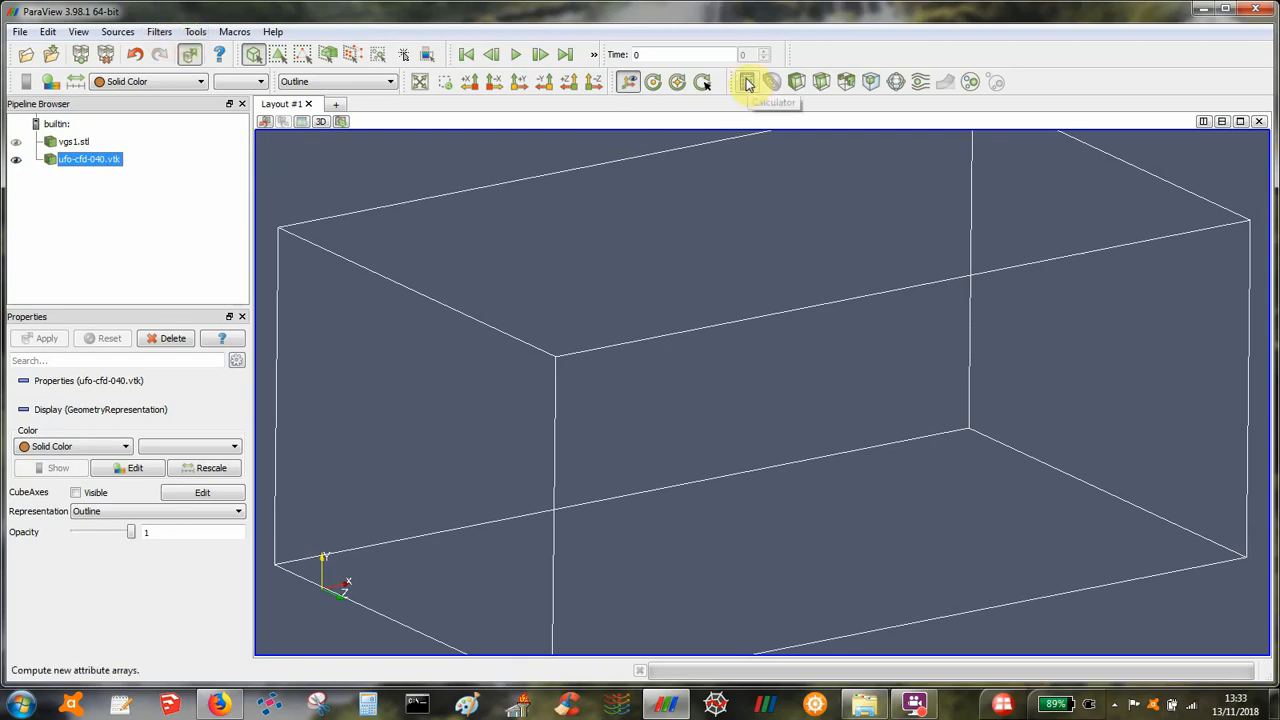
left_click(160, 32)
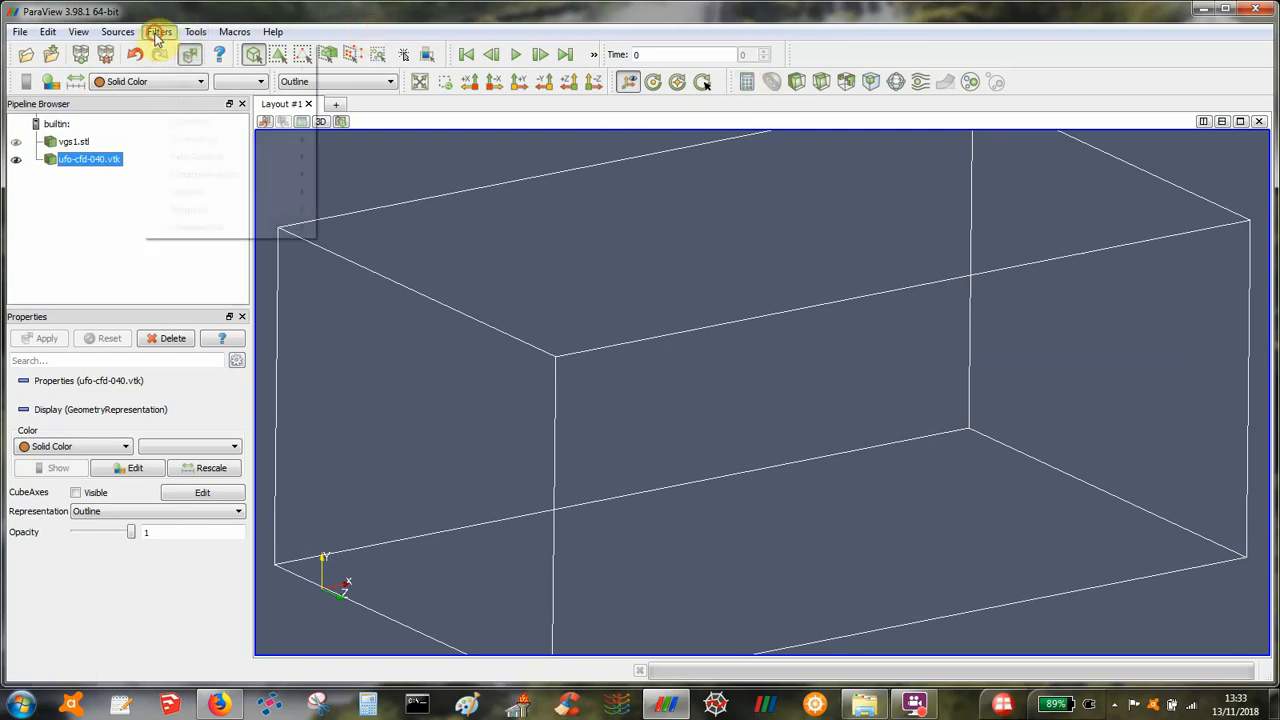
Add a Python Calculator filter from the alphabetical filter list
left_click(160, 32)
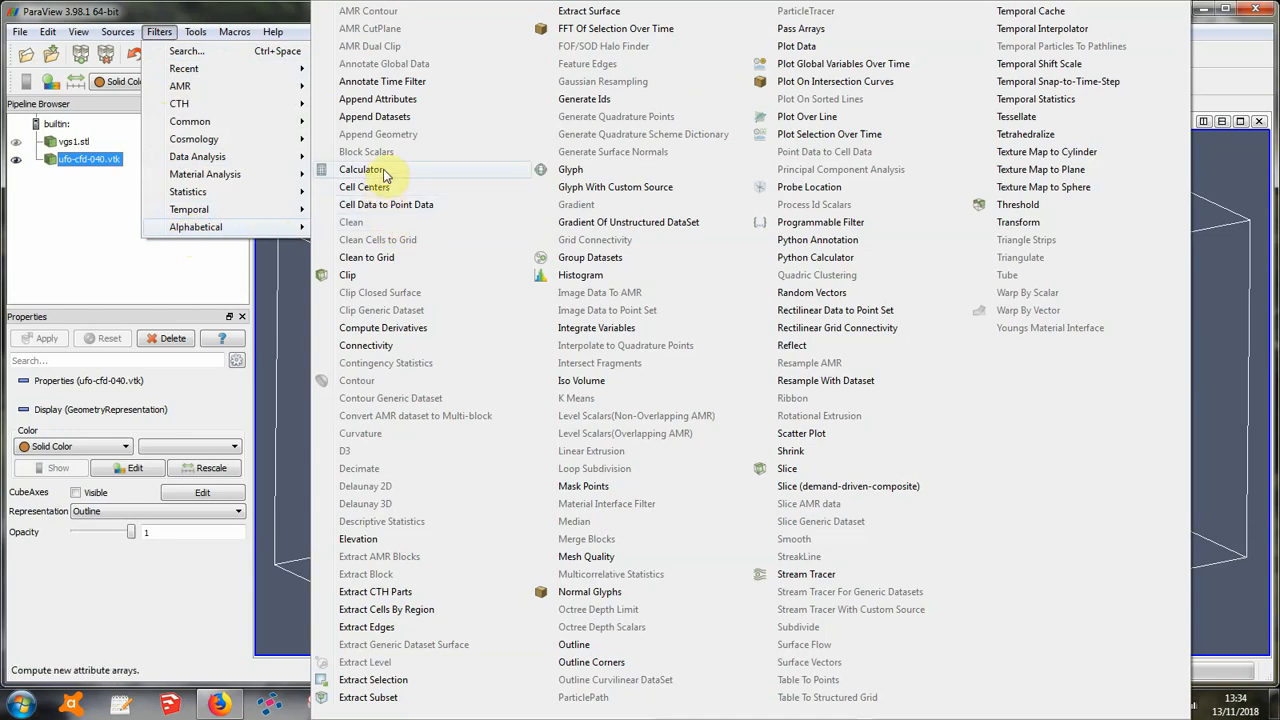
mouse_move(816, 240)
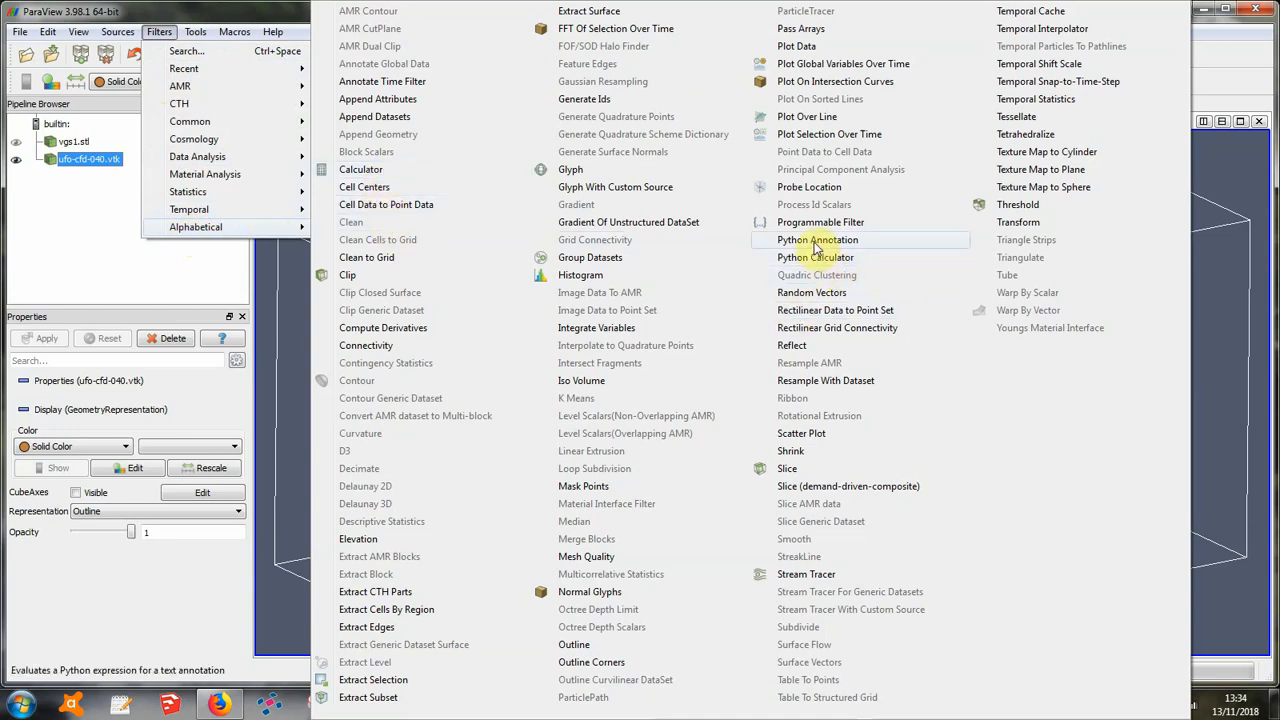
left_click(816, 256)
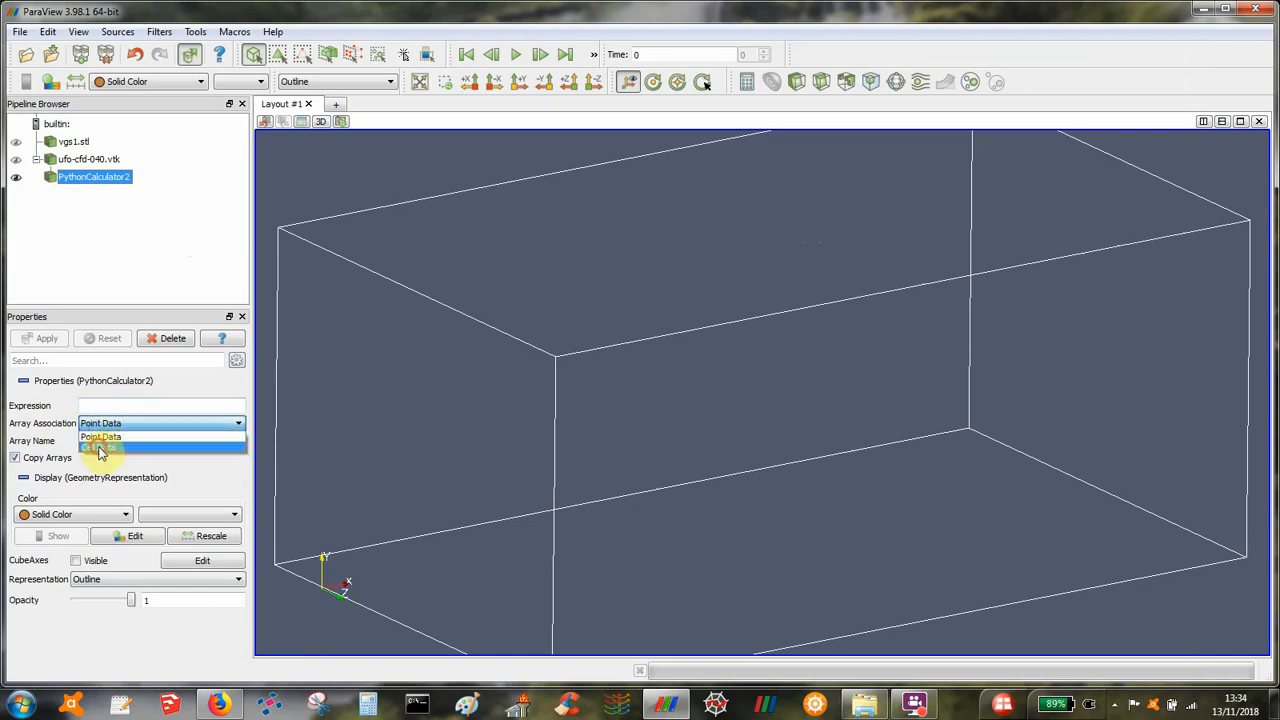
Set Cell Data association and enter mag(vorticity(velocity))-mag(mag(strain(velocity)))
left_click(100, 448)
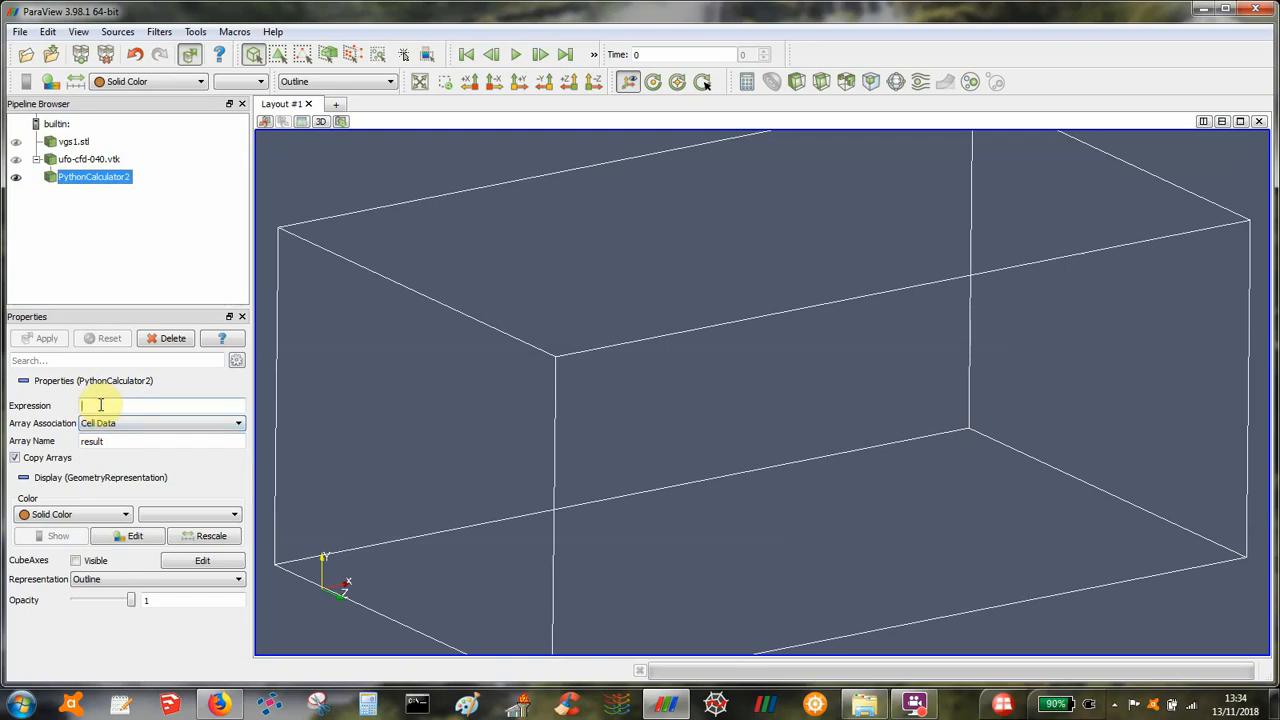
type("city(velocity))-mag(mag(strain(velocity)))")
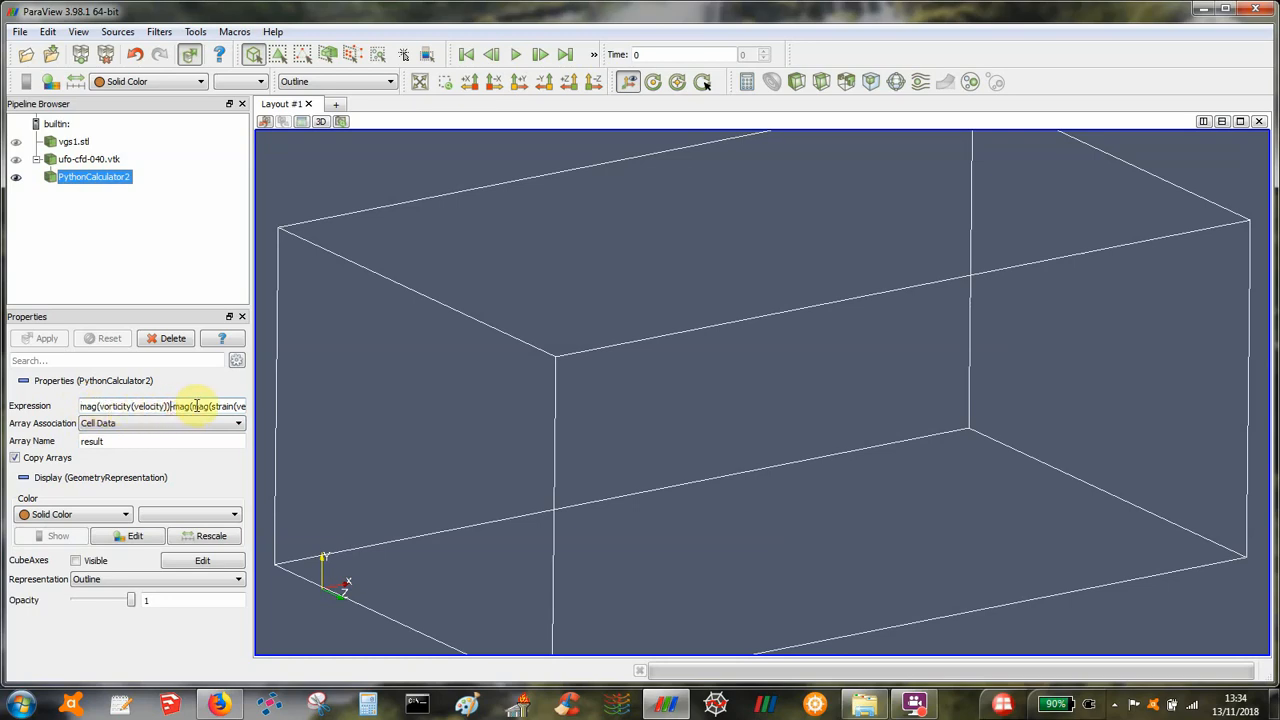
type("-")
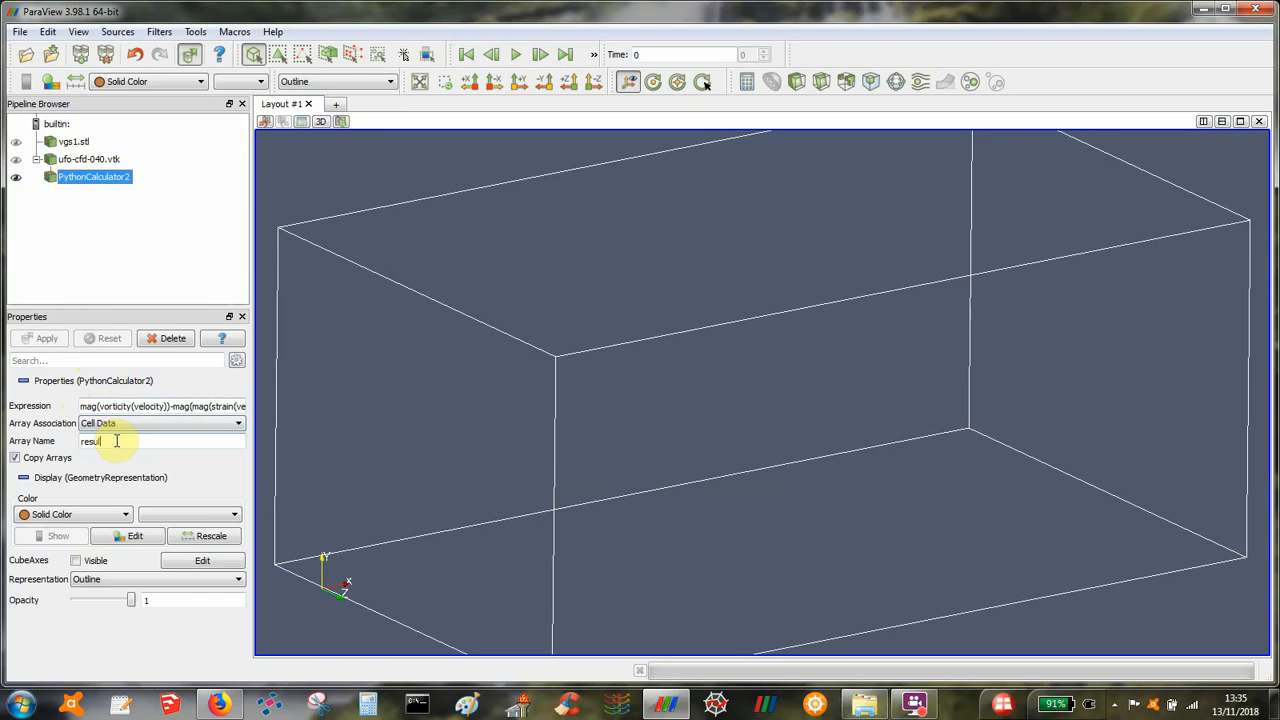
mouse_move(108, 442)
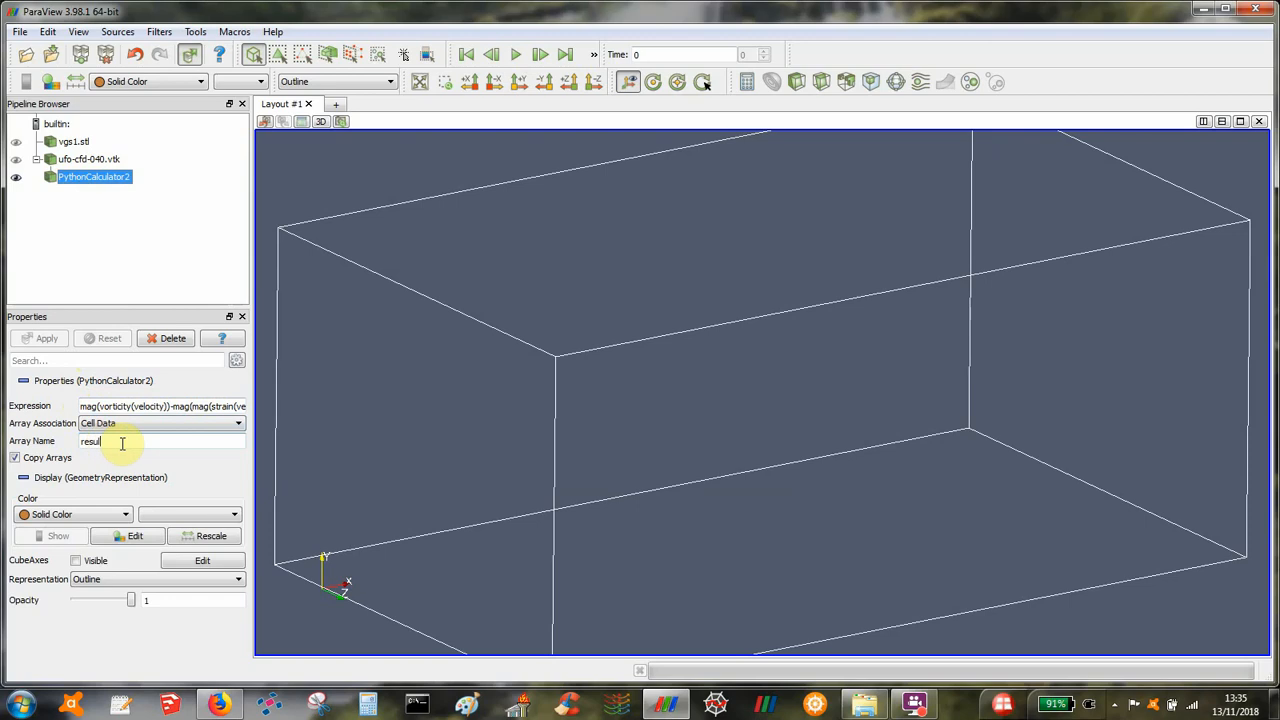
Rename the calculator's output array to qcrit
key("ctrl+a")
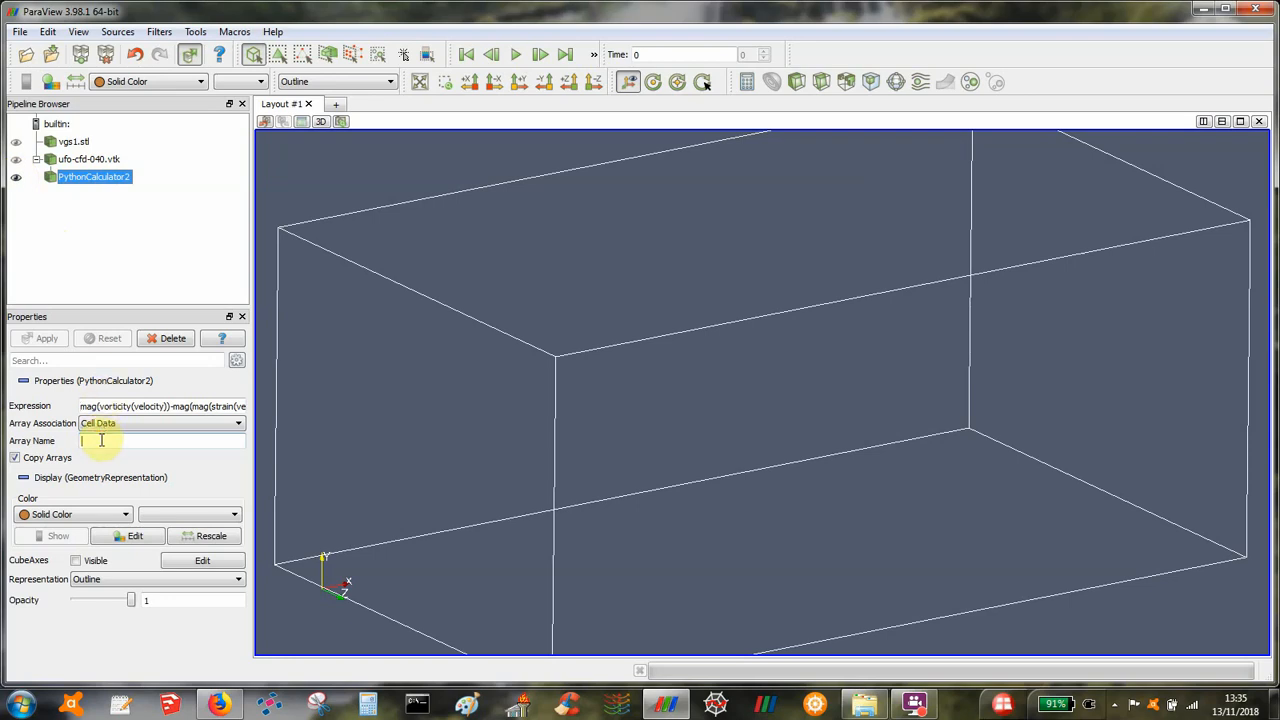
type("d")
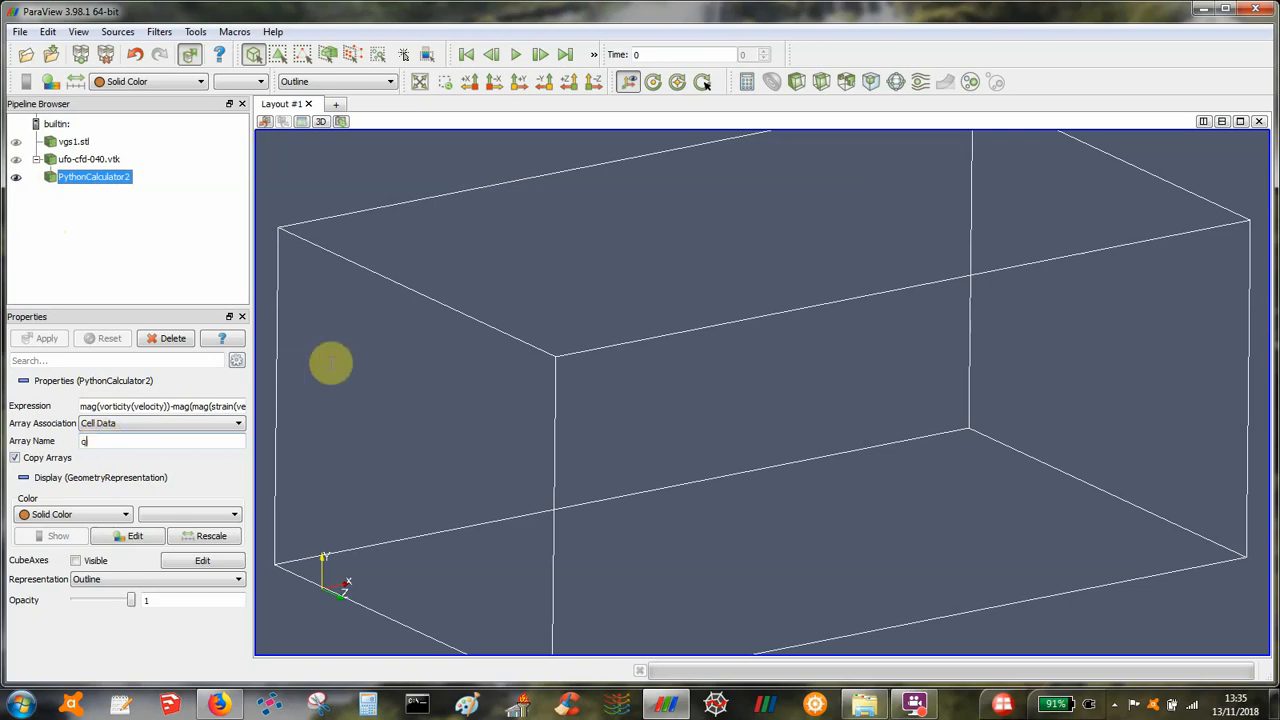
mouse_move(530, 340)
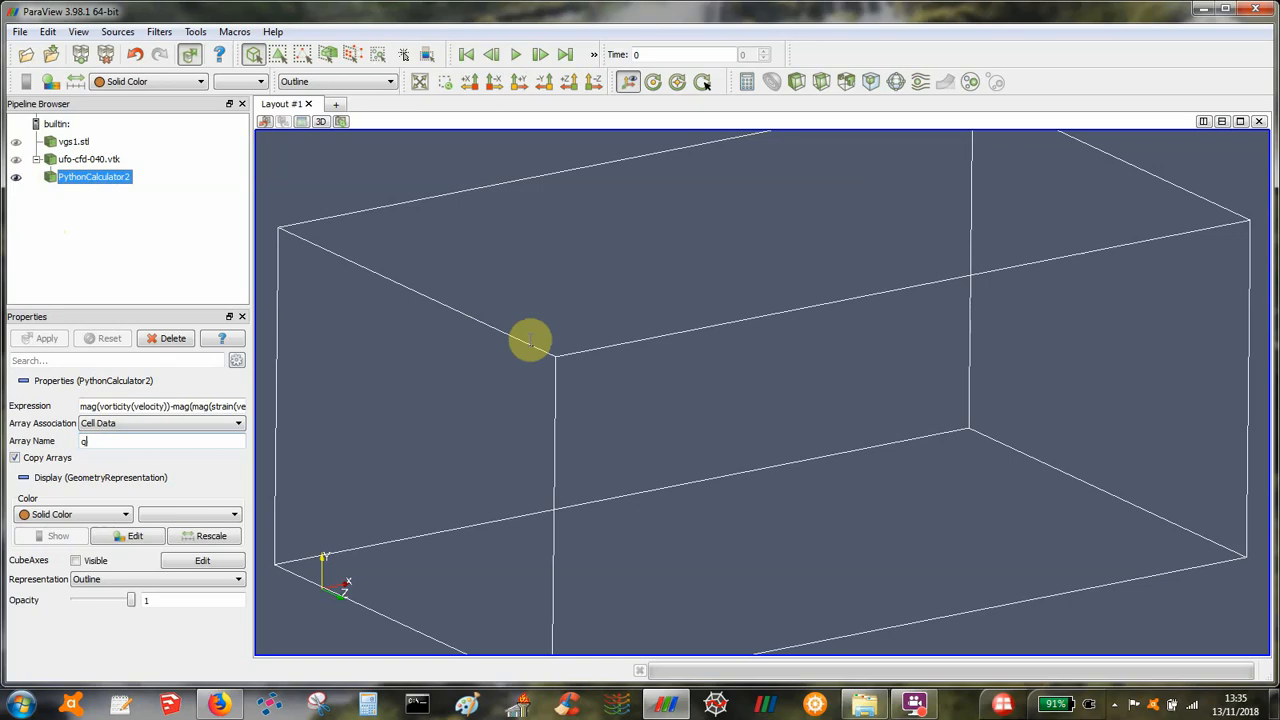
type("qcrit")
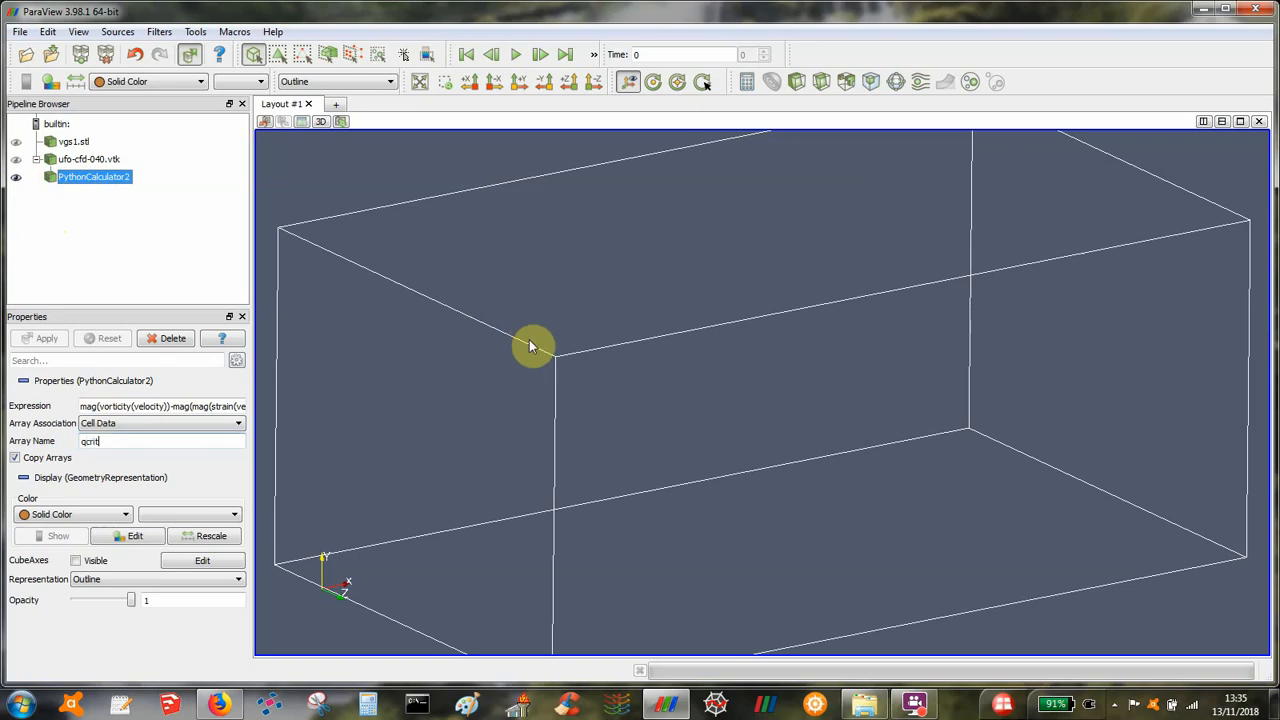
mouse_move(168, 298)
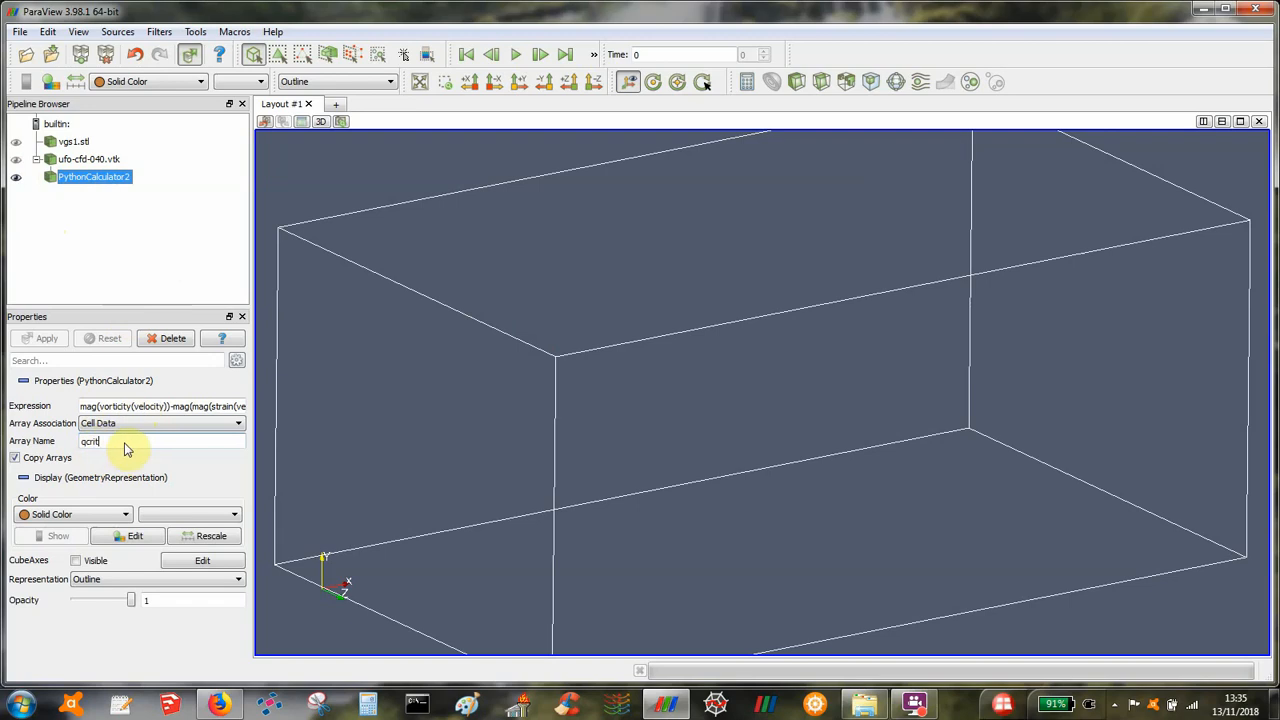
mouse_move(112, 448)
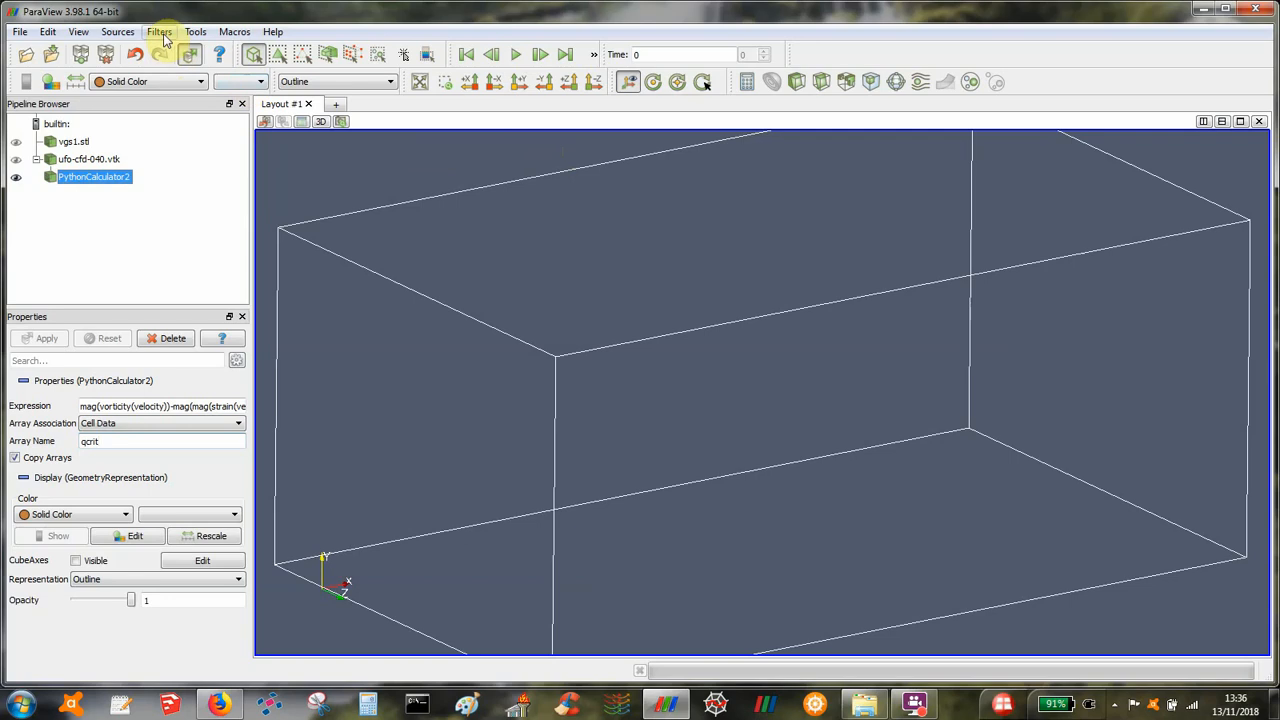
Add a Cell Data to Point Data filter after the Python Calculator
left_click(160, 32)
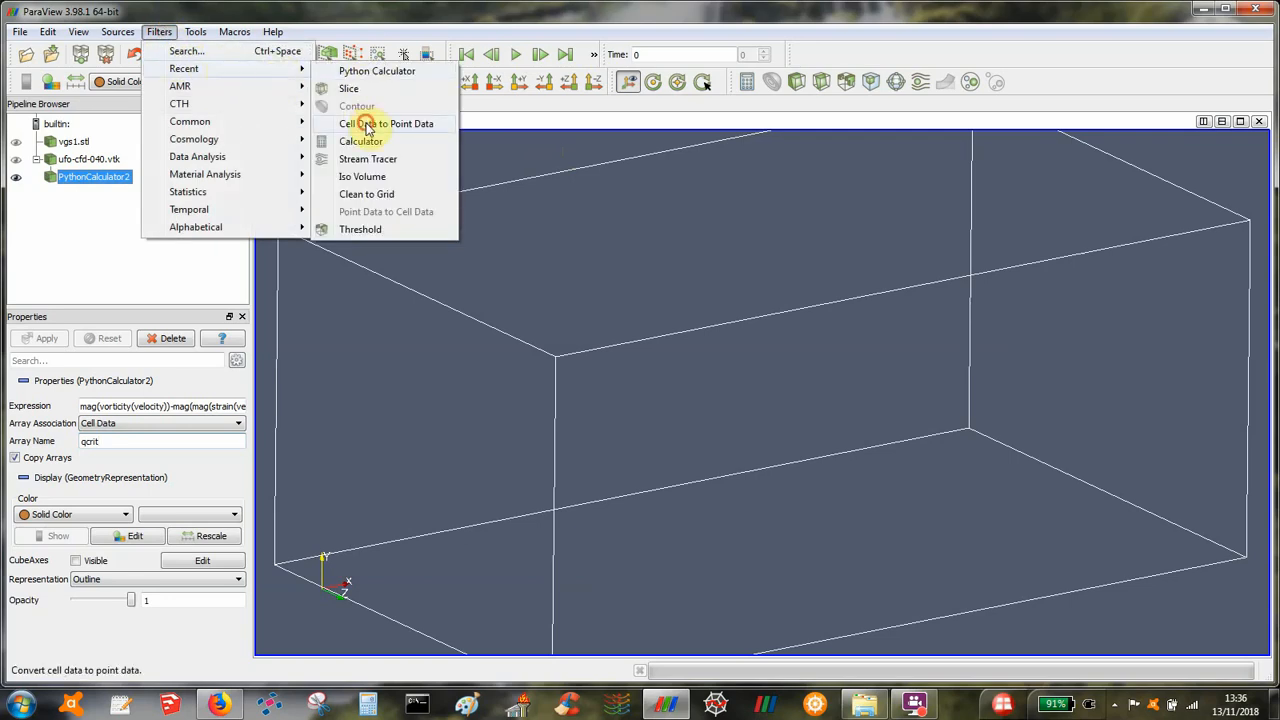
left_click(386, 124)
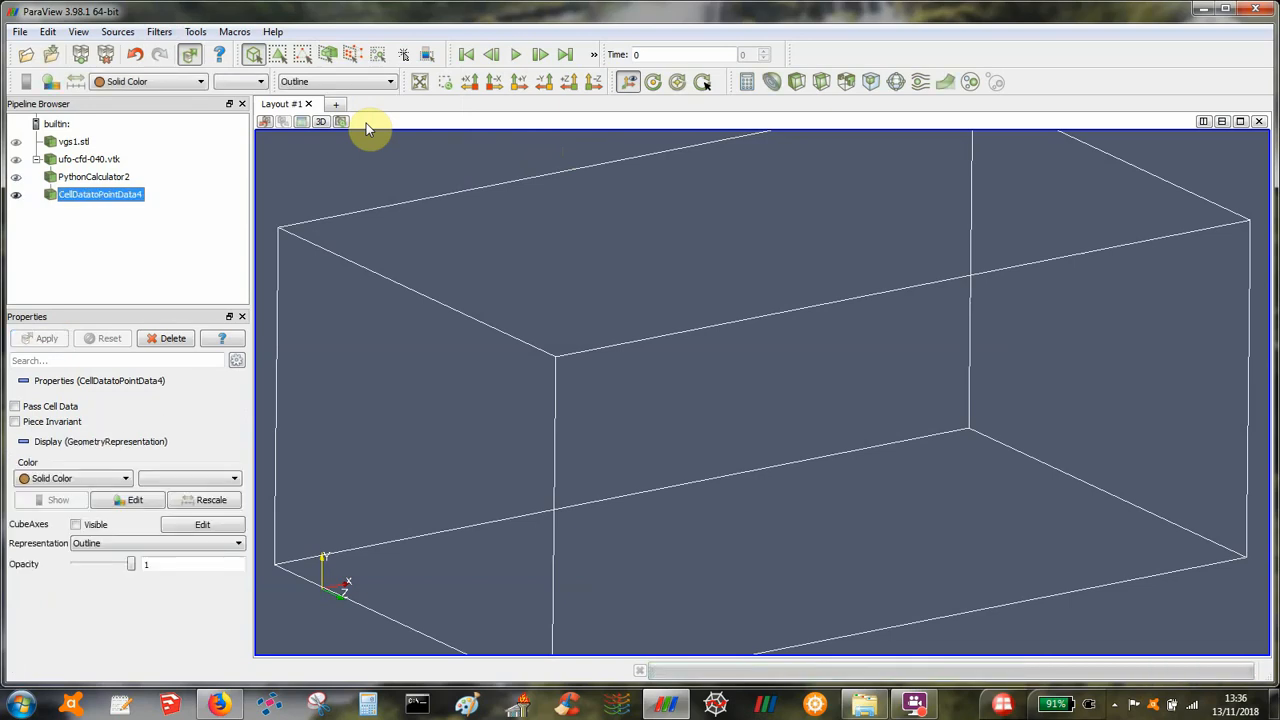
mouse_move(772, 82)
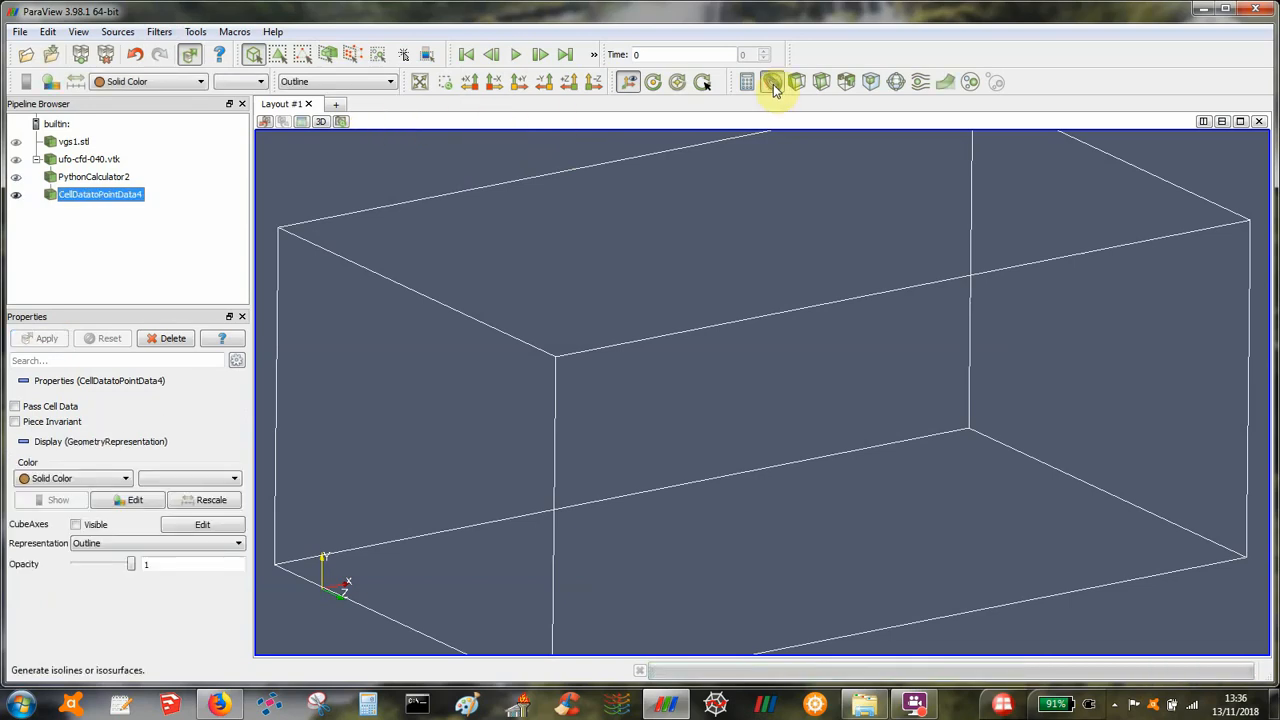
Add a Contour filter building isosurfaces from the qcrit array and orbit around them
left_click(776, 82)
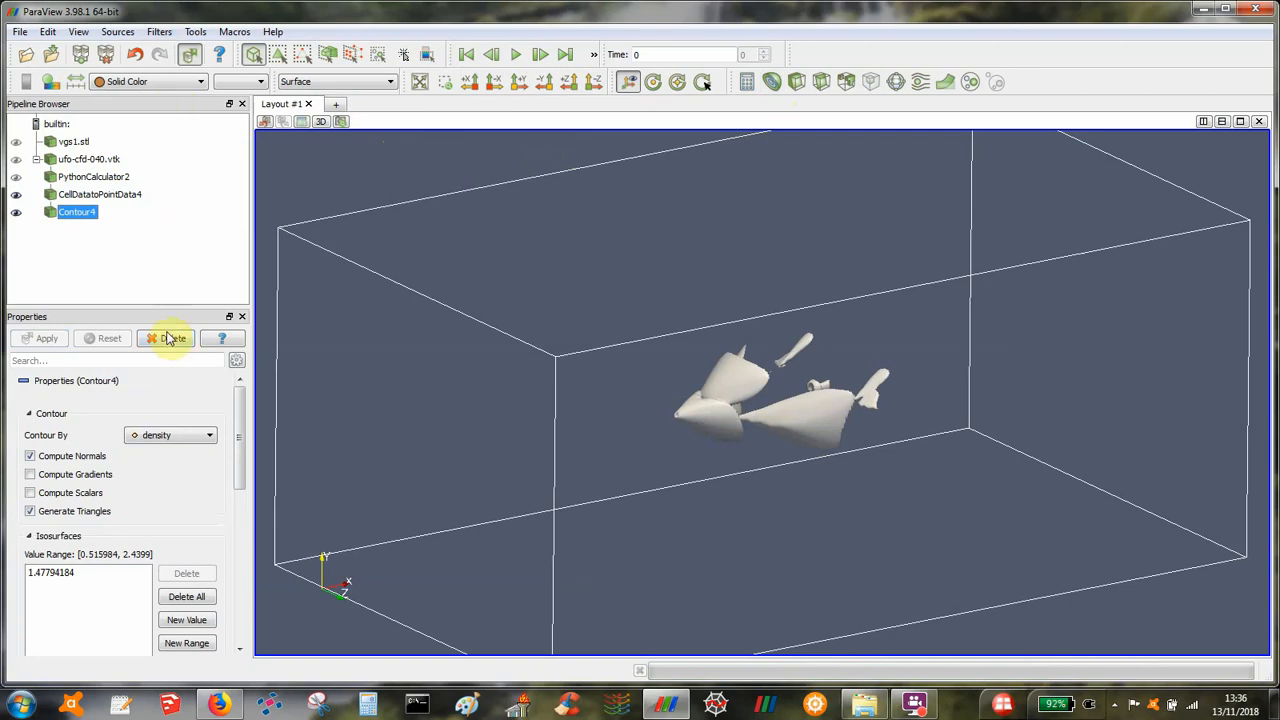
left_click(170, 436)
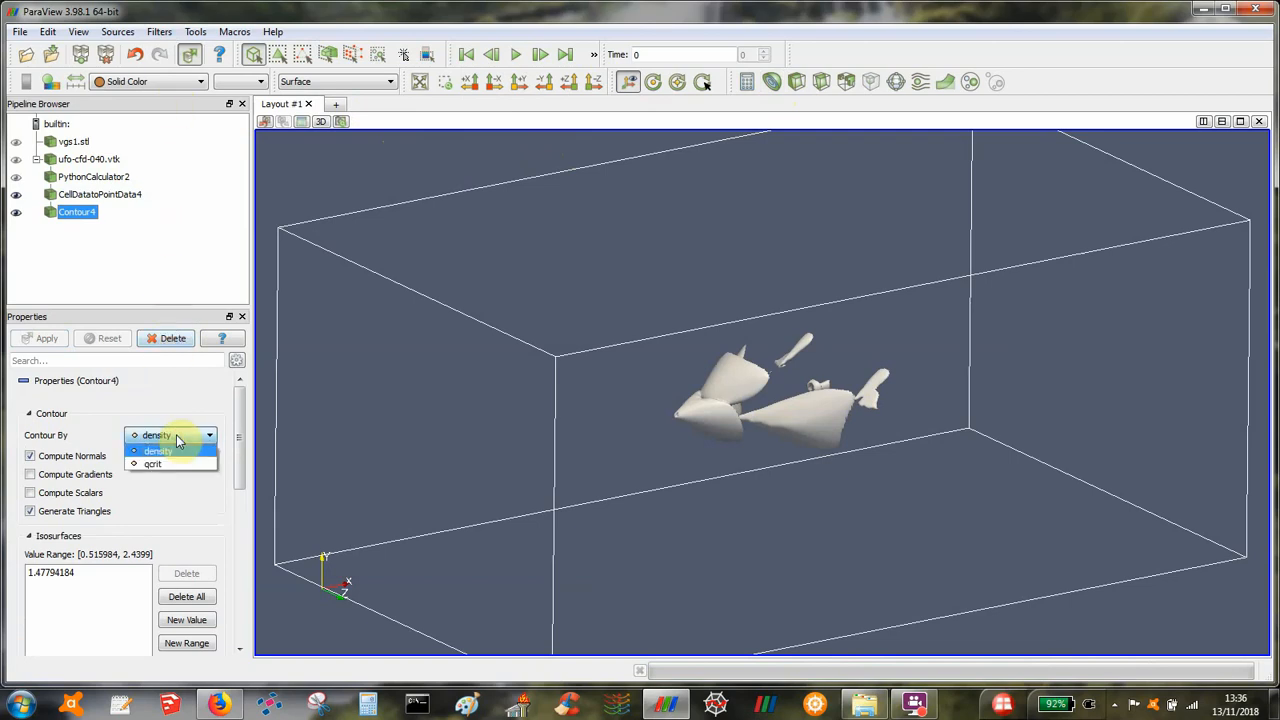
mouse_move(152, 464)
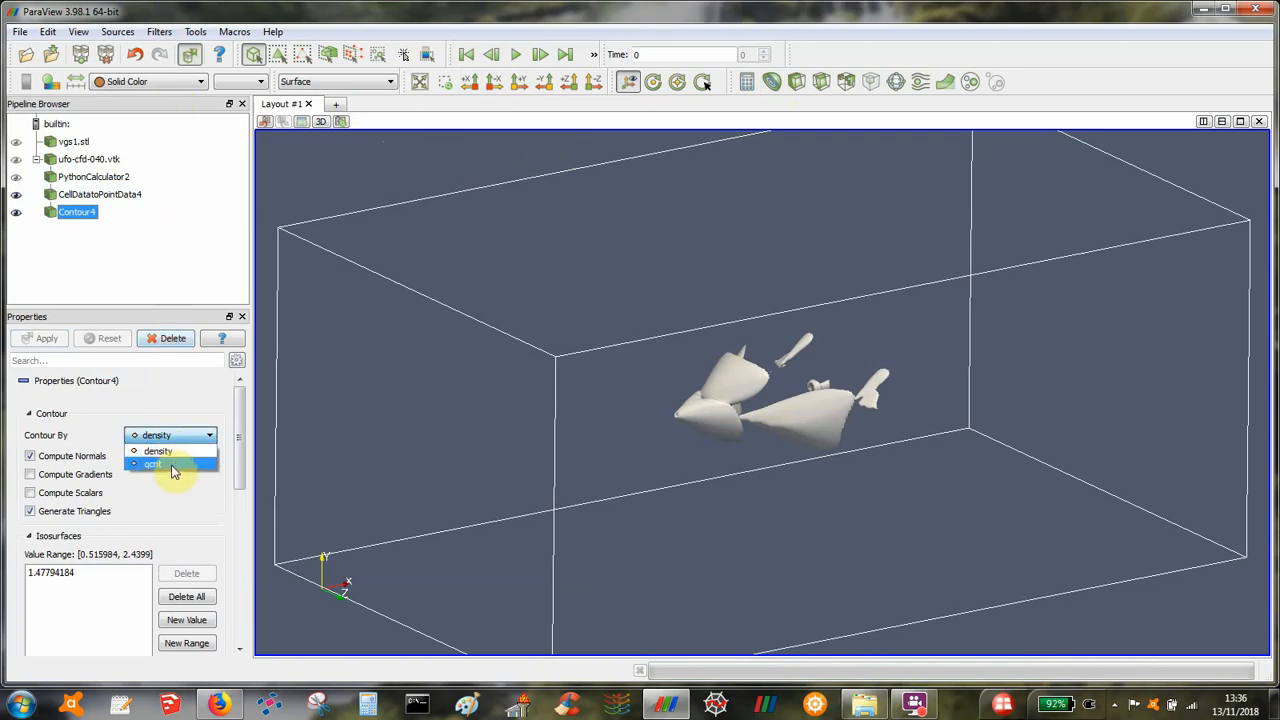
left_click(152, 464)
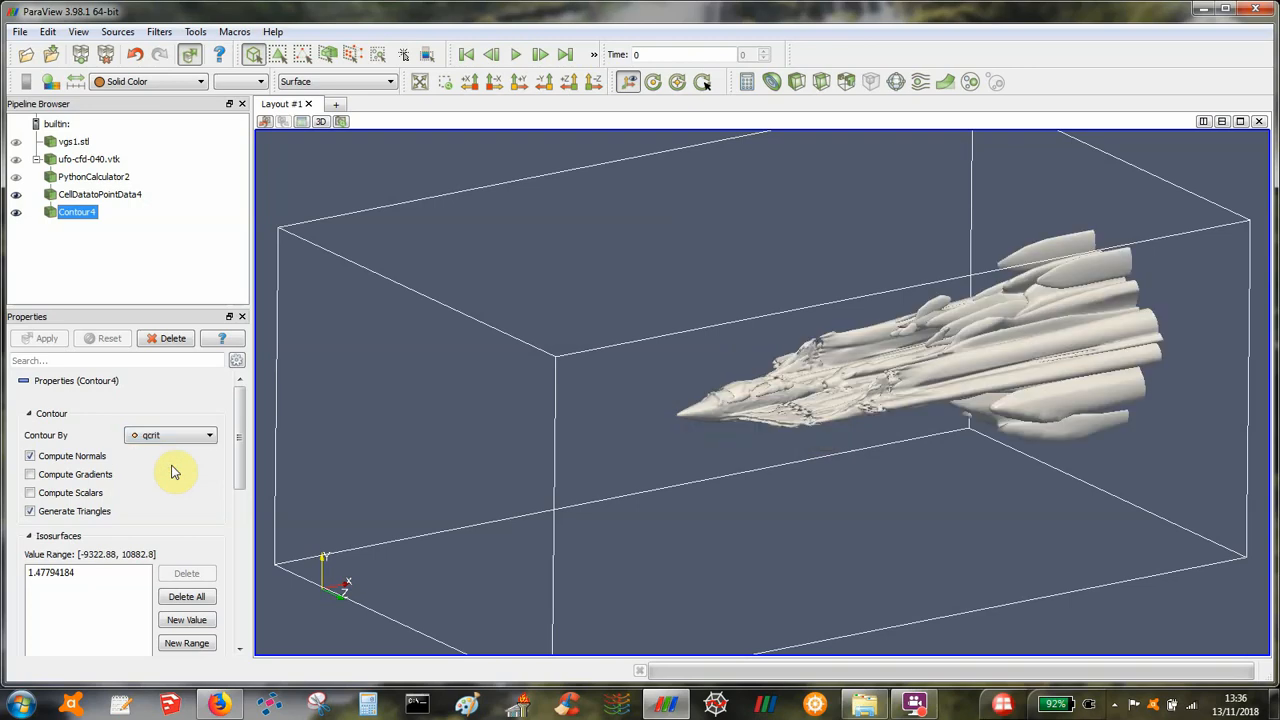
left_click_drag(176, 472, 530, 376)
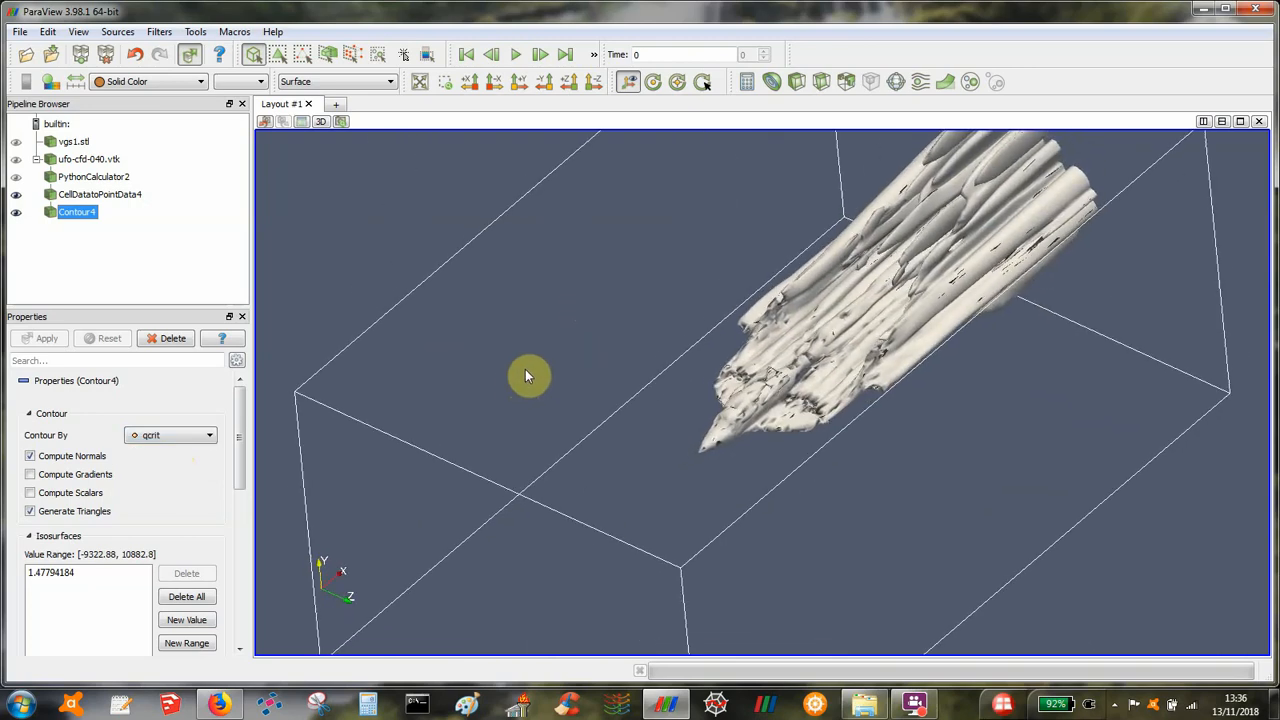
left_click_drag(530, 376, 680, 390)
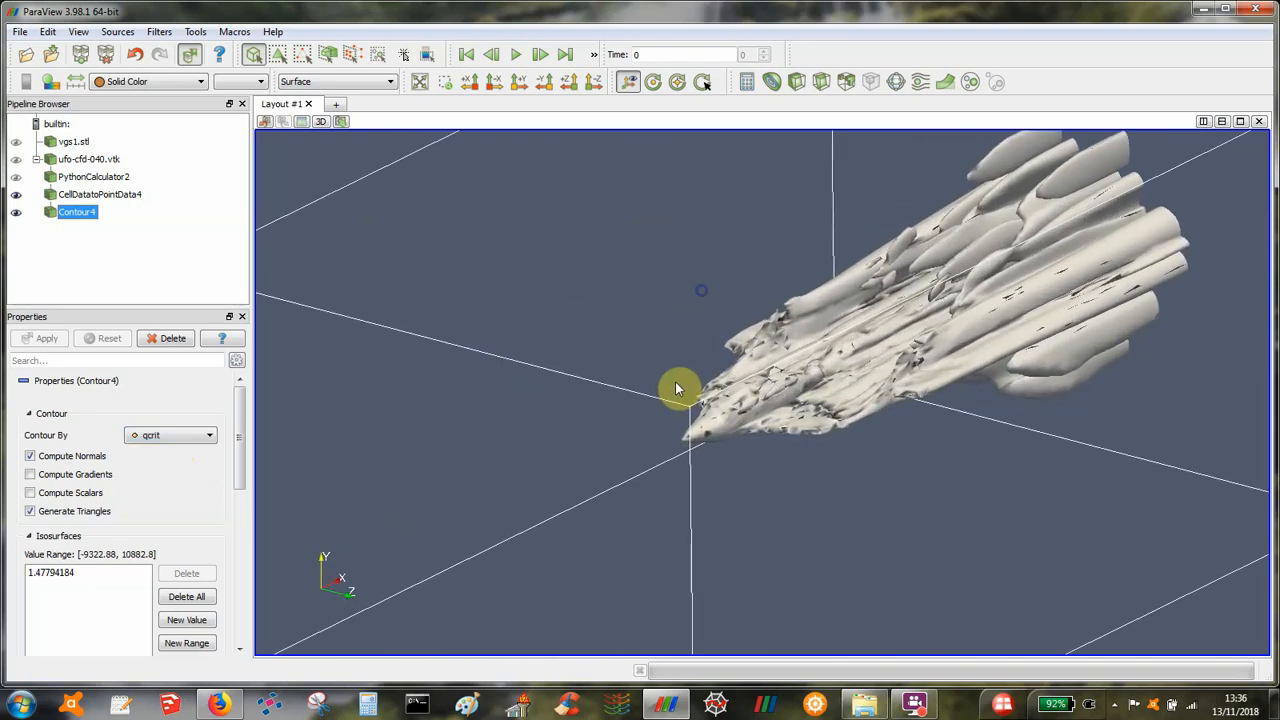
left_click_drag(678, 388, 328, 218)
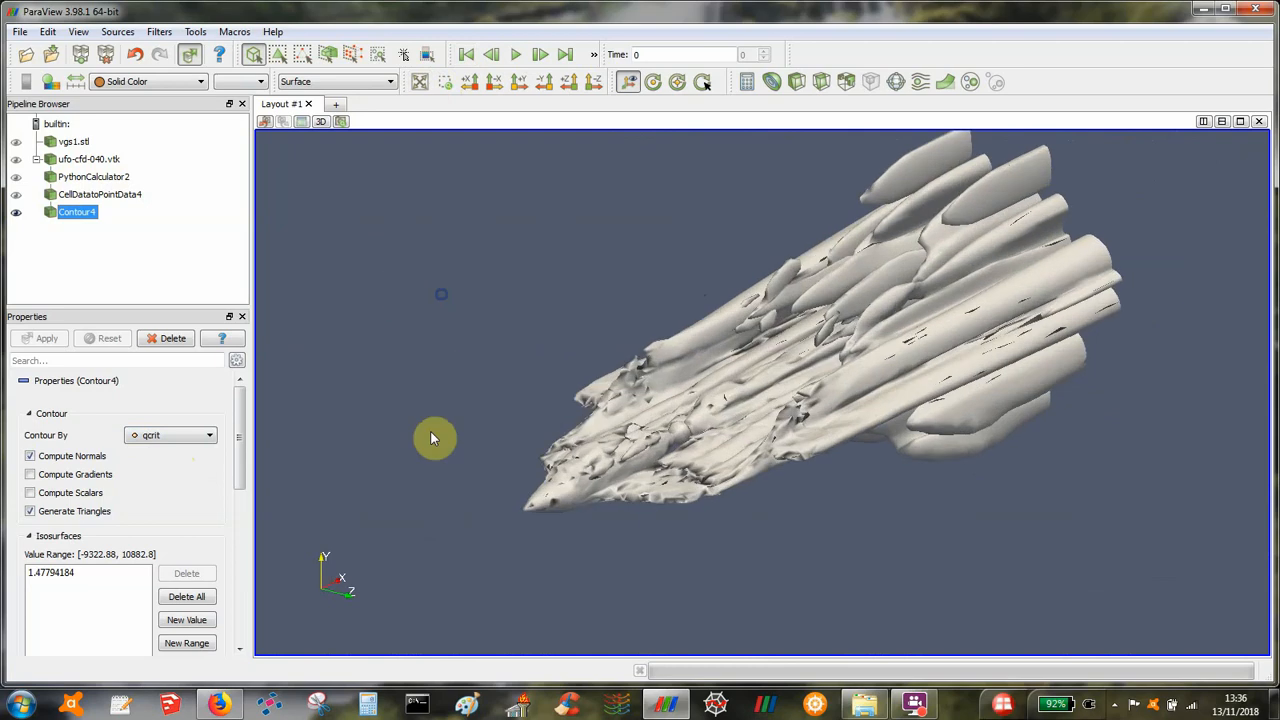
Select the contour filter in the pipeline and inspect its isosurfaces from another angle
left_click_drag(440, 438, 470, 472)
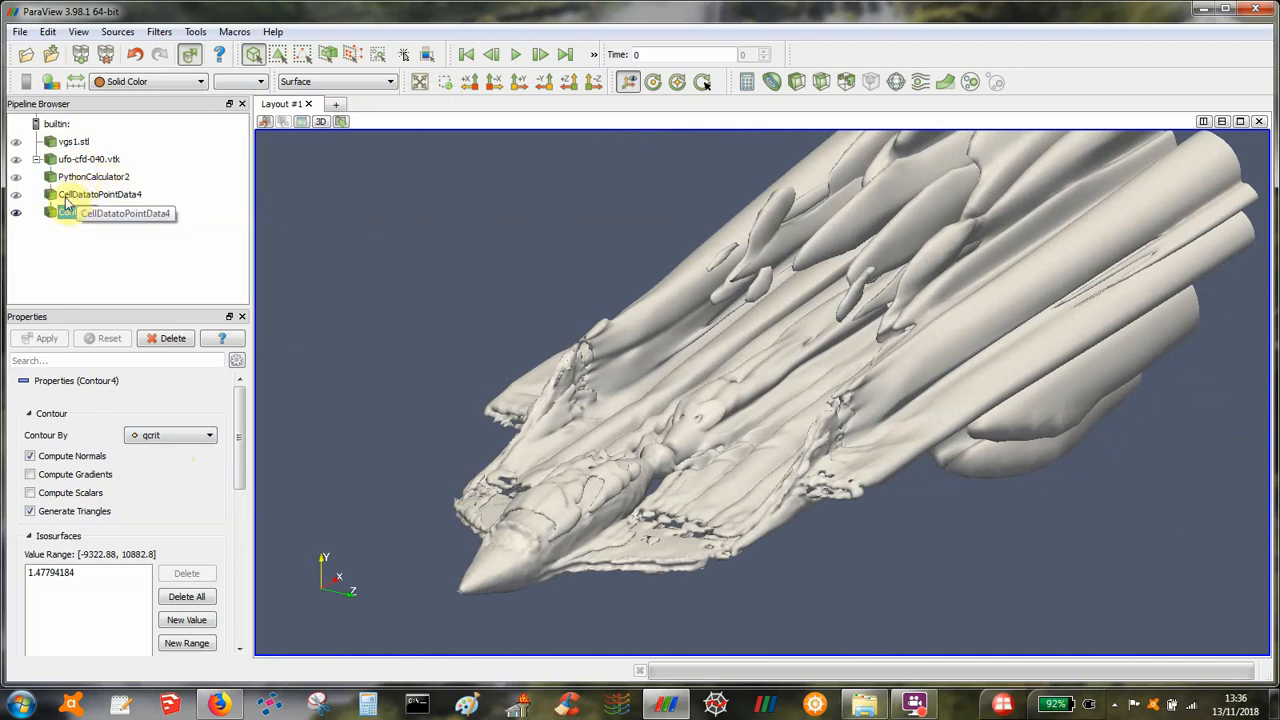
left_click(100, 212)
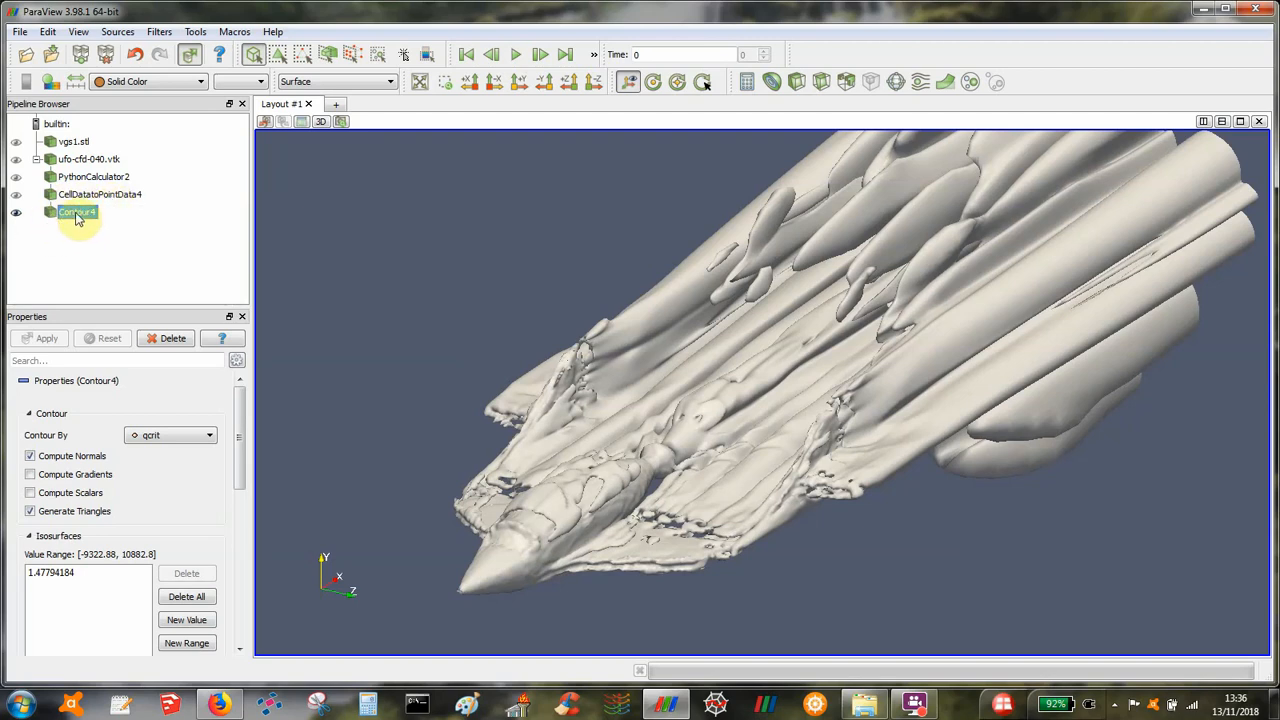
mouse_move(84, 216)
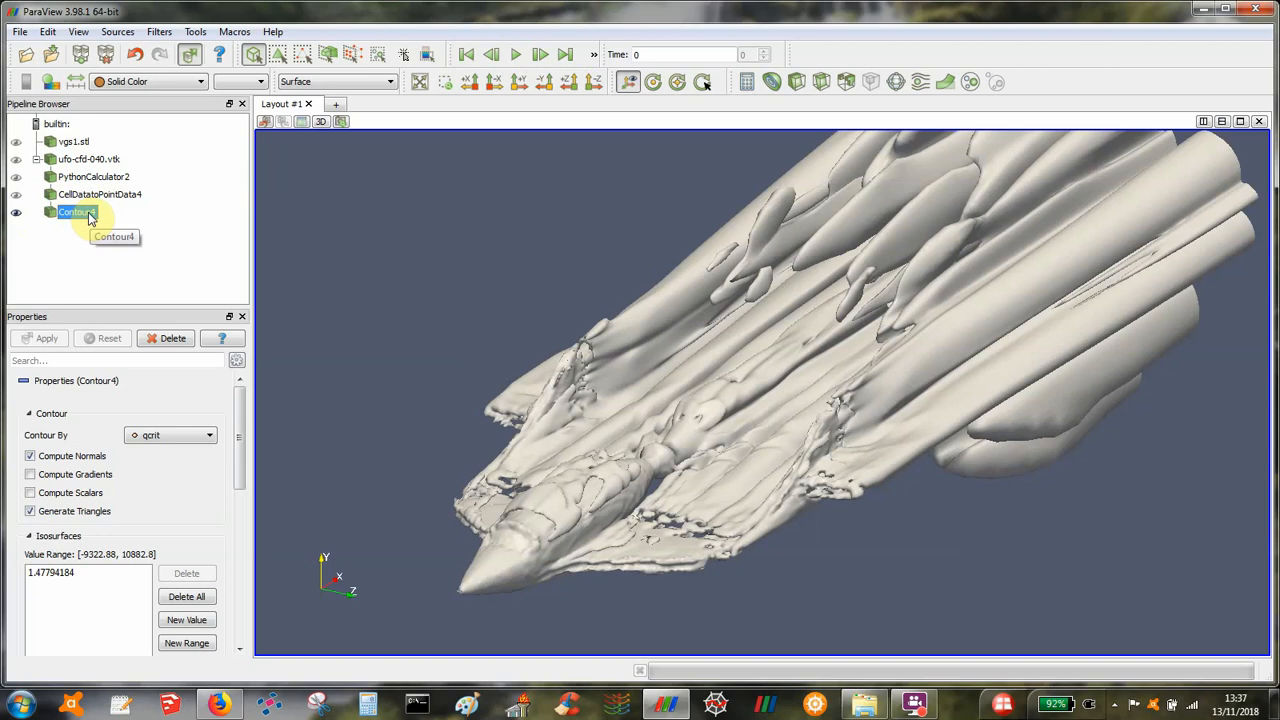
mouse_move(96, 148)
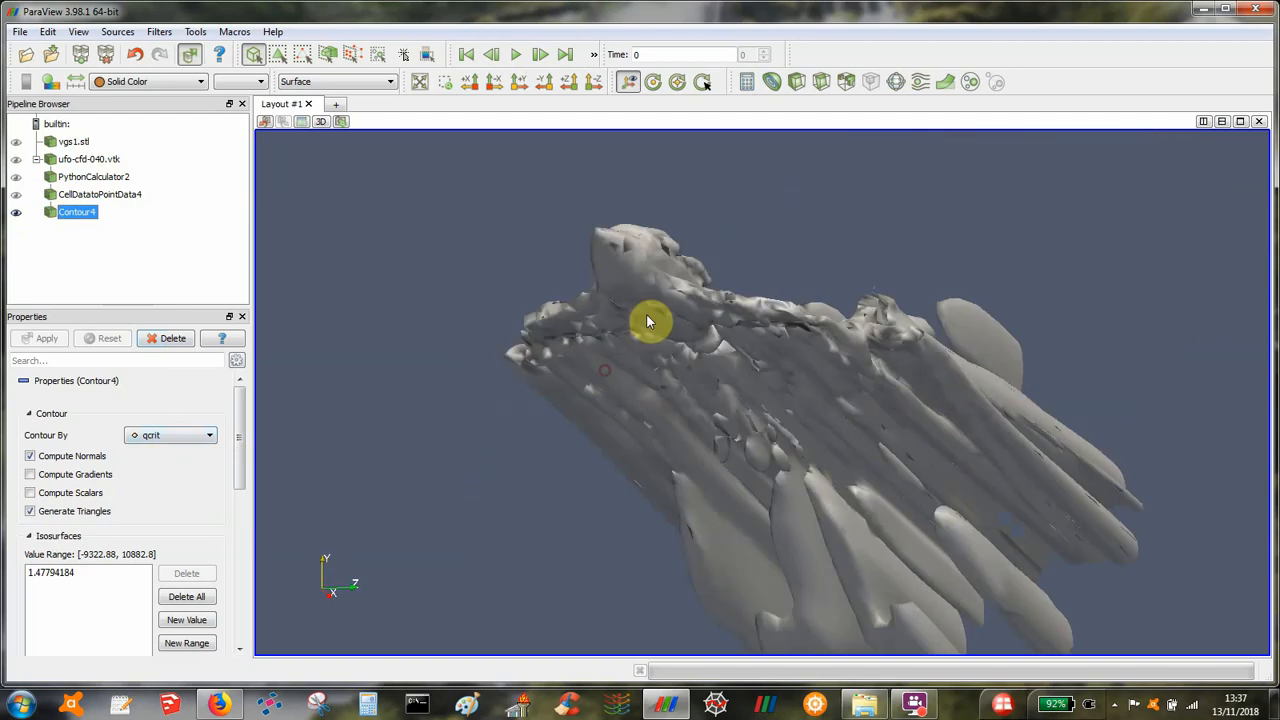
left_click_drag(650, 320, 640, 376)
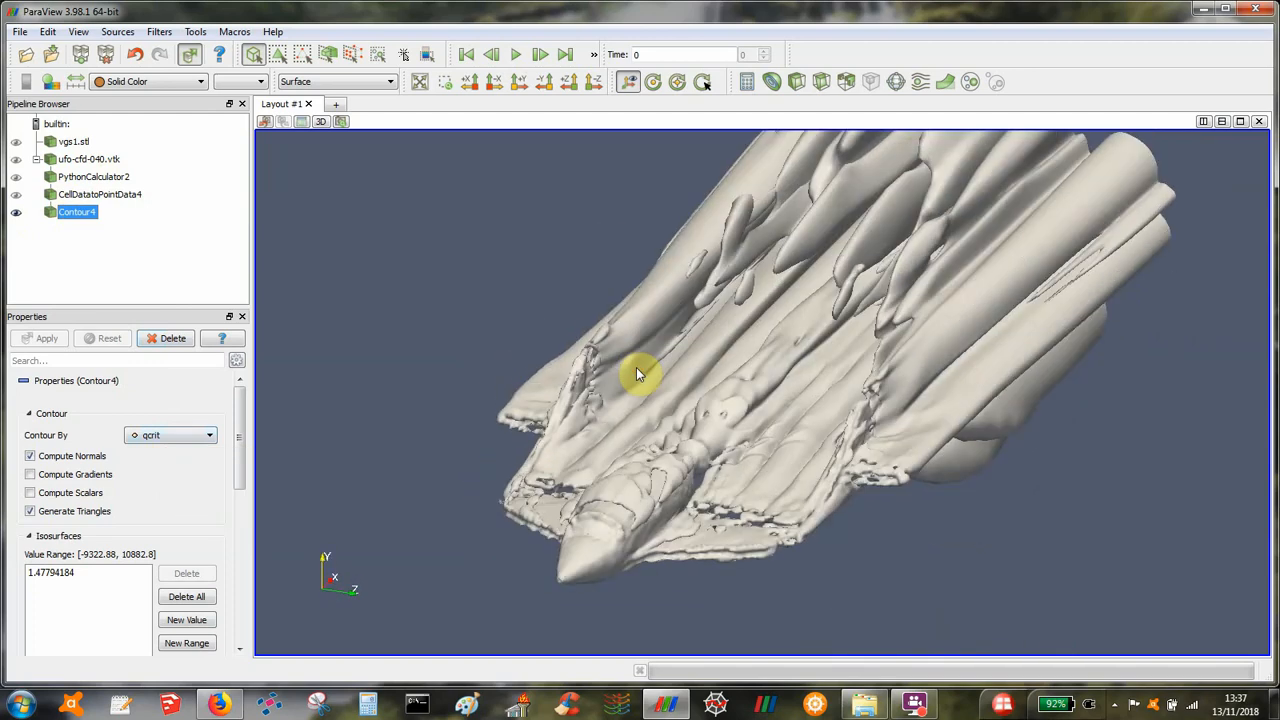
mouse_move(136, 108)
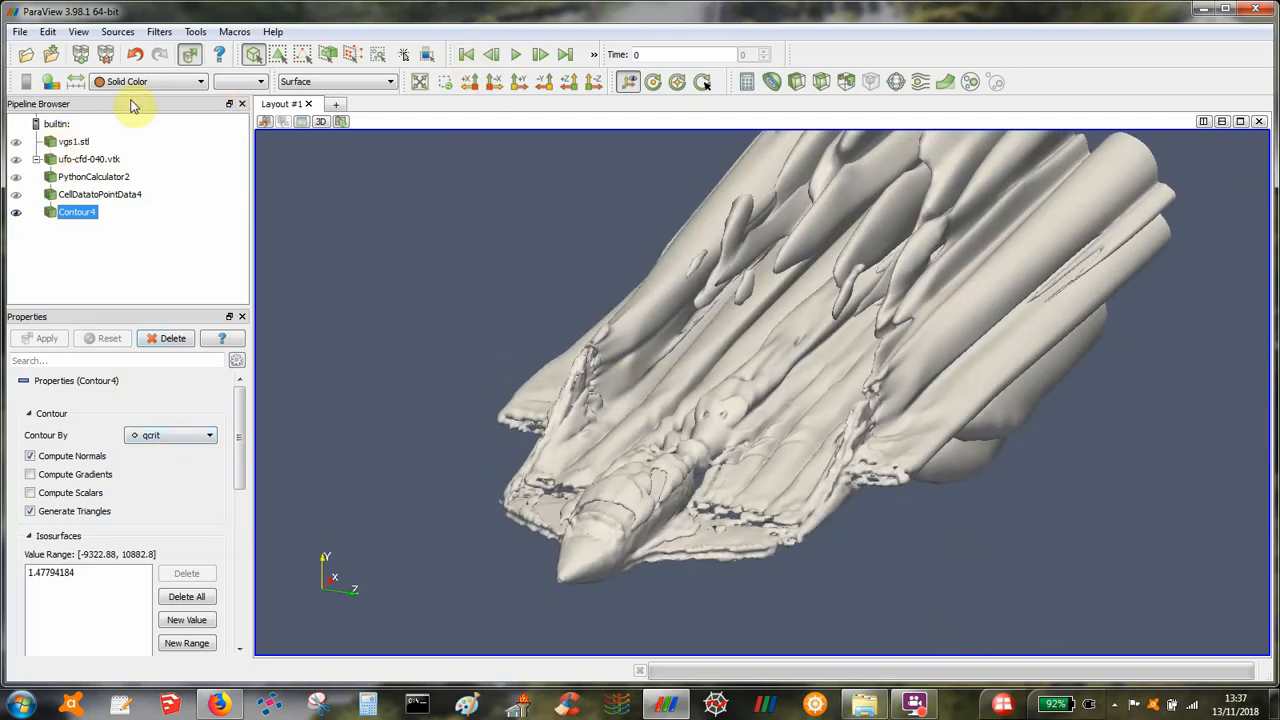
Colour the qcrit isosurfaces by velocity, then by density
left_click(150, 80)
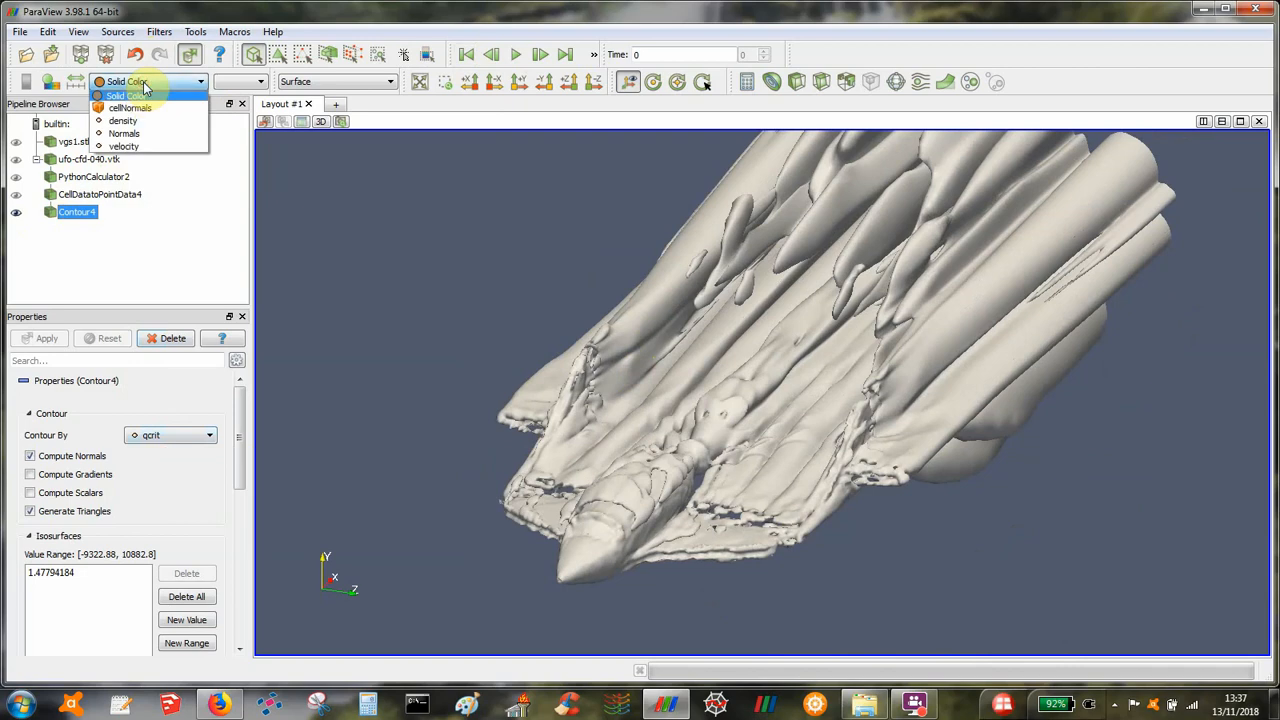
left_click(122, 146)
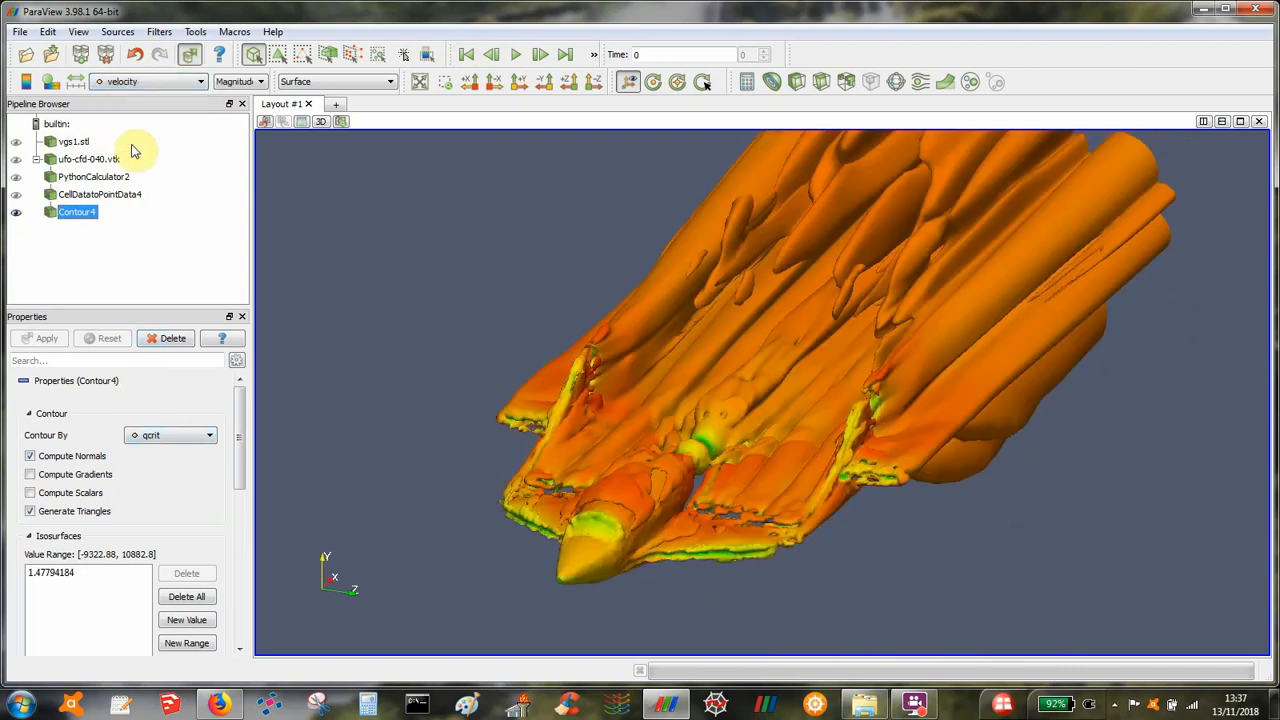
left_click(148, 80)
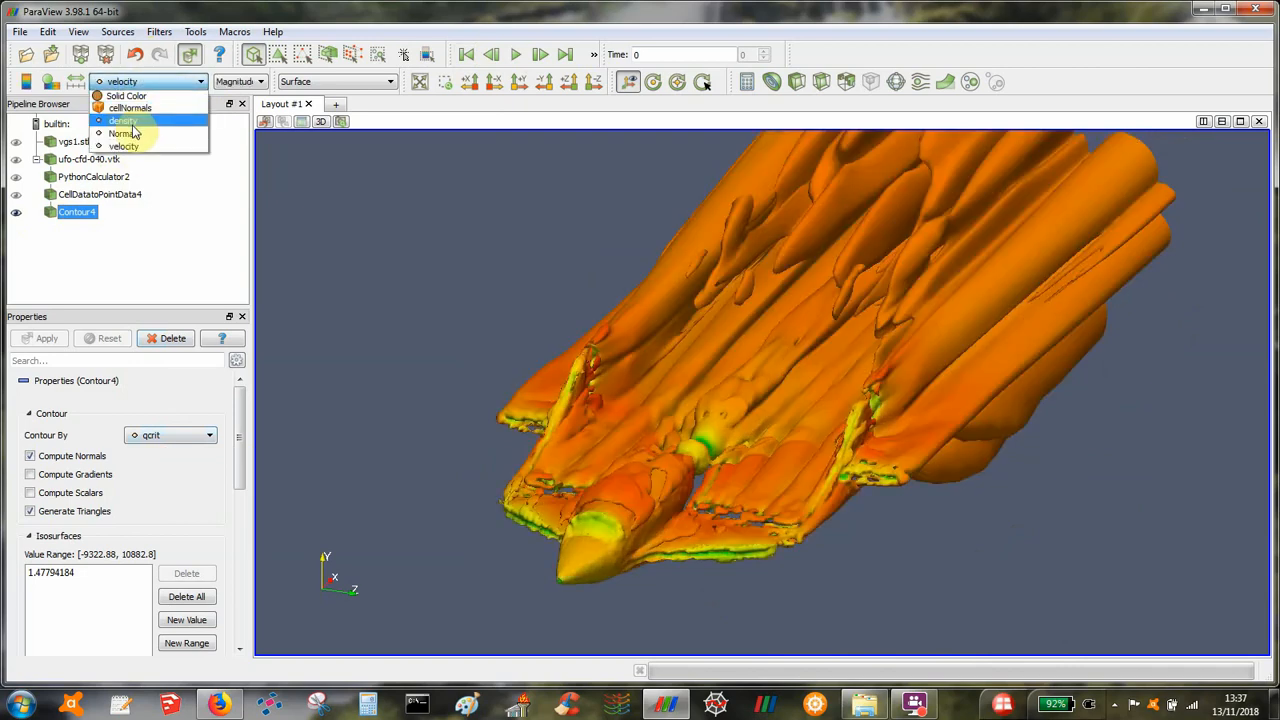
left_click(122, 120)
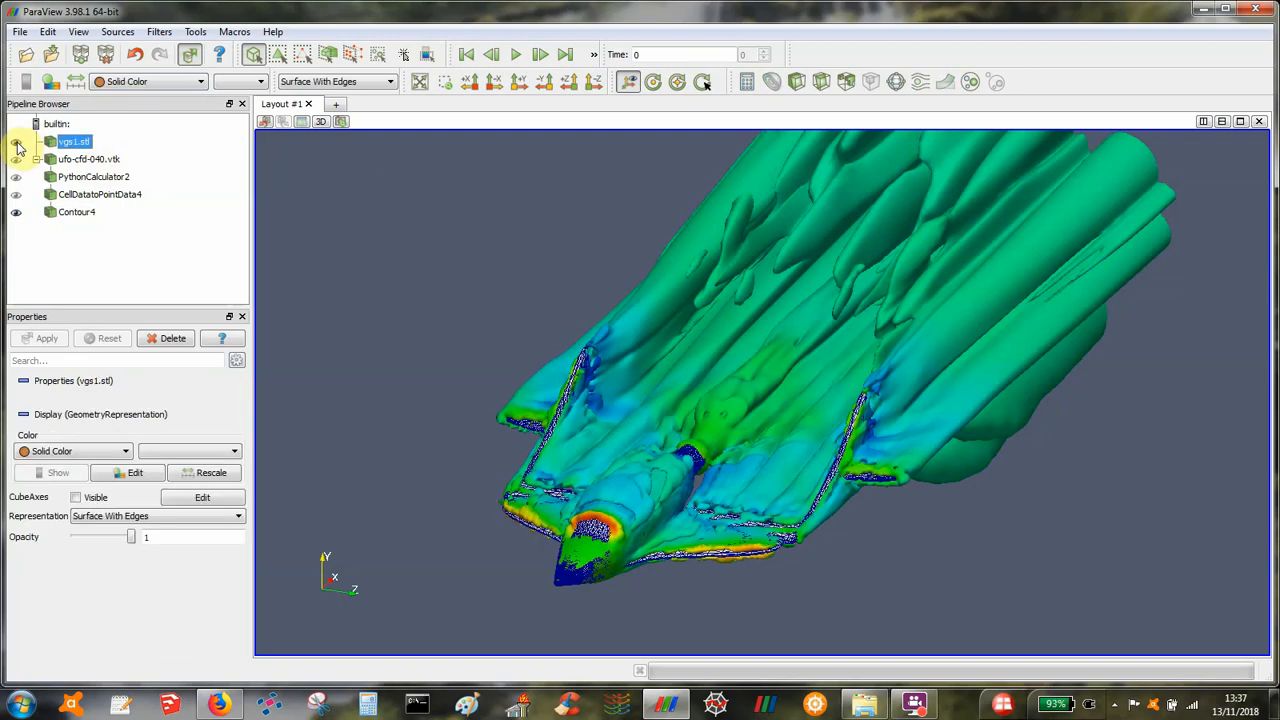
mouse_move(104, 136)
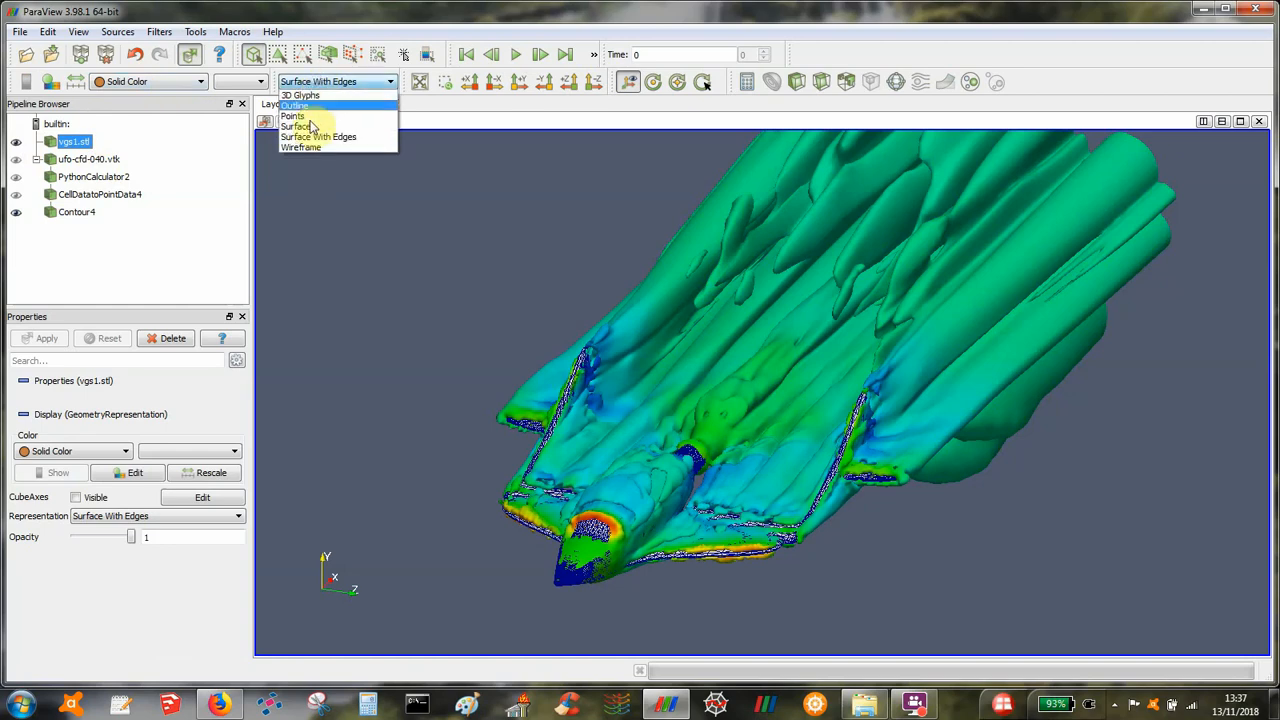
Show the vgs1.stl aircraft geometry as a plain Surface and view it near the nose
left_click(296, 126)
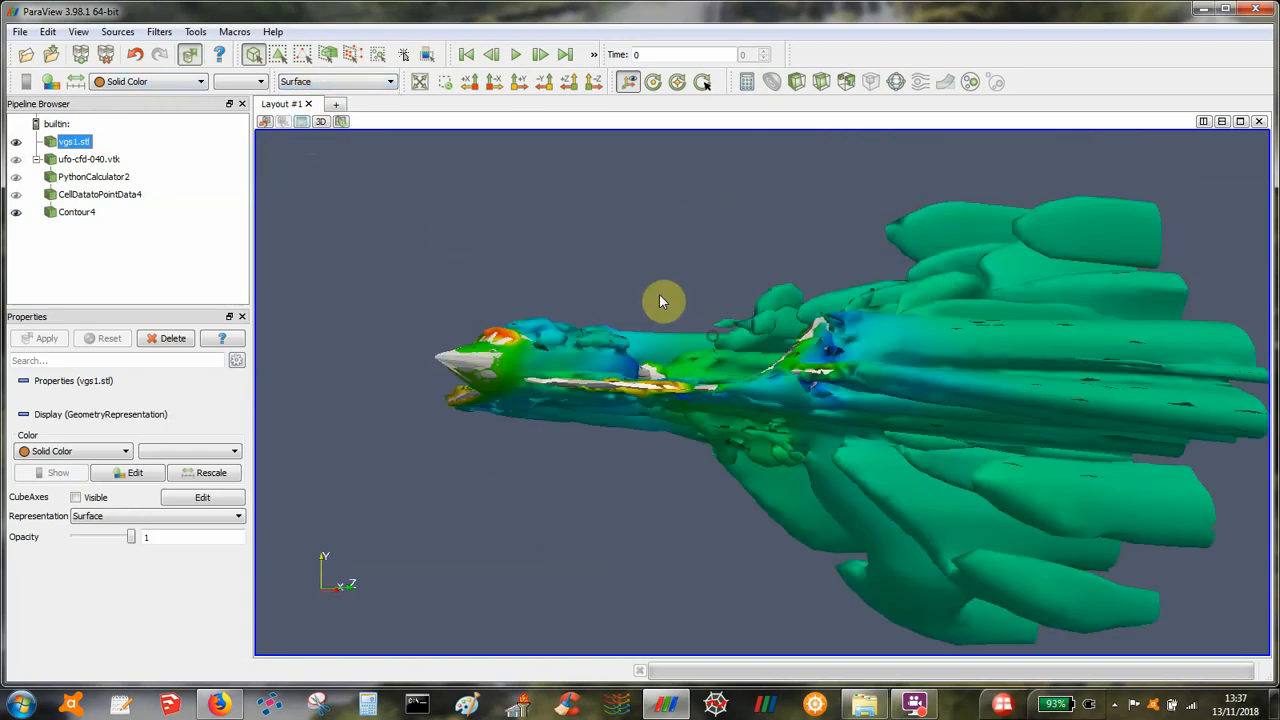
left_click_drag(660, 300, 656, 350)
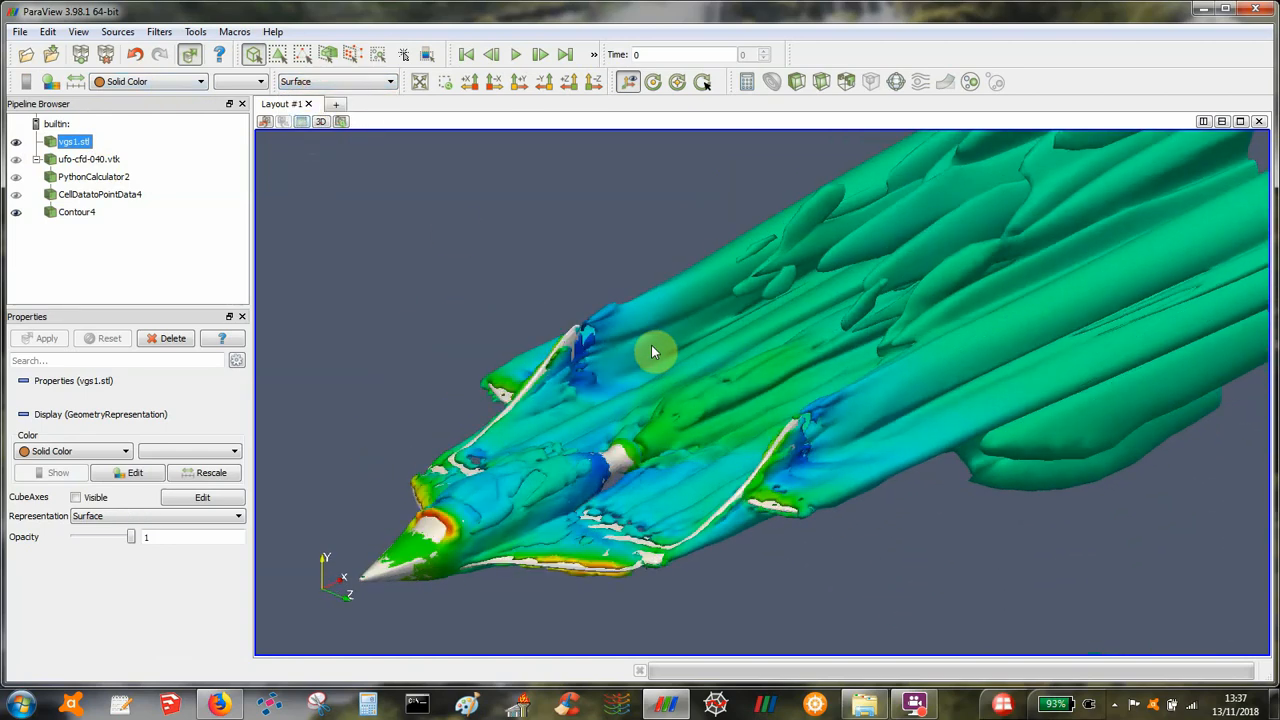
left_click_drag(656, 352, 720, 304)
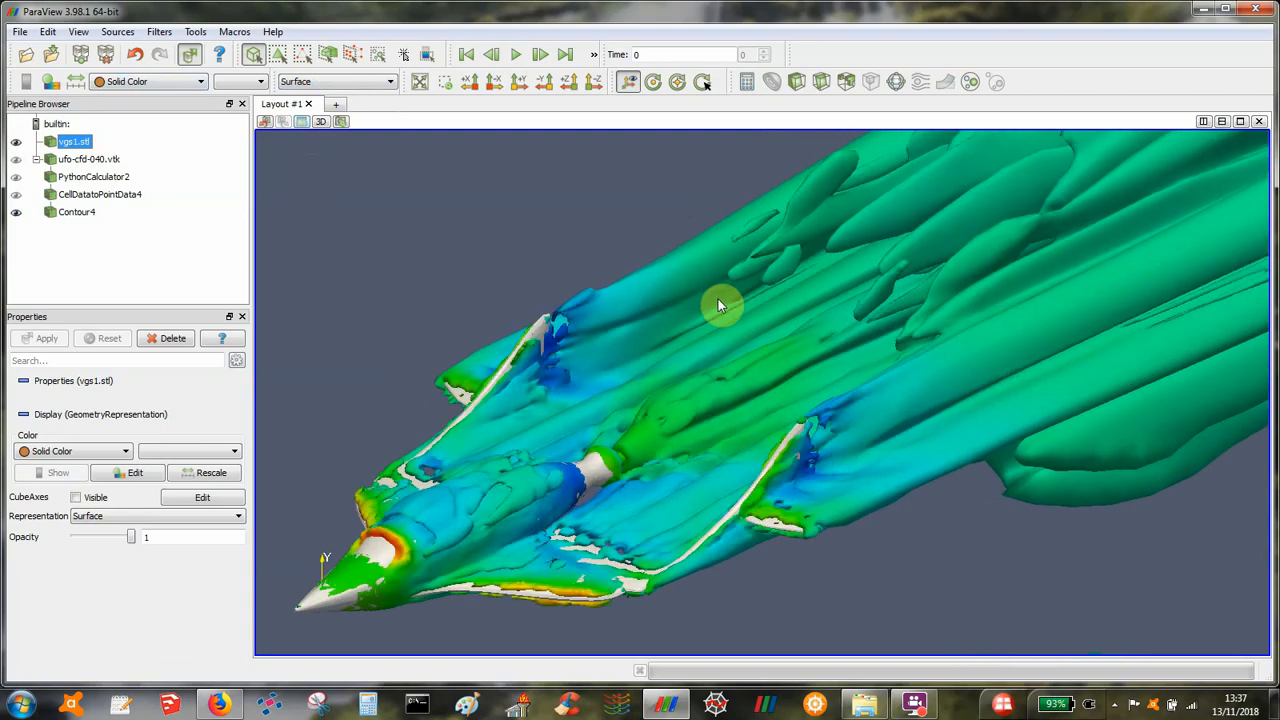
mouse_move(170, 244)
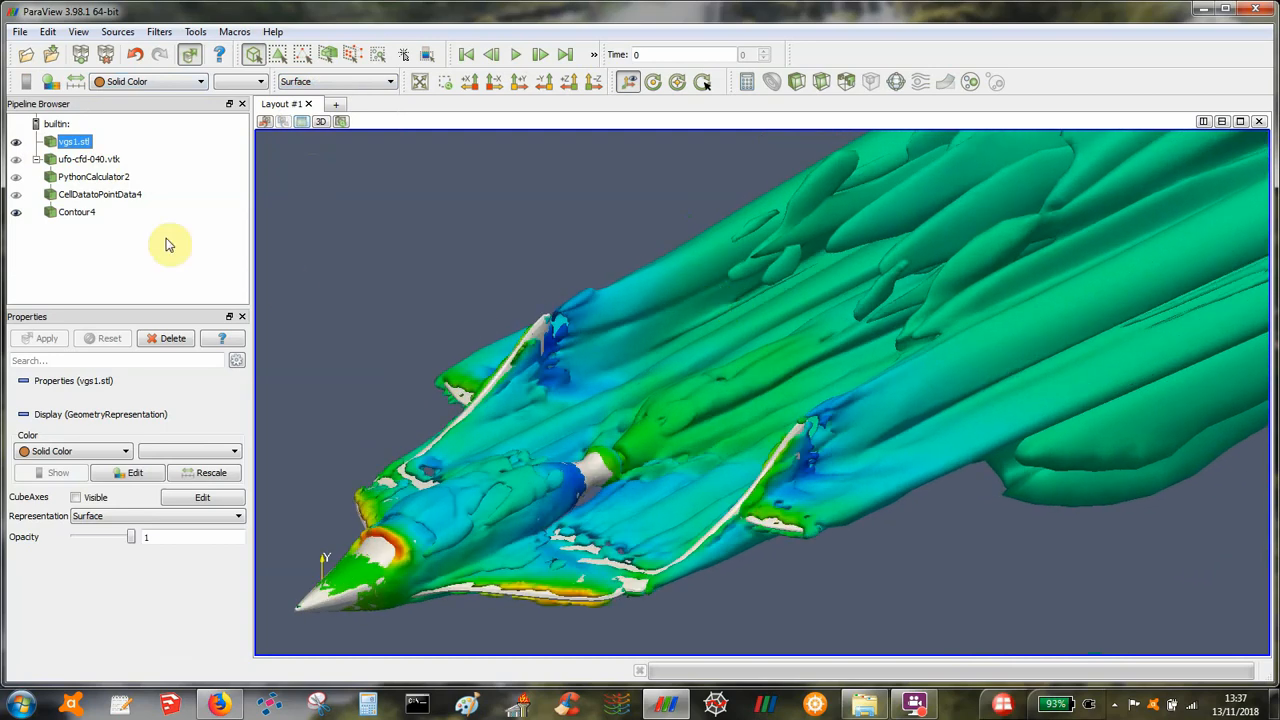
mouse_move(120, 194)
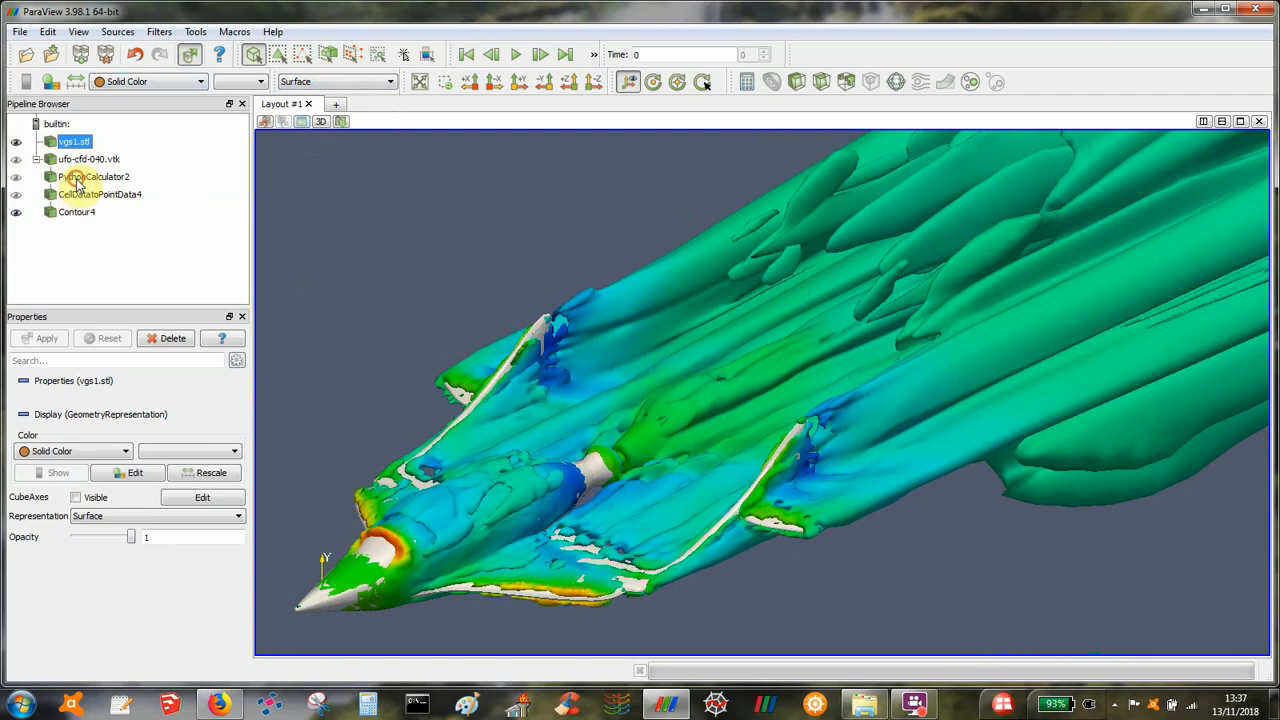
Hide the Contour4 isosurfaces, leaving only the white aircraft, and select Contour4
left_click(94, 176)
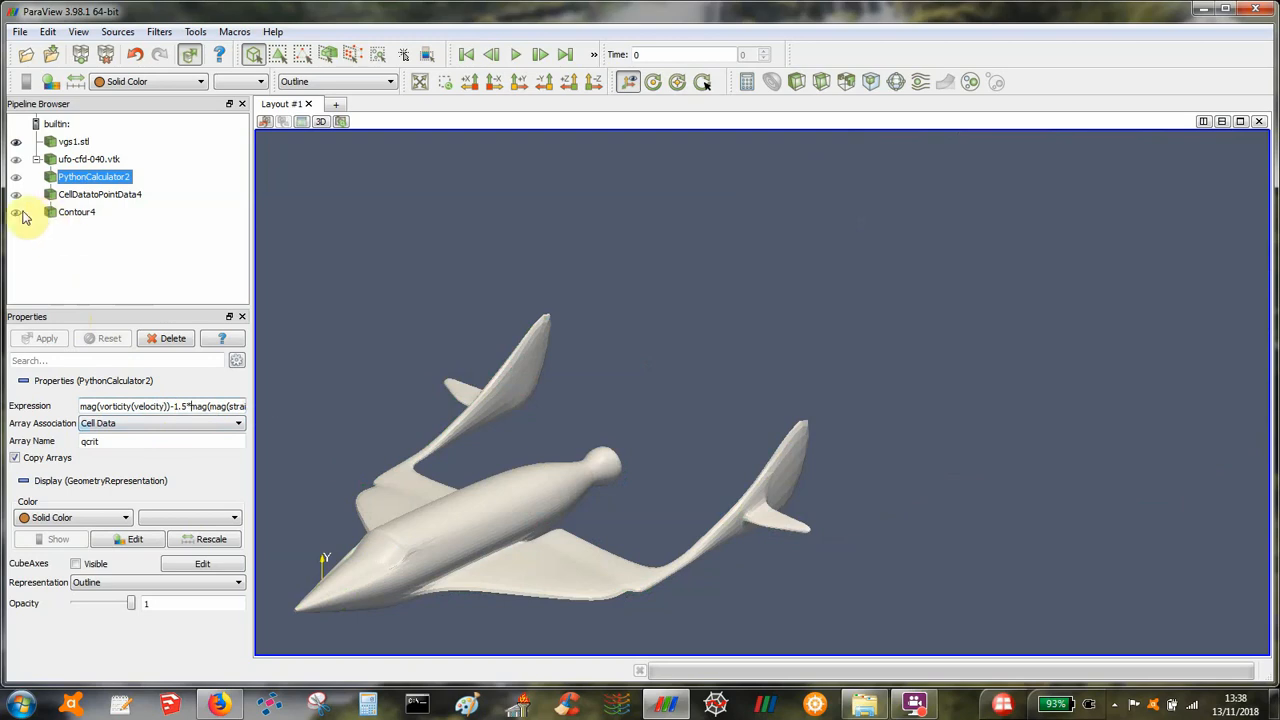
left_click(76, 212)
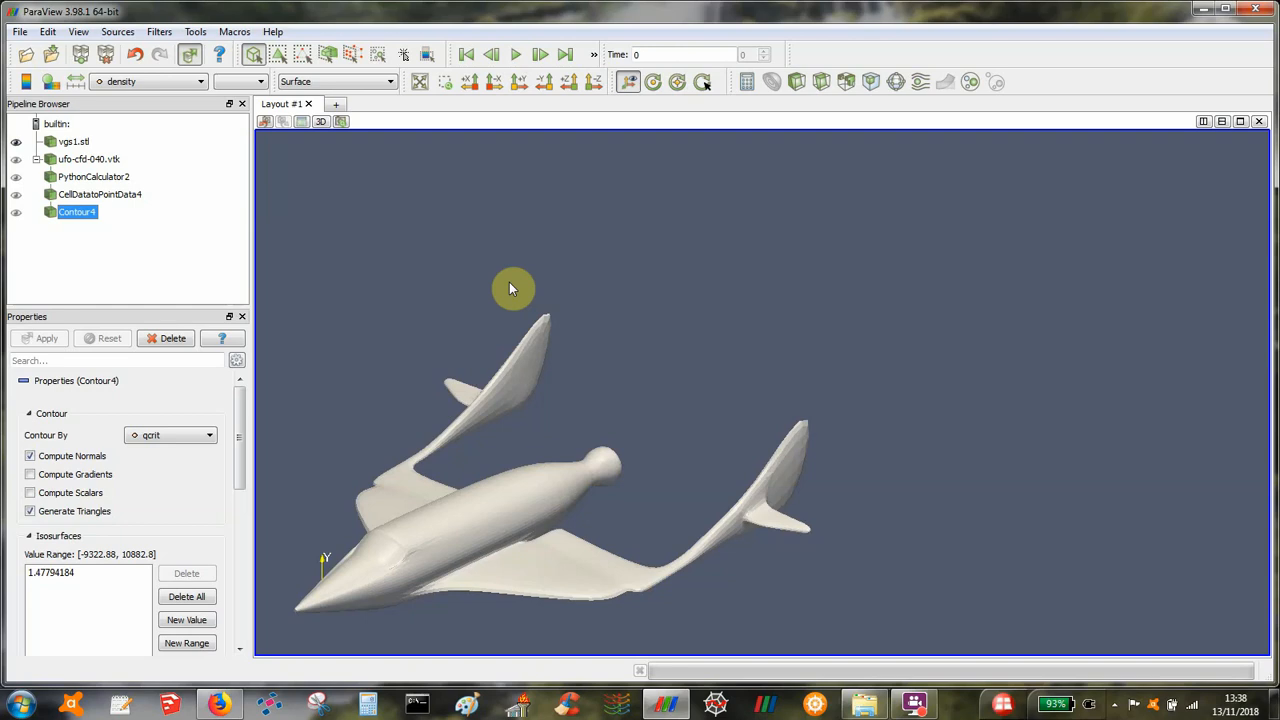
mouse_move(96, 258)
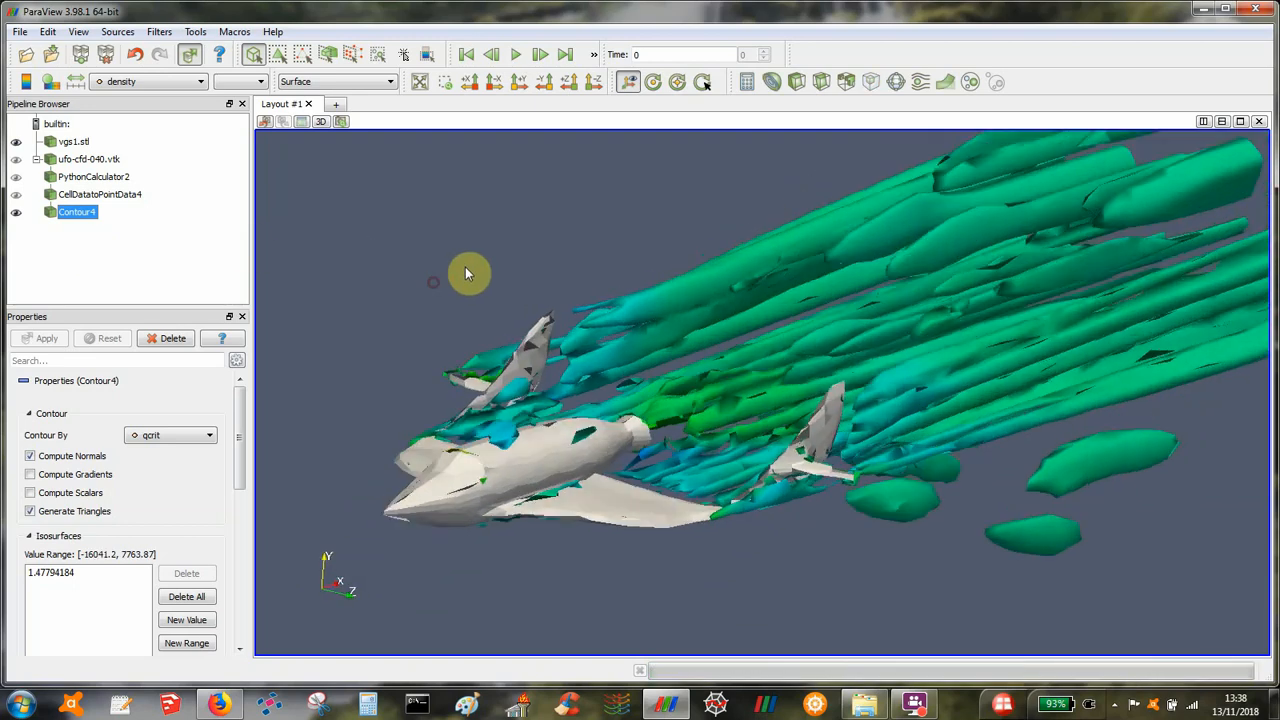
Orbit the view to inspect the vortex wake head-on and from the side
left_click_drag(470, 276, 532, 276)
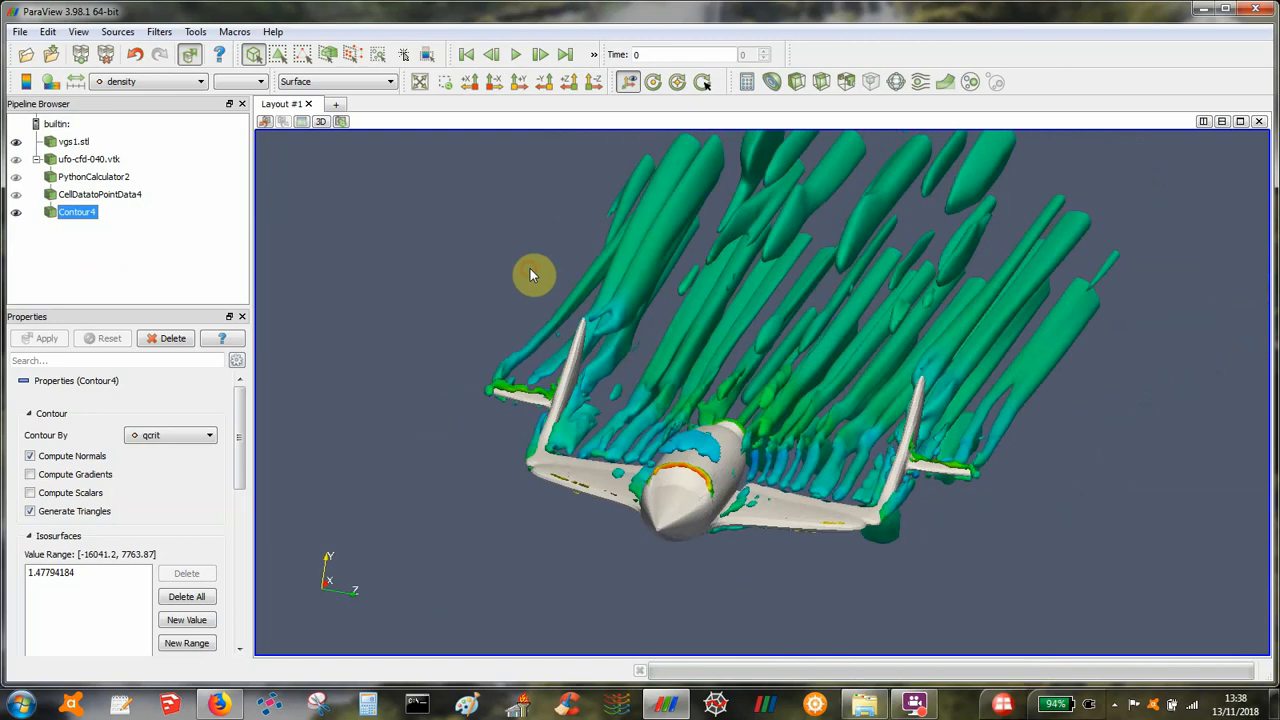
left_click_drag(536, 276, 544, 250)
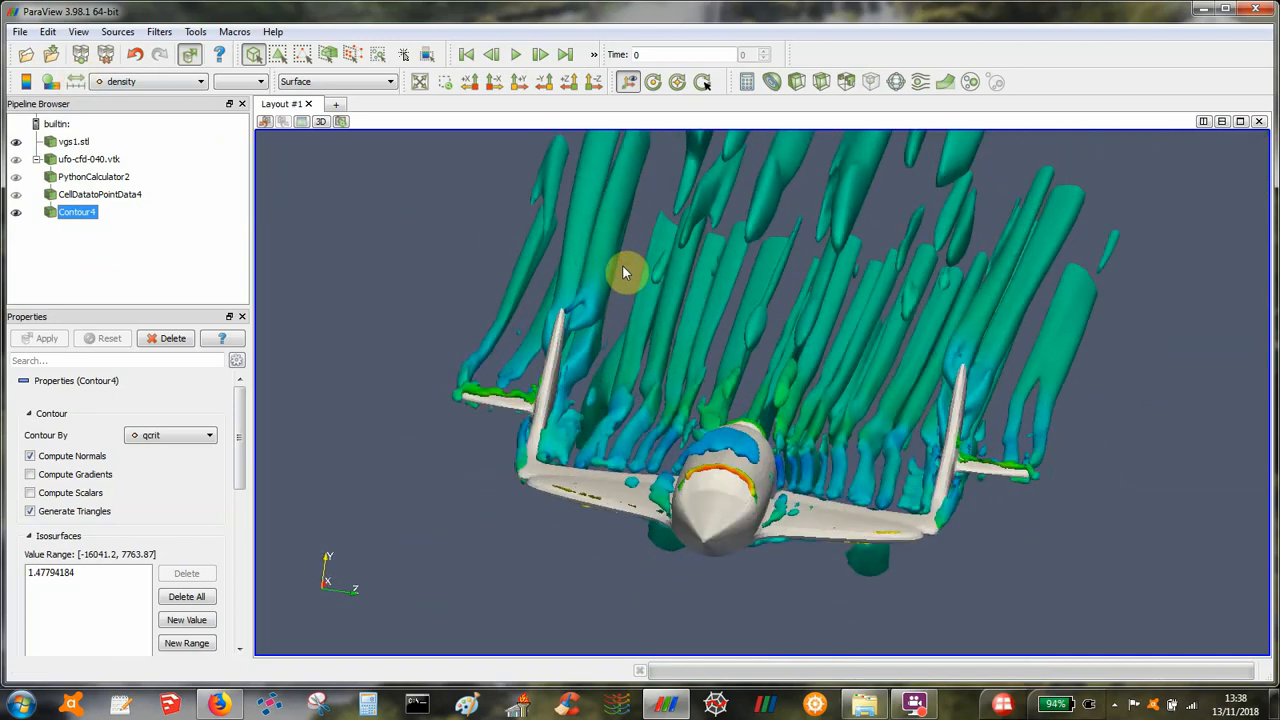
mouse_move(668, 396)
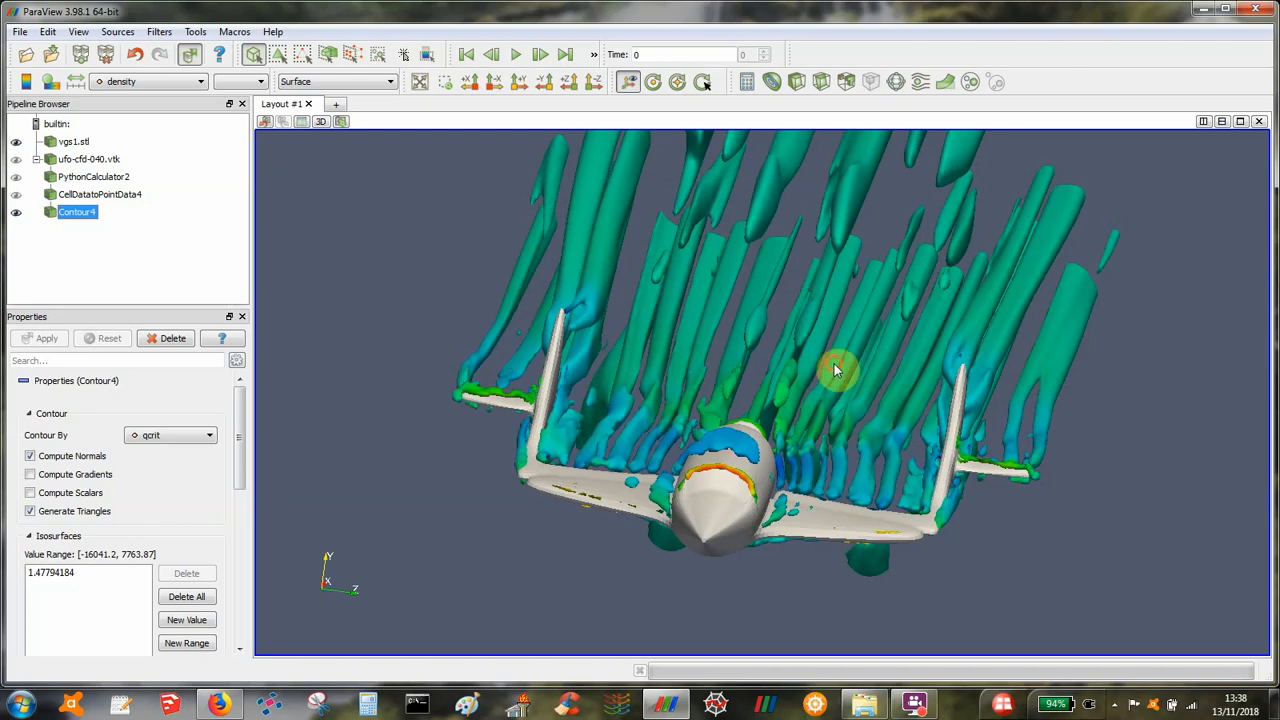
left_click_drag(836, 370, 650, 348)
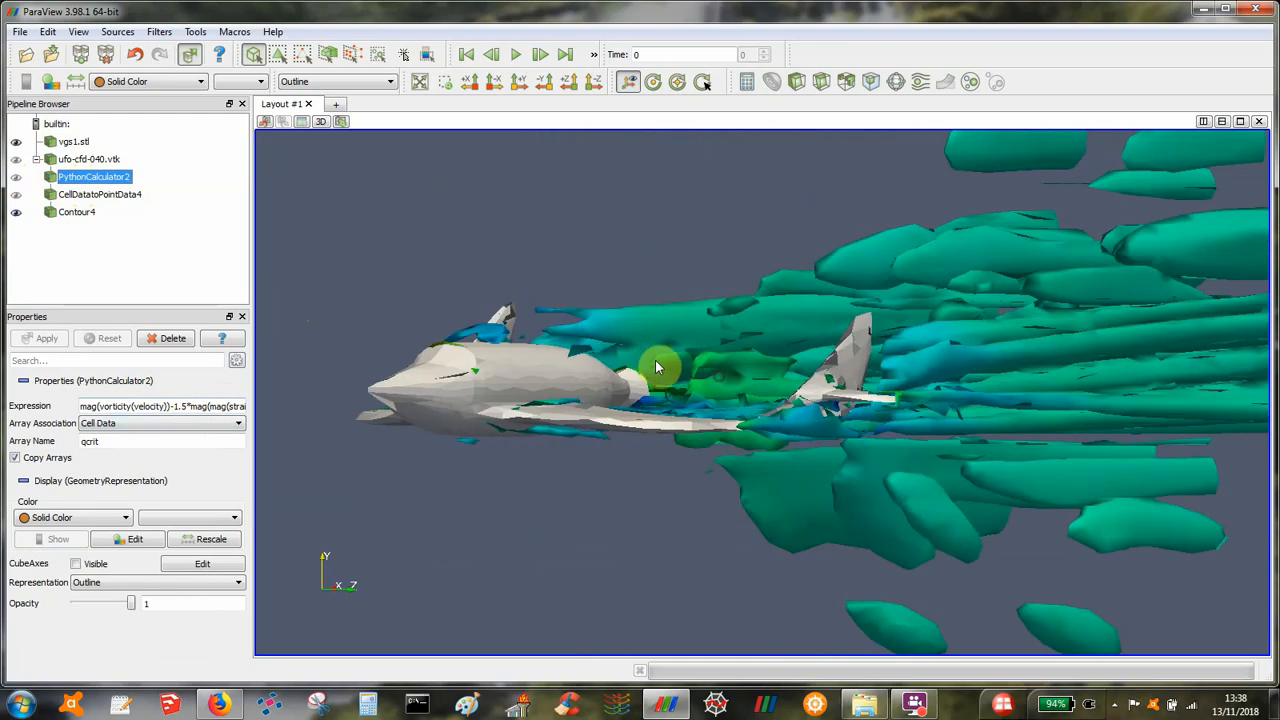
Show the density colour legend (0.609281 to 2.428518) for Contour4's isosurfaces
left_click_drag(656, 368, 684, 380)
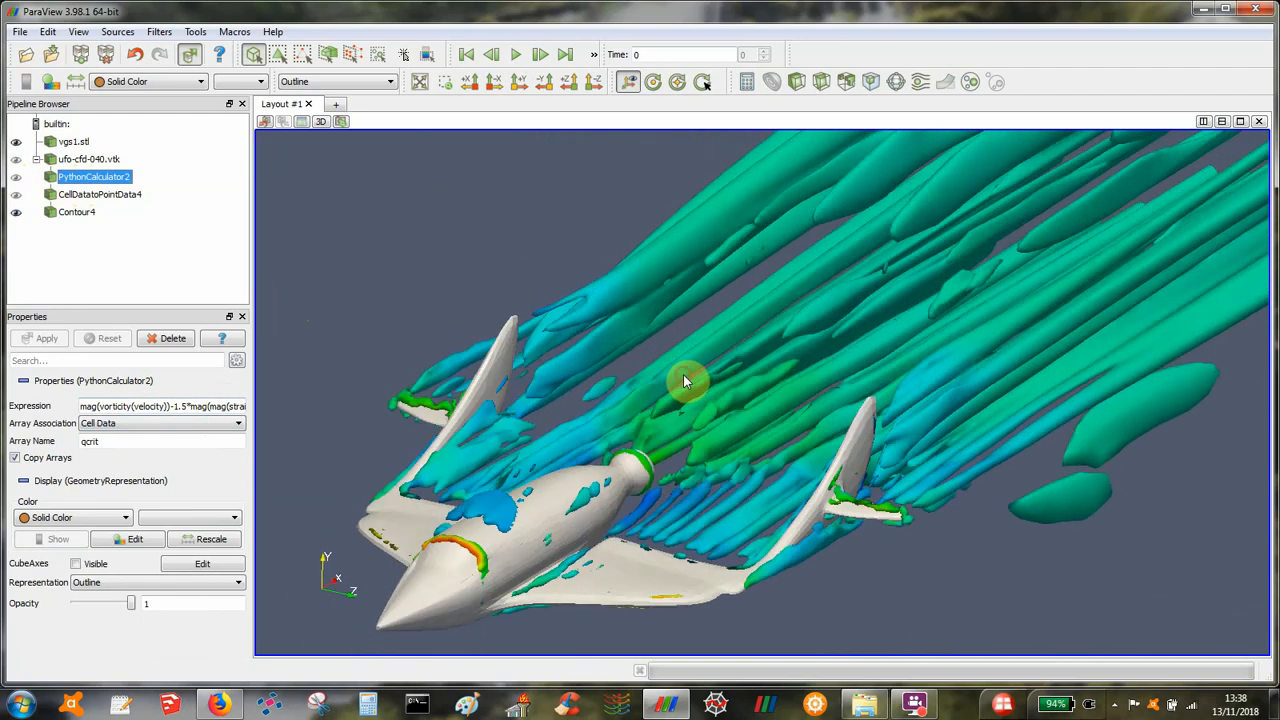
mouse_move(148, 168)
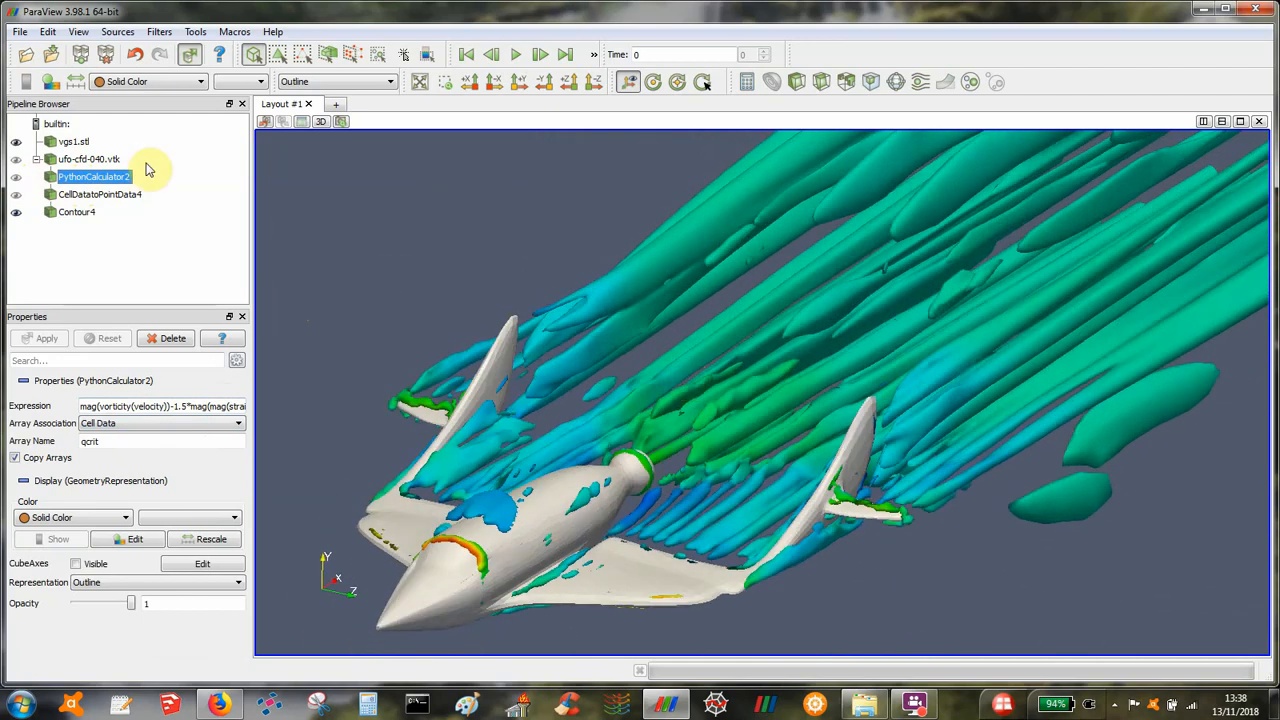
left_click(76, 212)
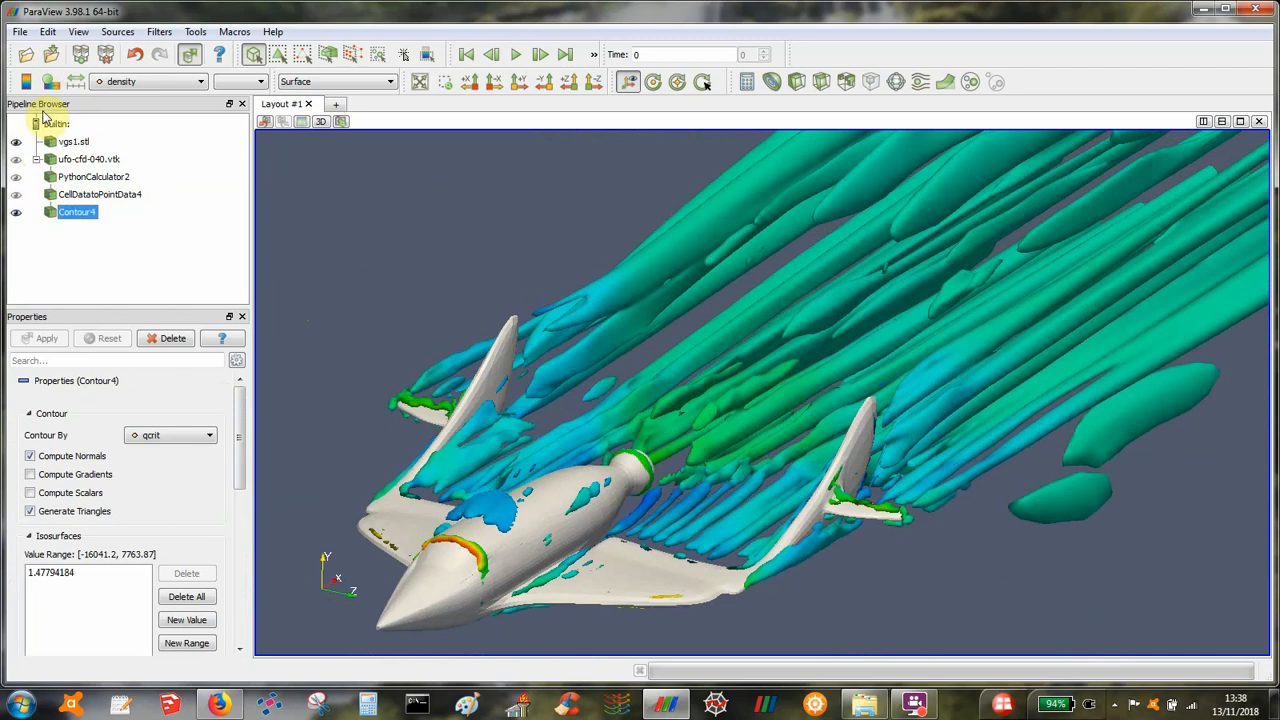
left_click(28, 82)
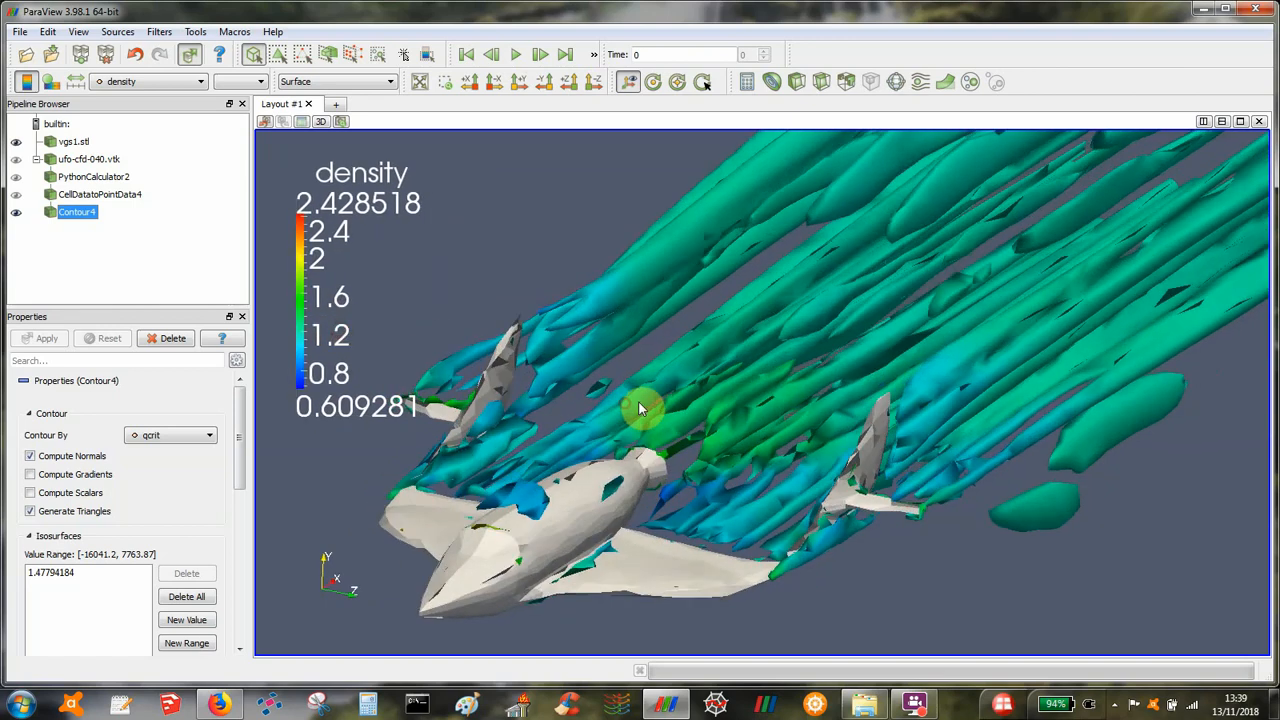
left_click_drag(640, 408, 716, 396)
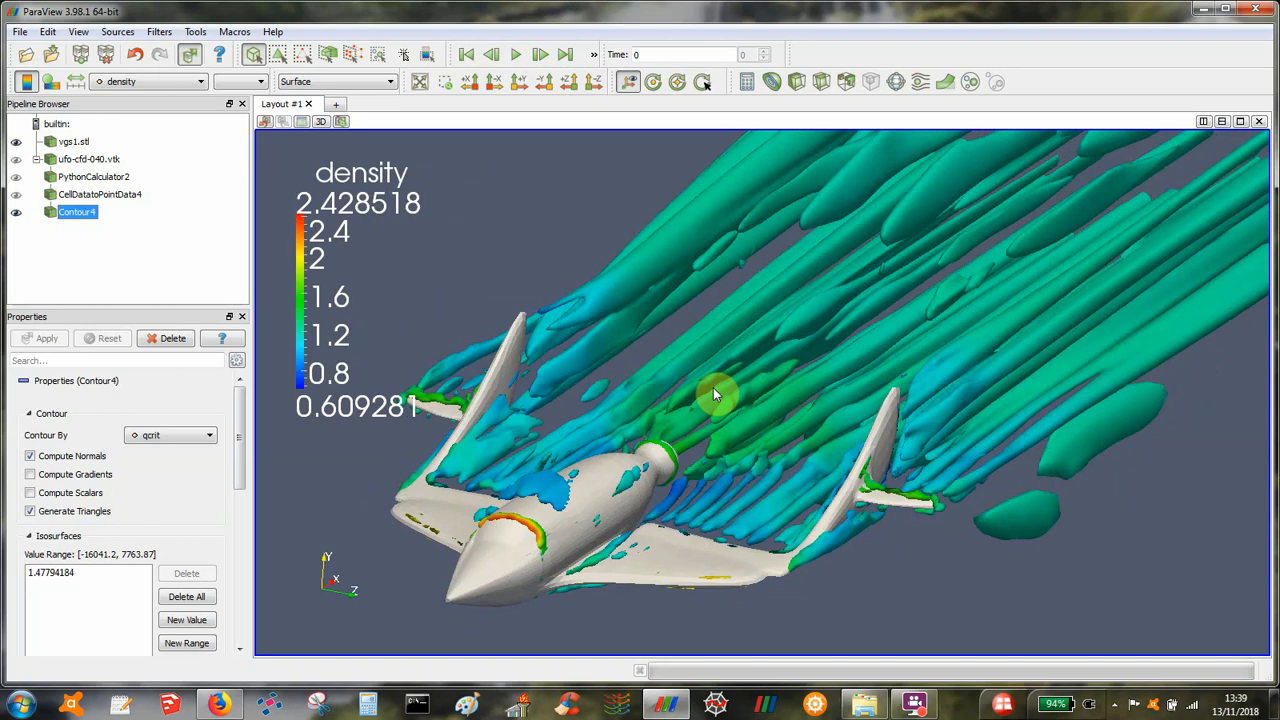
mouse_move(676, 362)
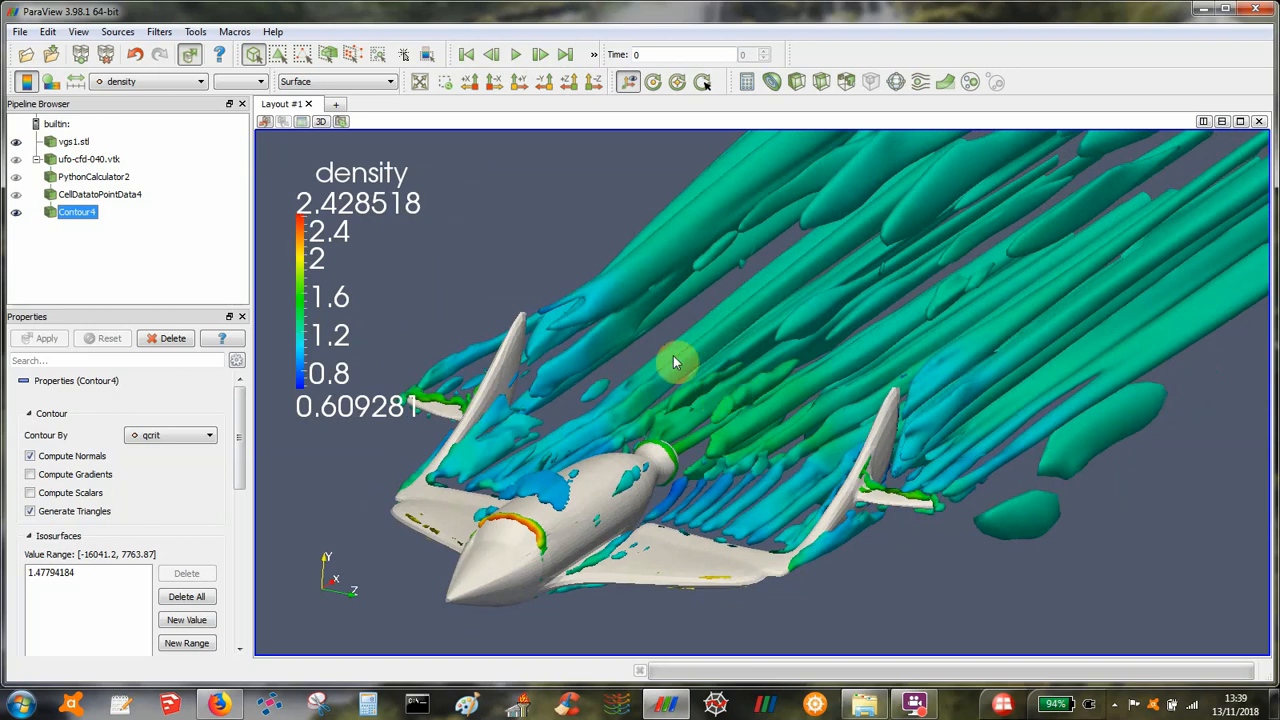
left_click_drag(676, 362, 640, 344)
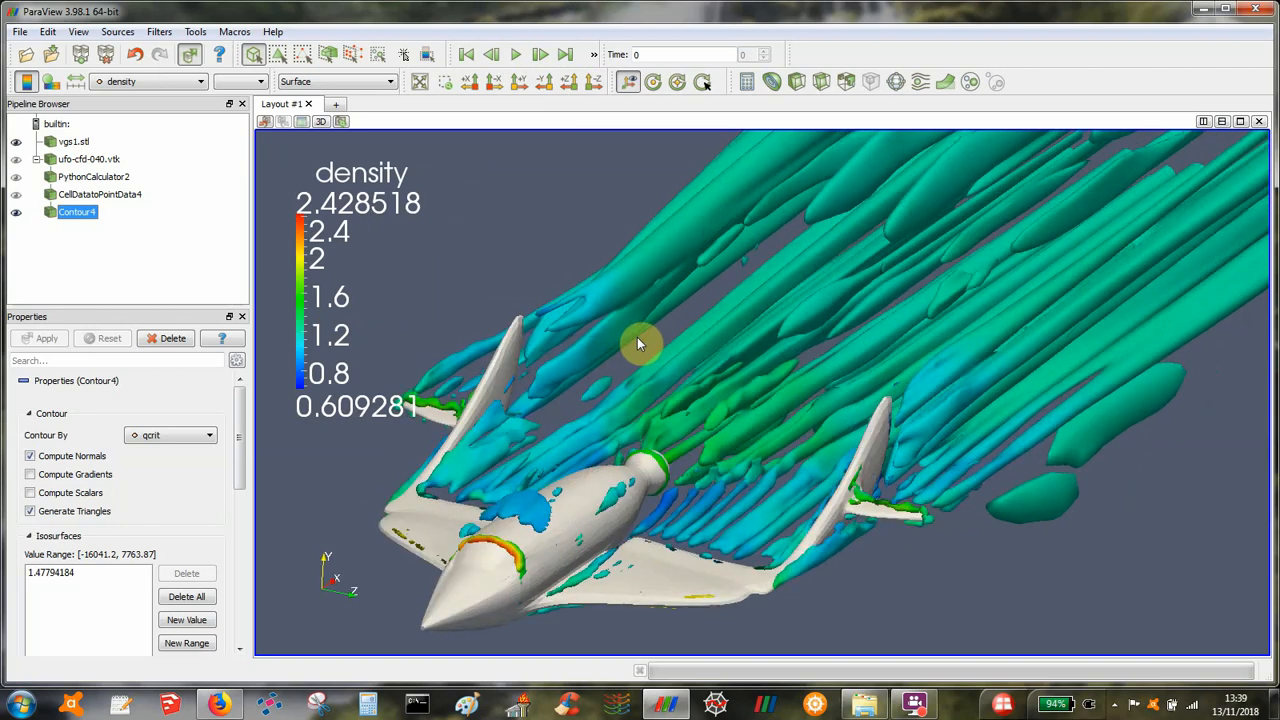